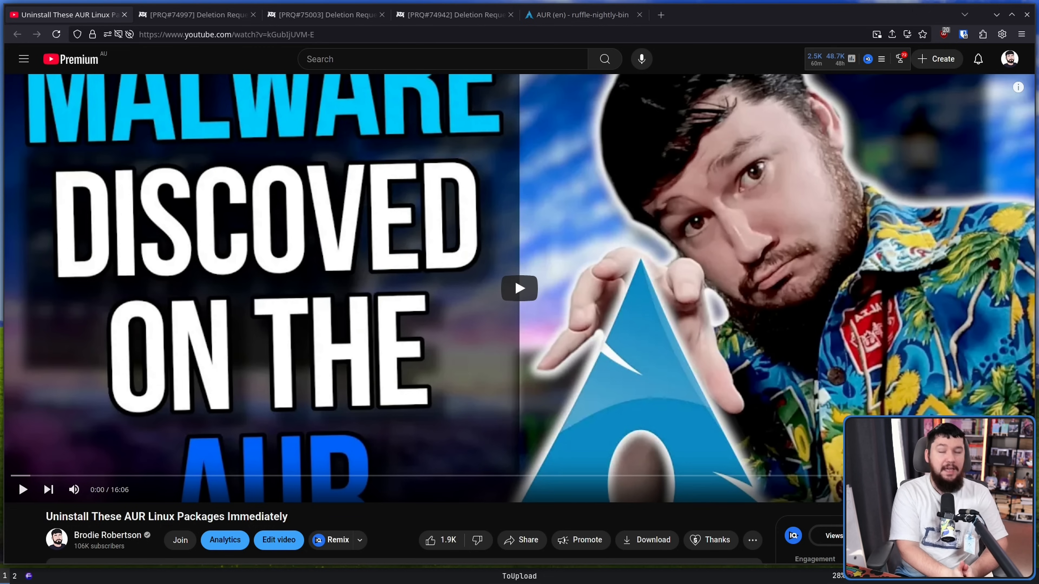
Switch from the YouTube video to the PRQ#74997 chrome deletion request thread
left_click(195, 14)
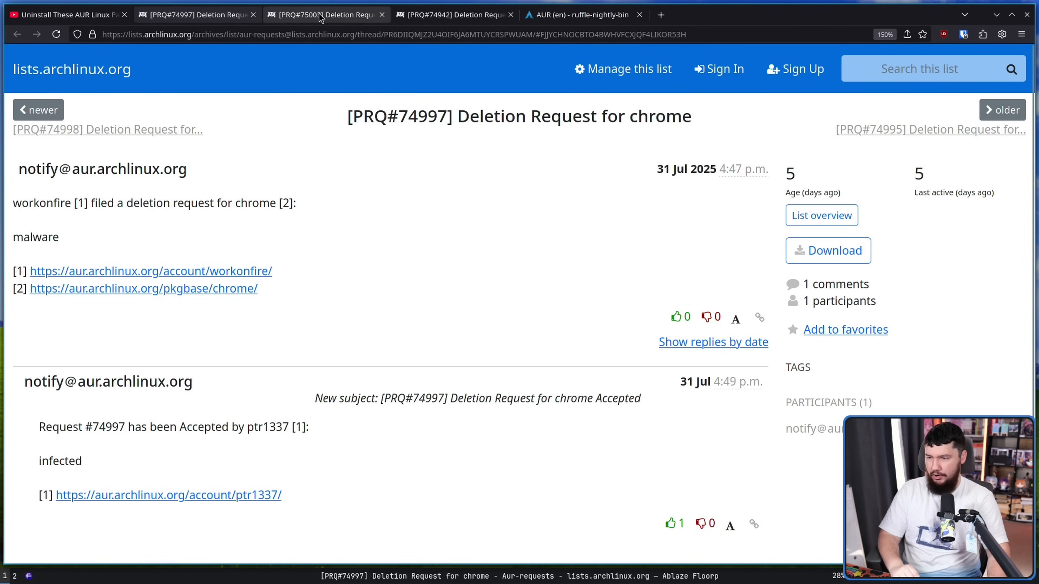
Read the chrome-bin and then the gdox deletion request threads in turn
left_click(324, 14)
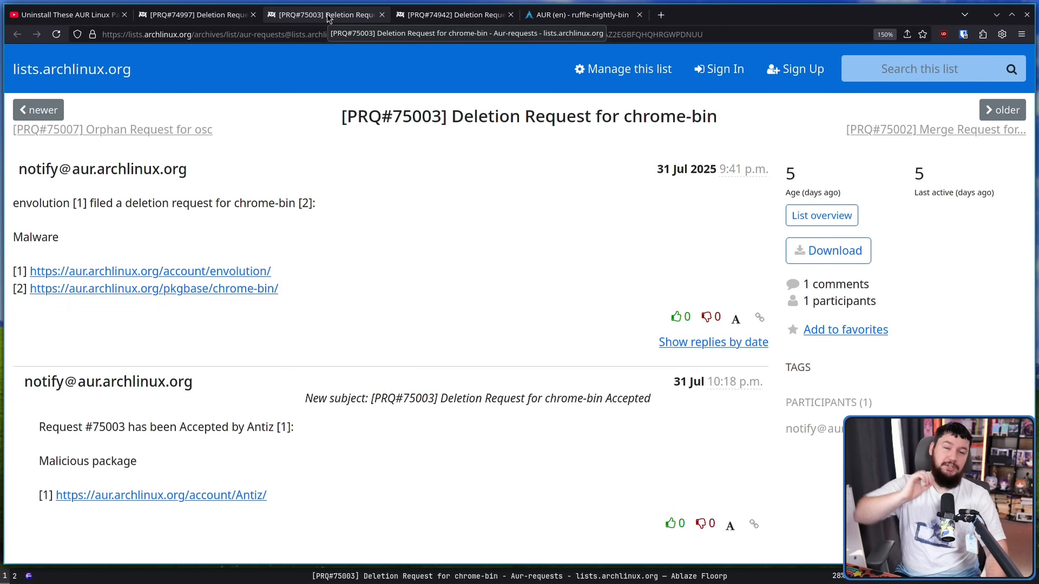
left_click(455, 14)
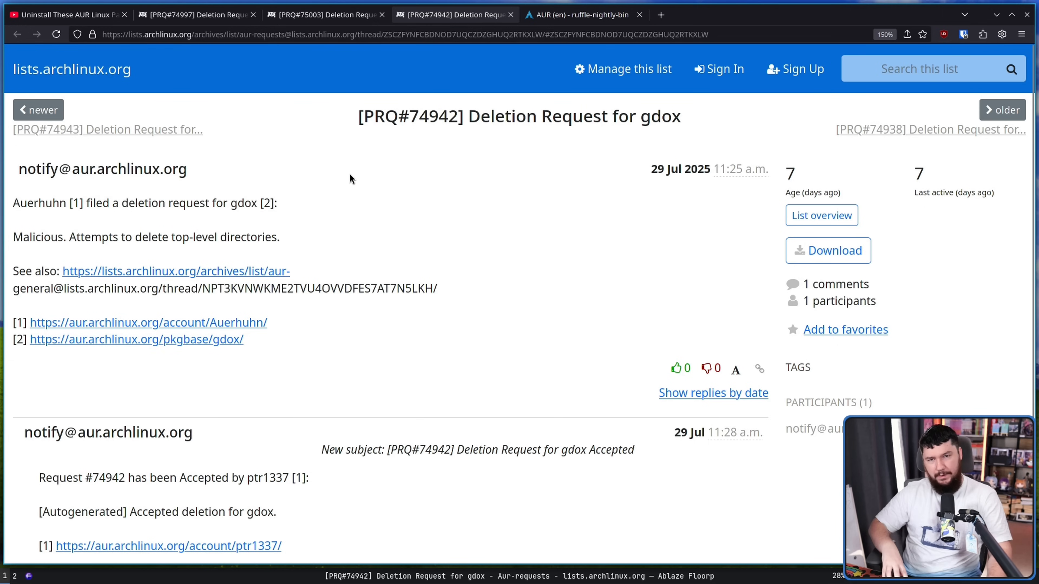
mouse_move(378, 169)
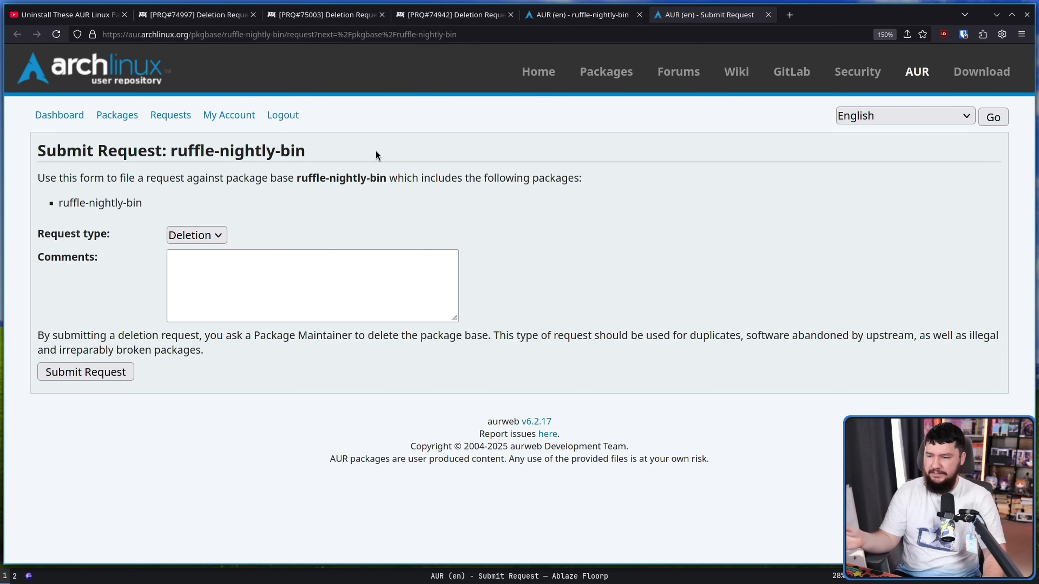
Check the Request type choices (Deletion, Merge, Orphan) on the ruffle-nightly-bin form
left_click(195, 234)
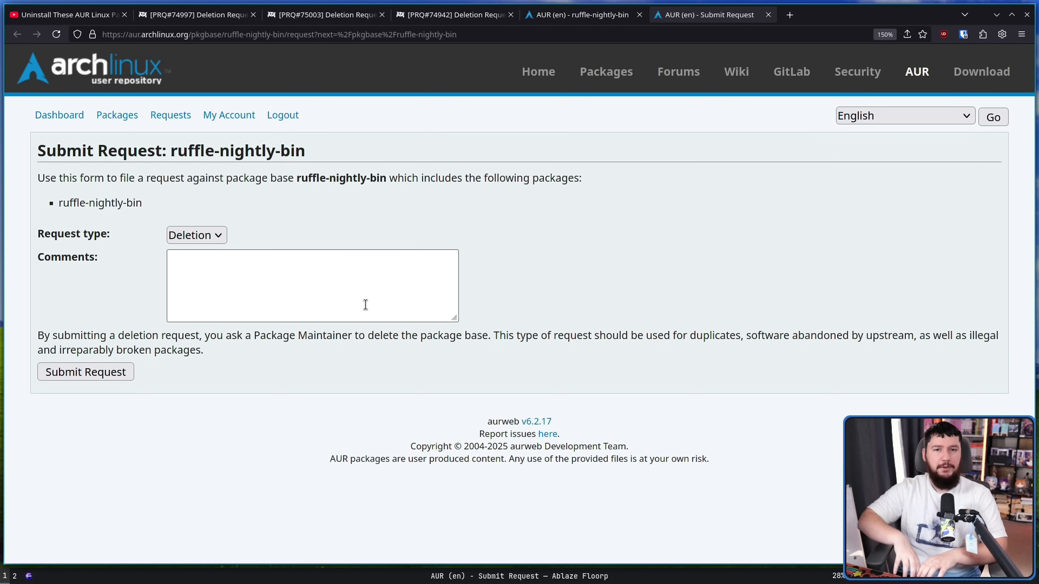
left_click(195, 234)
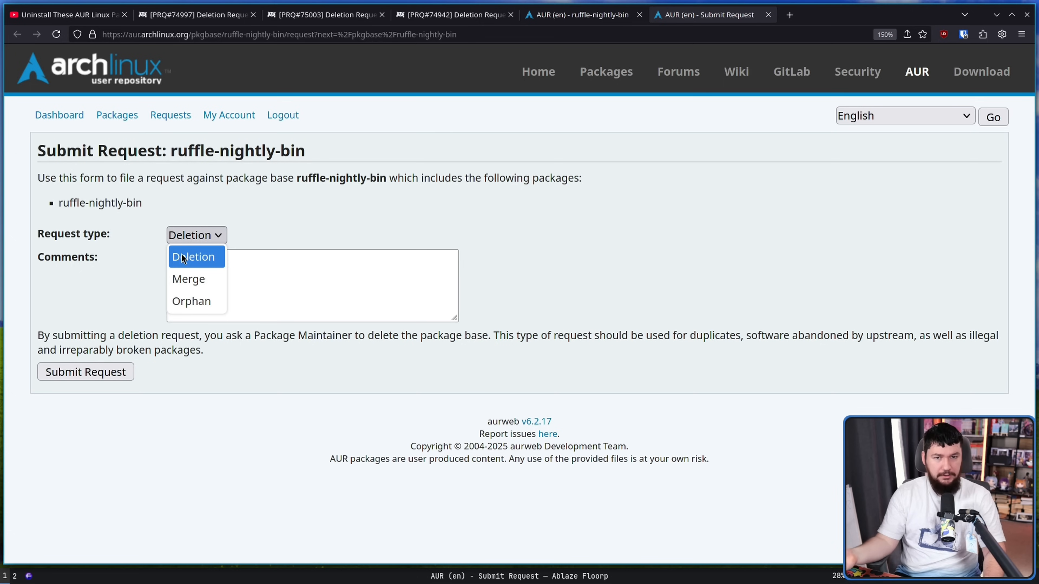
mouse_move(188, 278)
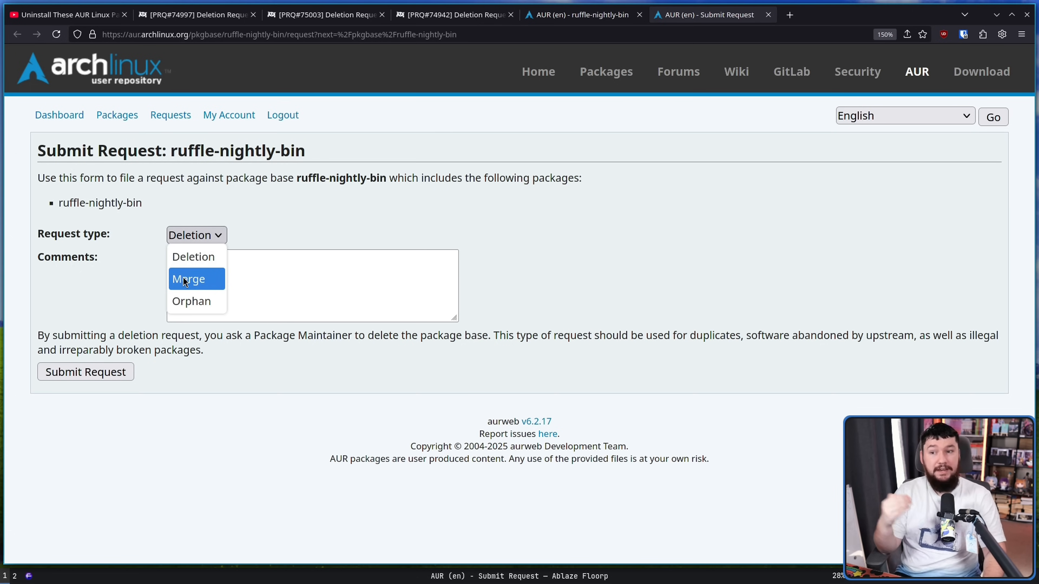
mouse_move(191, 300)
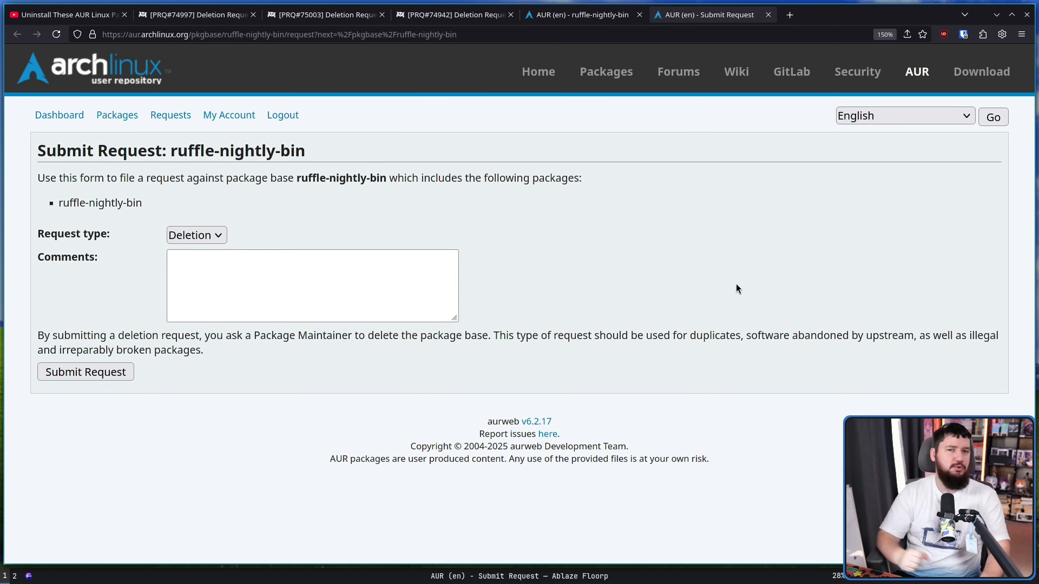
mouse_move(749, 313)
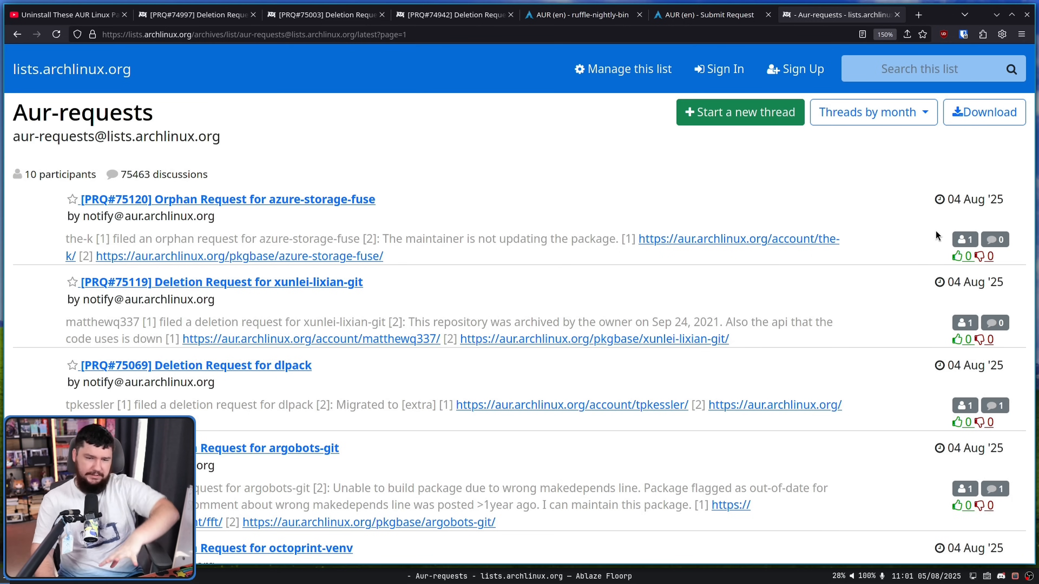
Page through the Aur-requests archive list via pages 4, 6 and 5
scroll("down", 3)
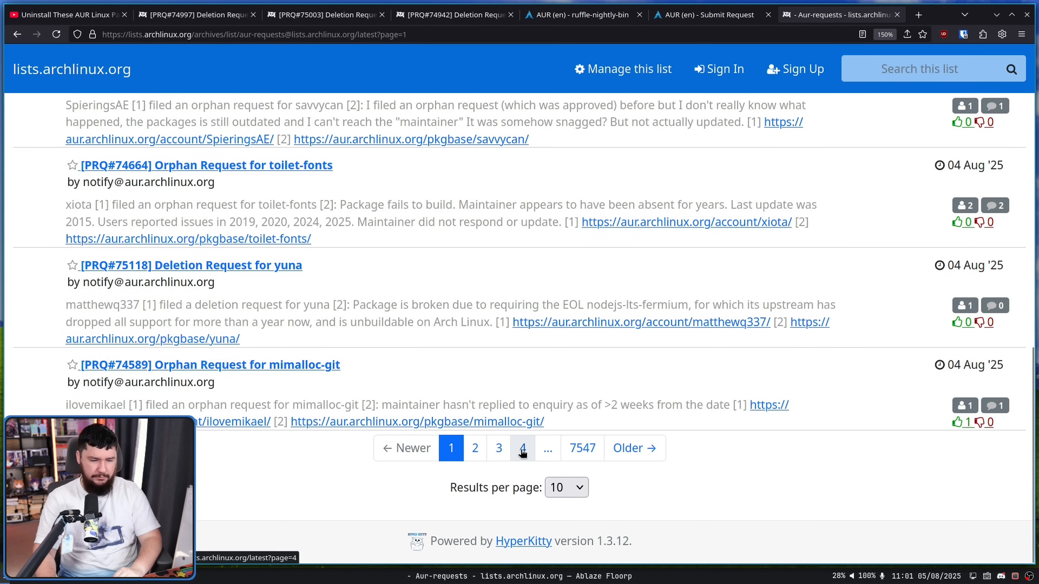
left_click(522, 448)
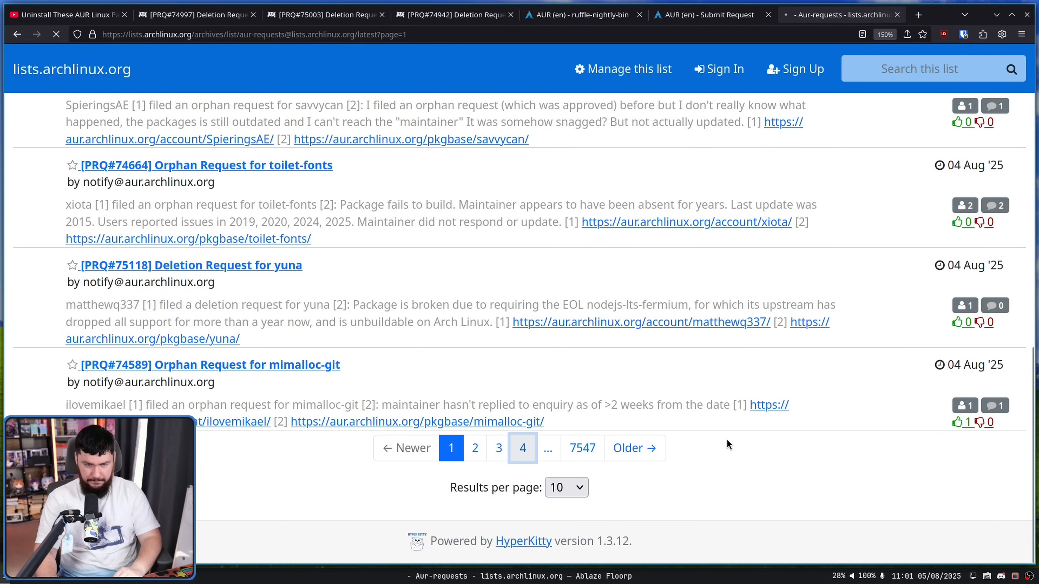
left_click(523, 448)
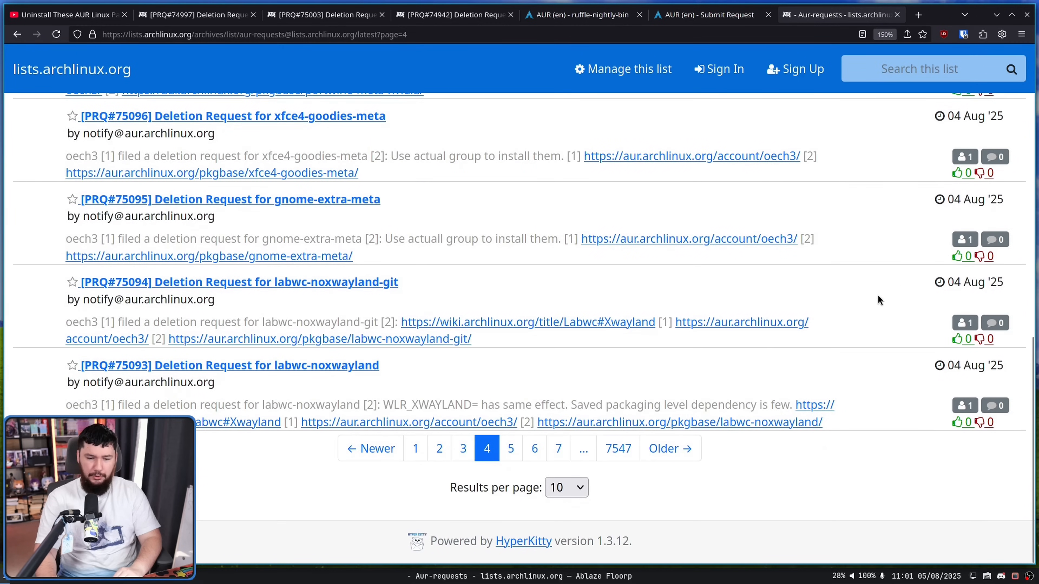
left_click(534, 449)
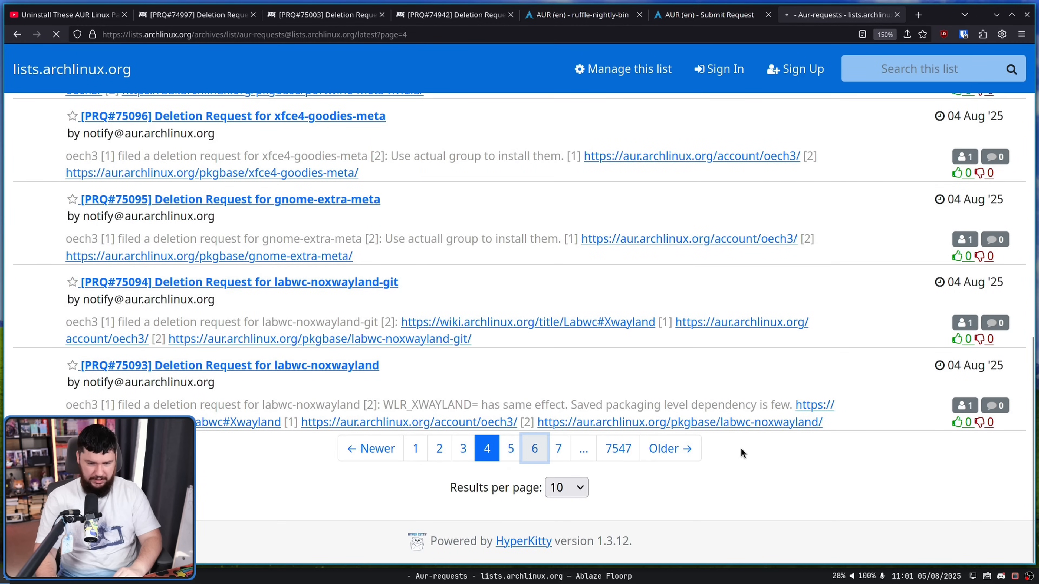
left_click(534, 448)
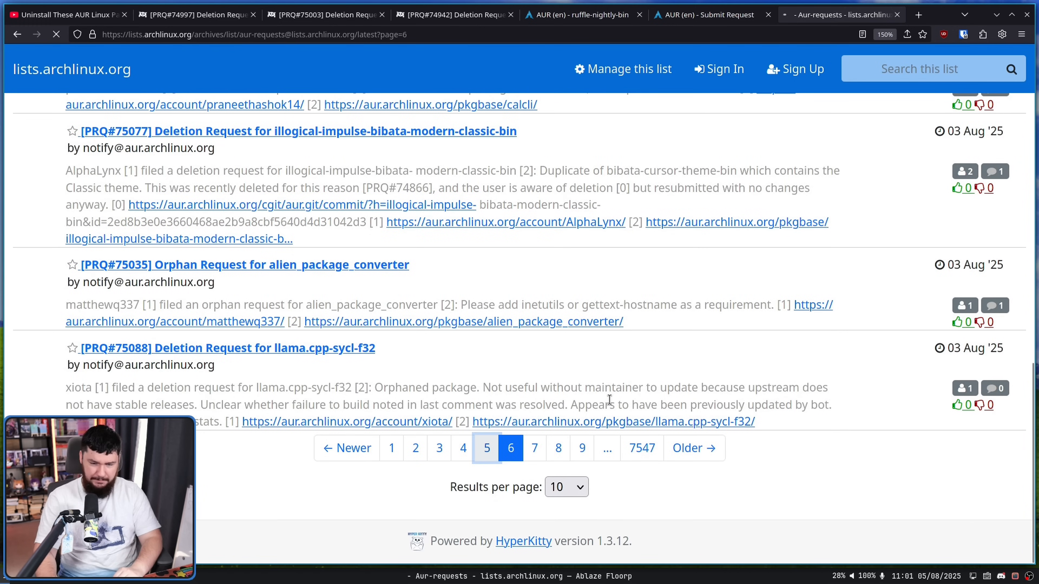
left_click(487, 448)
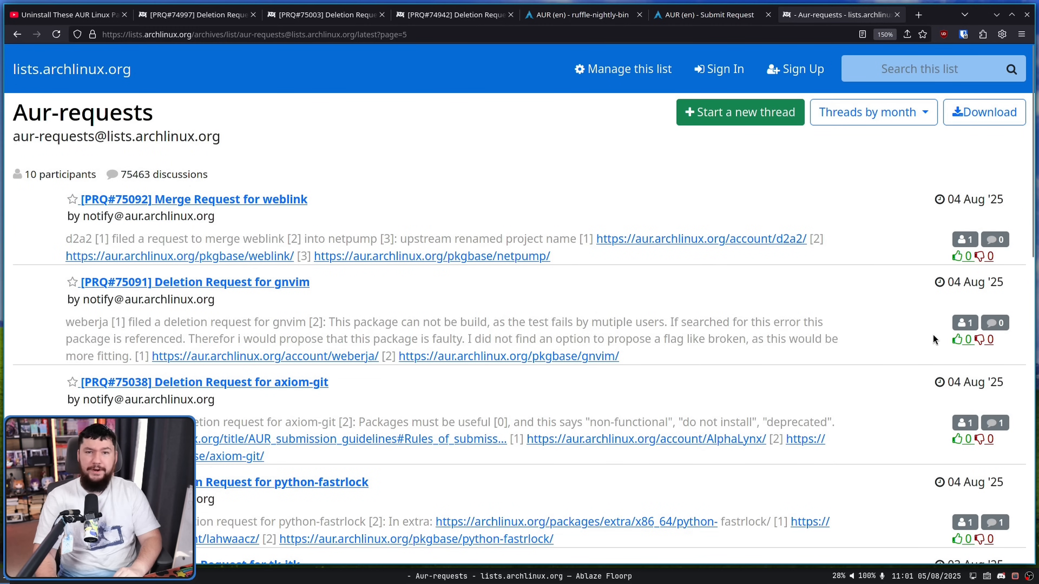
mouse_move(890, 376)
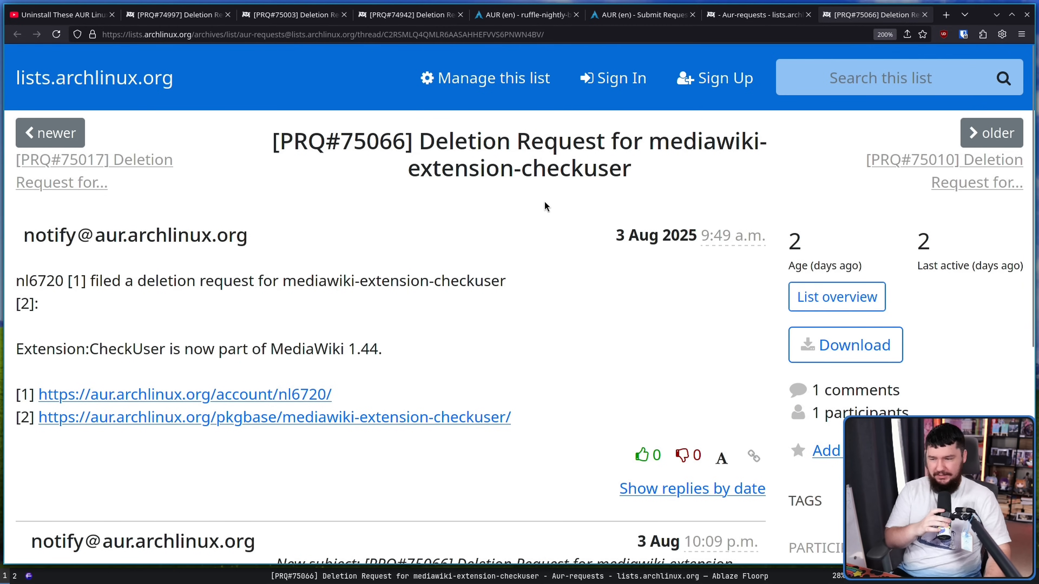
mouse_move(374, 342)
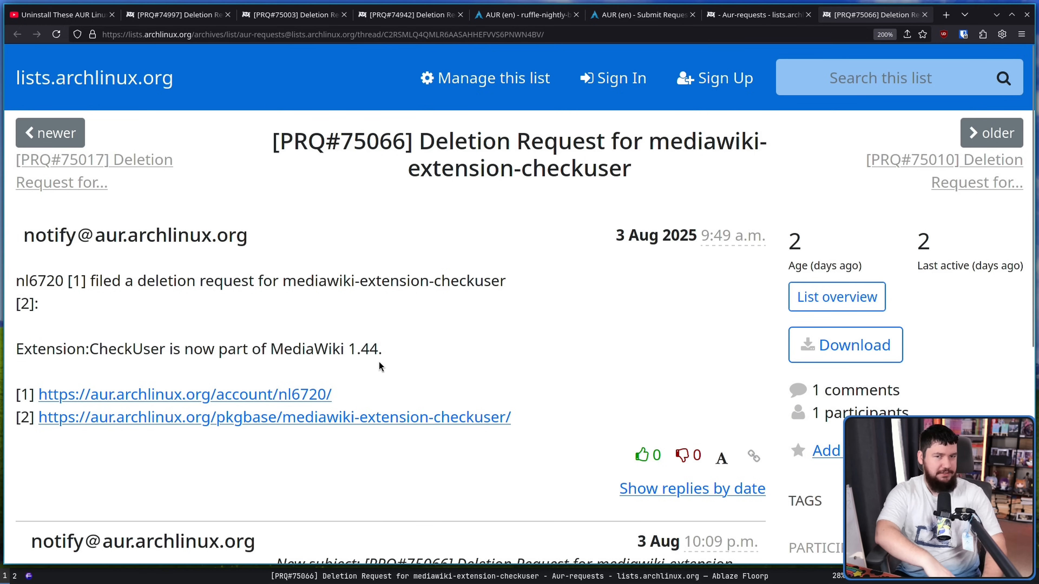
mouse_move(408, 392)
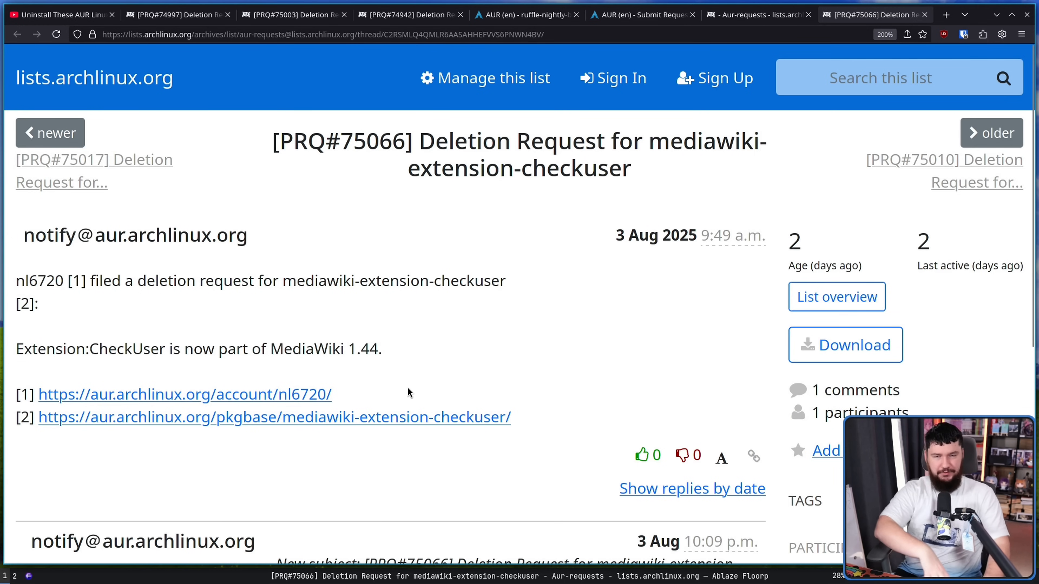
mouse_move(448, 399)
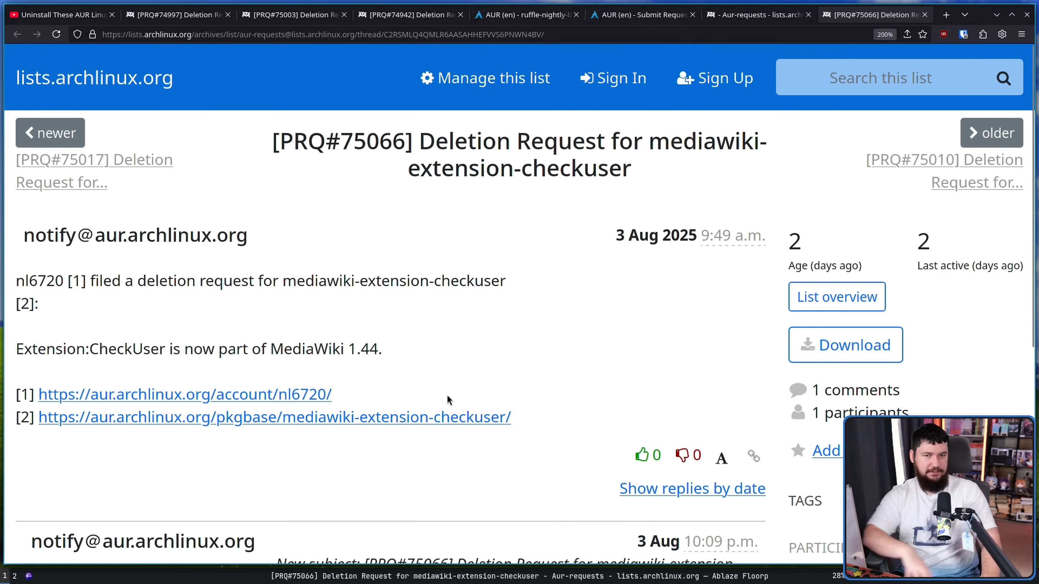
Read the calcli thread, then the 42fetch-git thread down to Muflone's acceptance reply
scroll("down", 3)
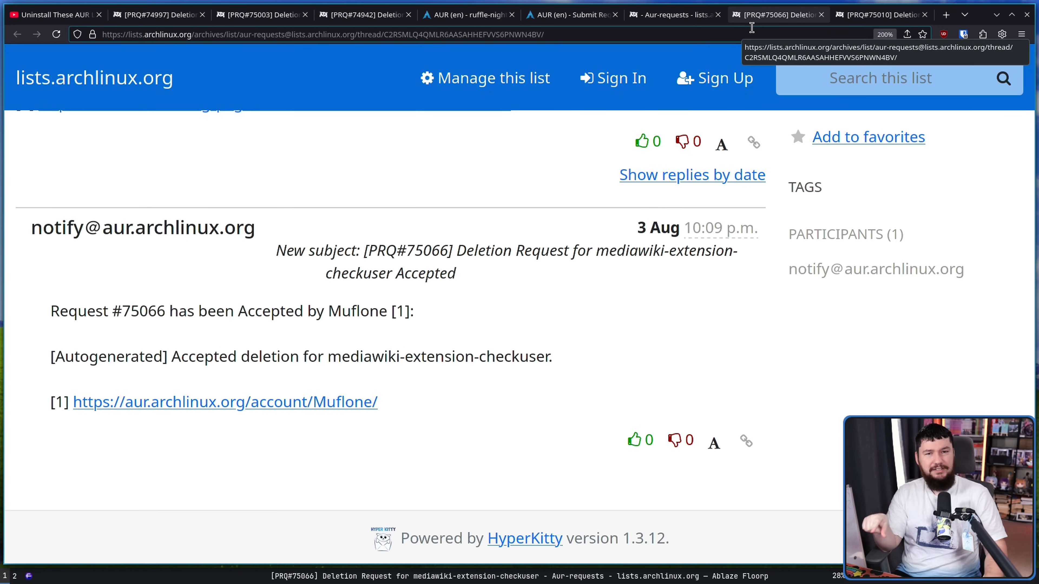
mouse_move(853, 6)
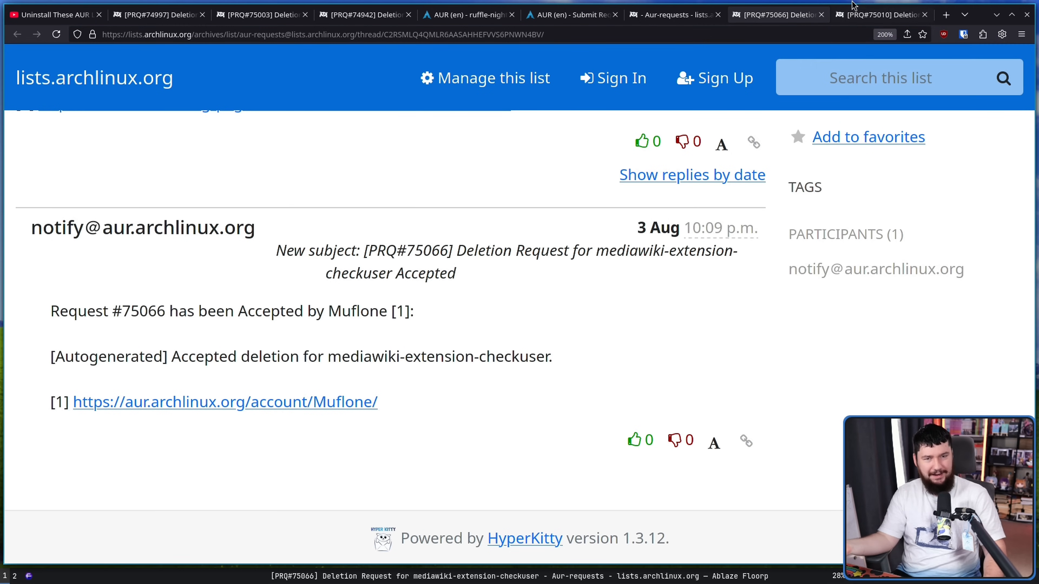
left_click(878, 15)
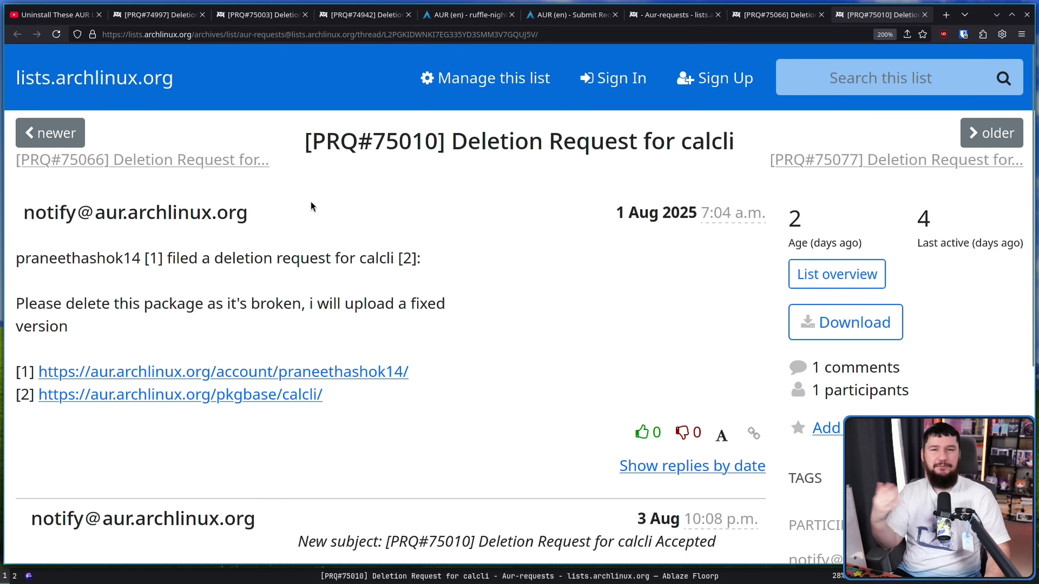
mouse_move(269, 306)
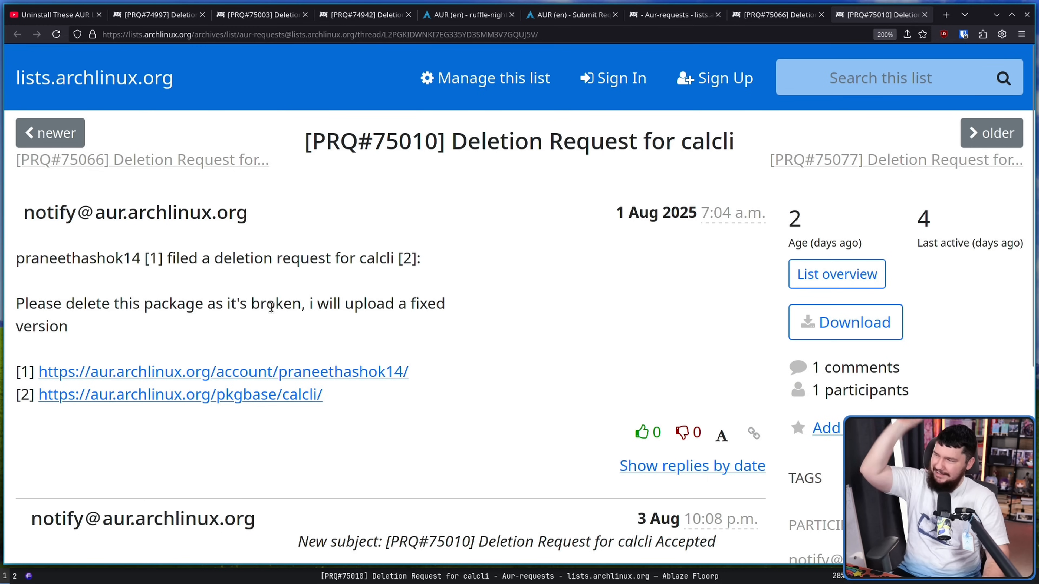
mouse_move(214, 324)
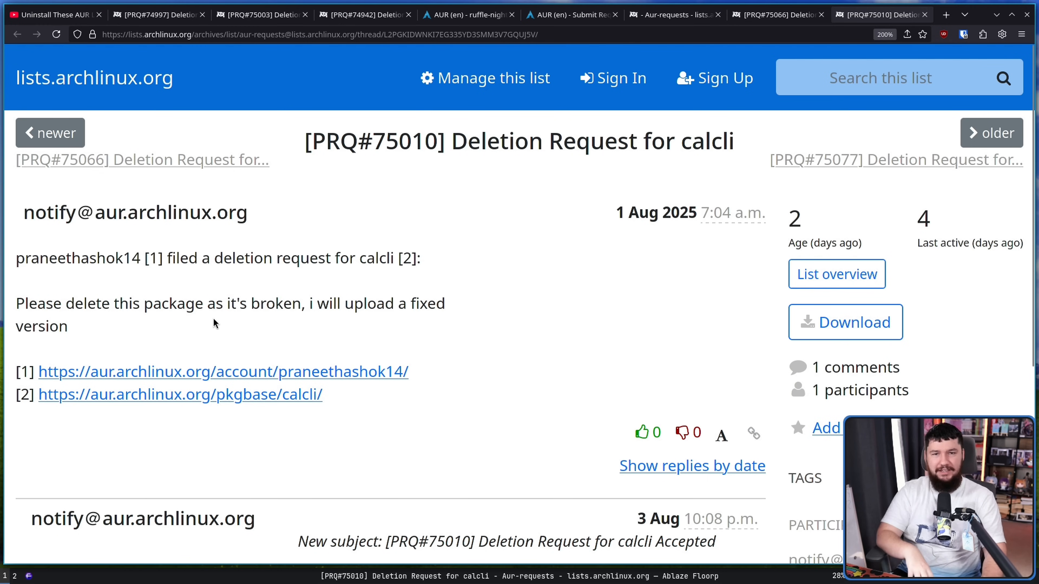
mouse_move(268, 366)
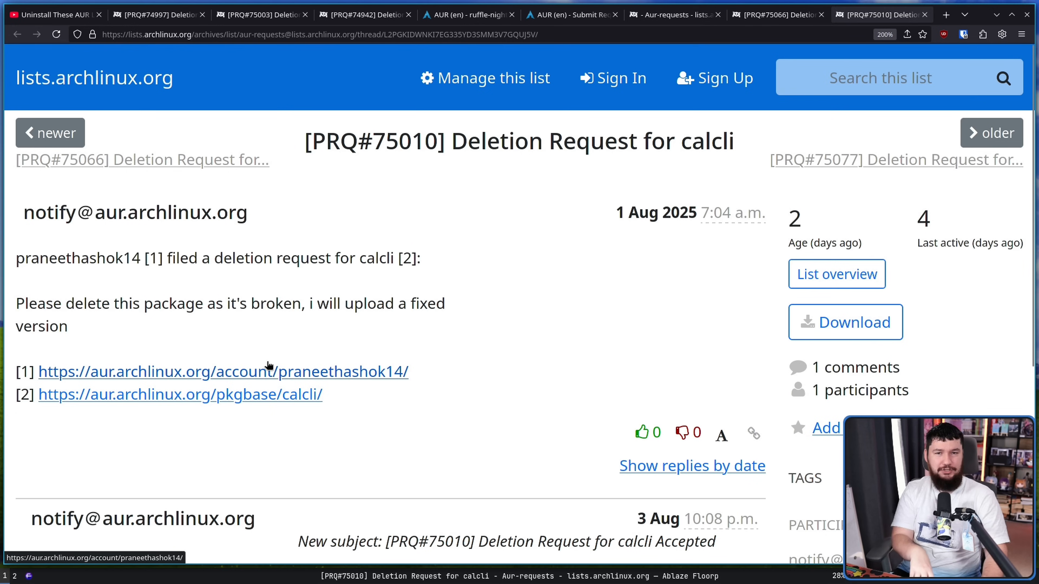
mouse_move(297, 366)
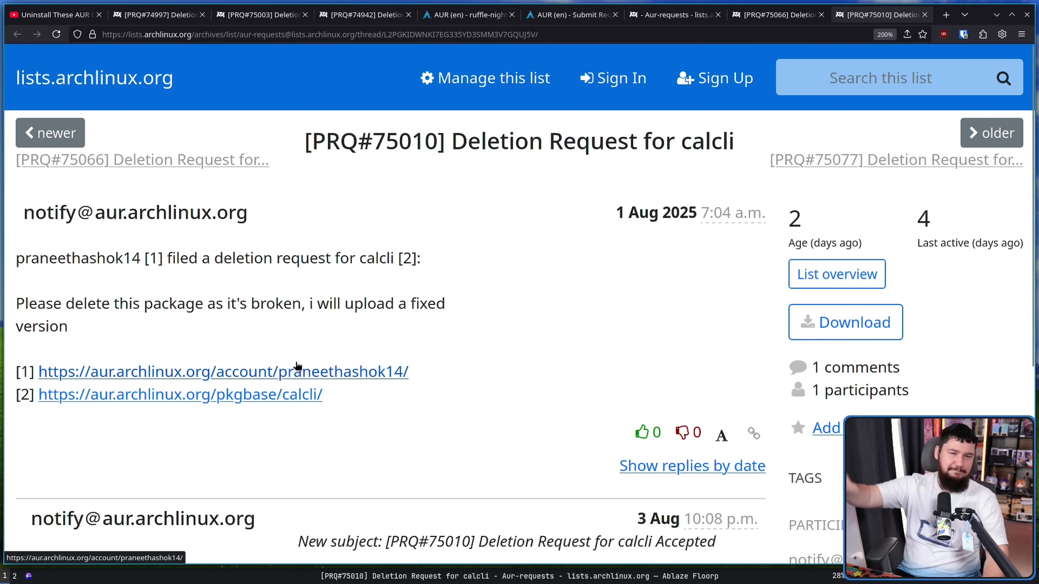
scroll("down", 3)
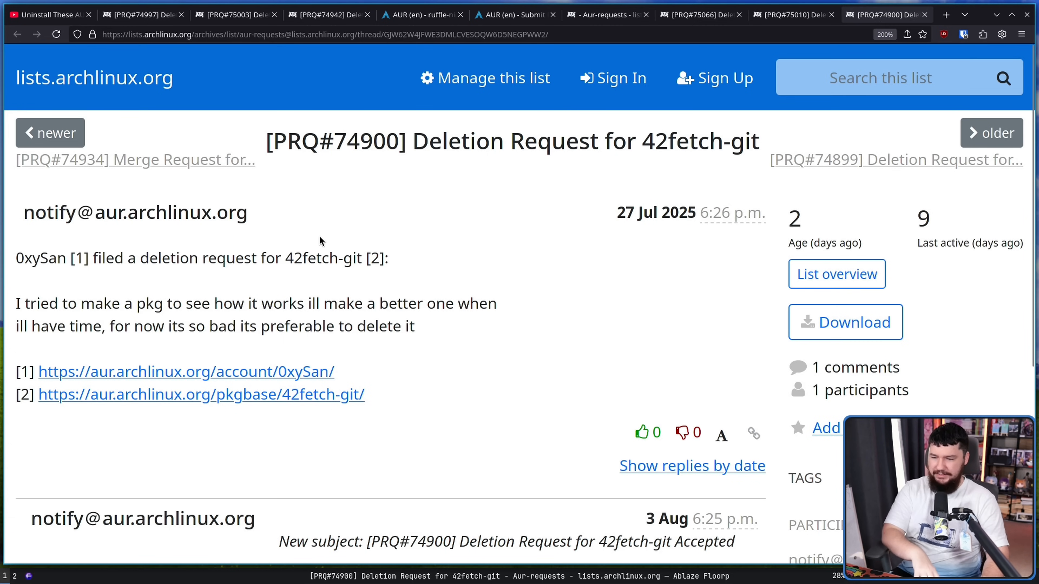
mouse_move(312, 259)
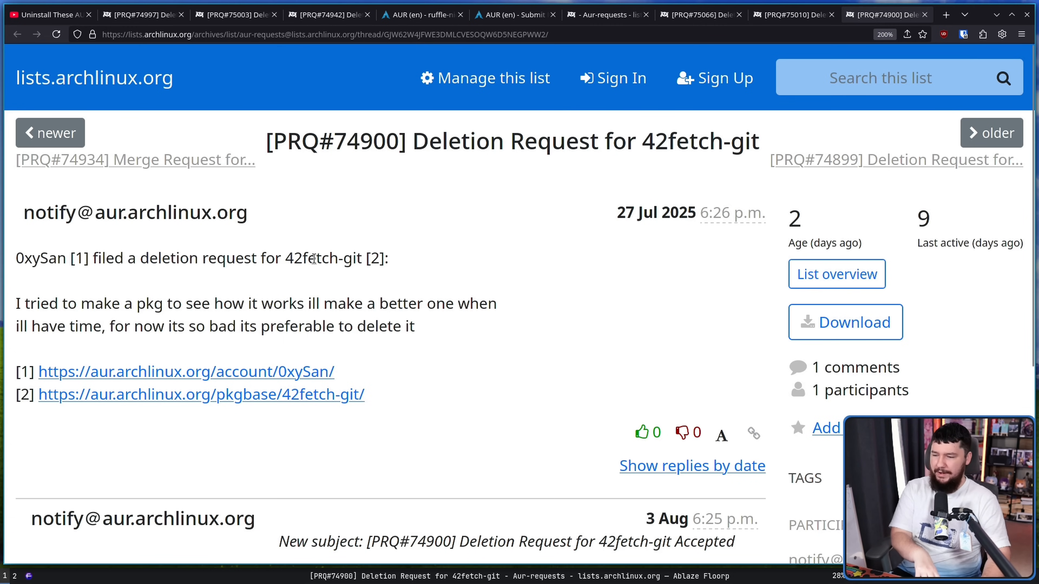
mouse_move(331, 279)
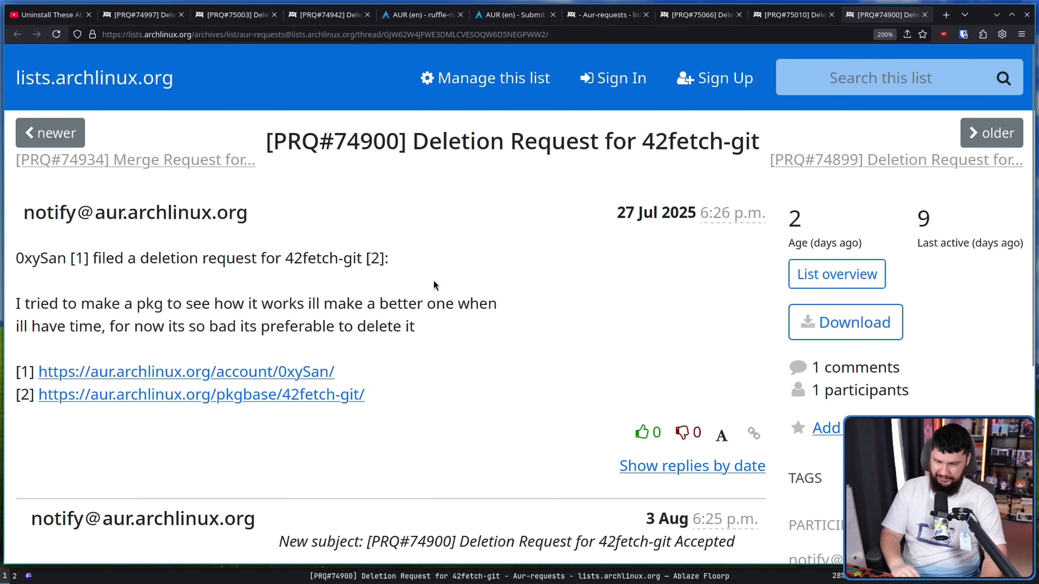
mouse_move(424, 335)
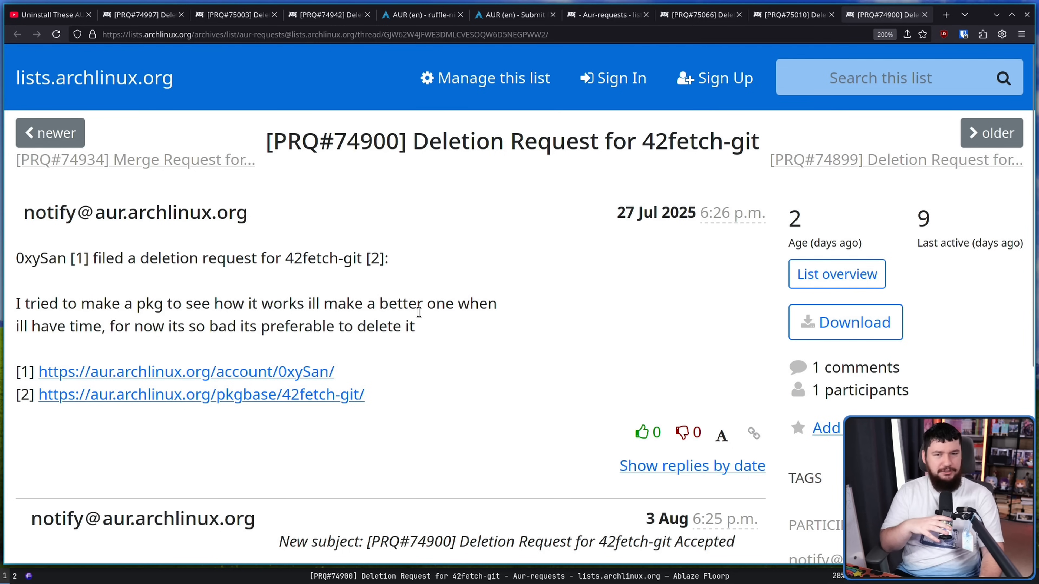
mouse_move(419, 310)
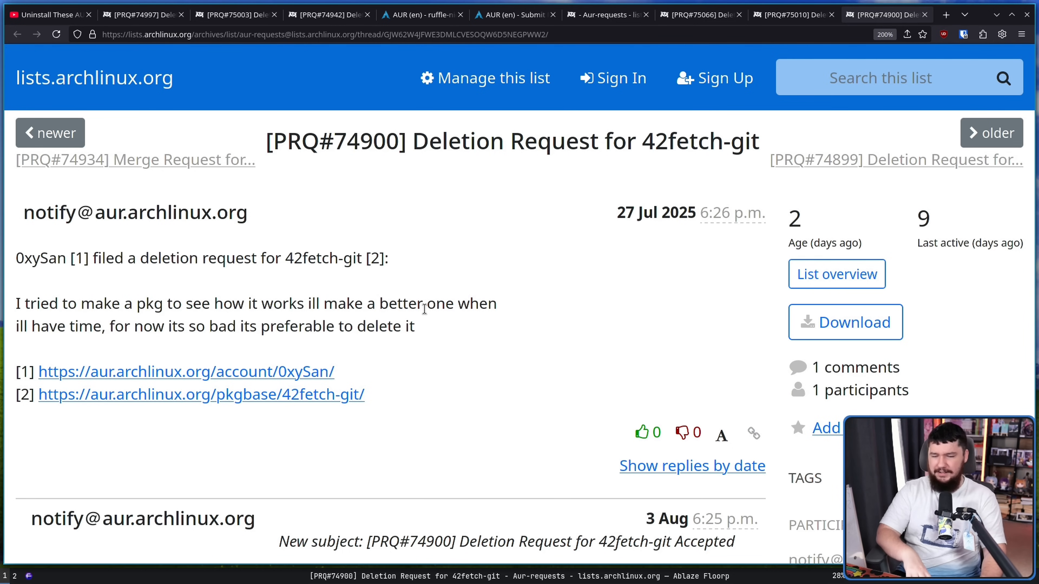
scroll("down", 3)
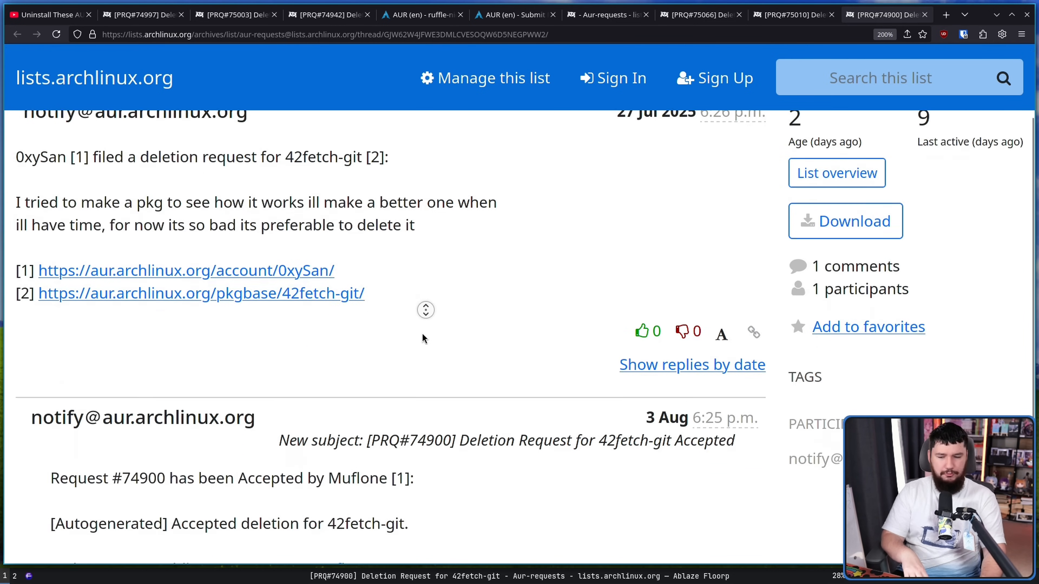
scroll("down", 3)
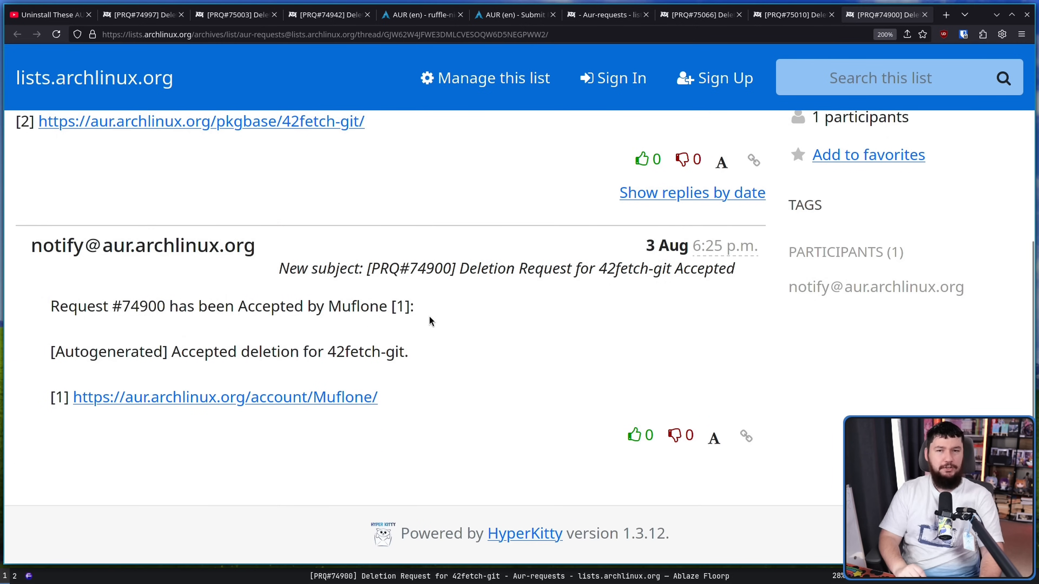
mouse_move(417, 341)
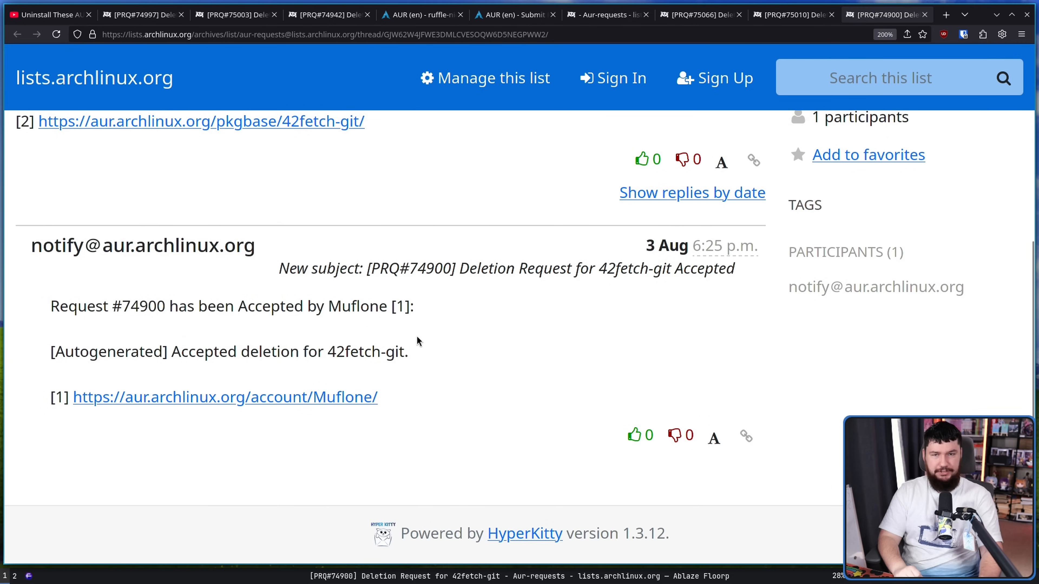
Read through the llama.cpp-sycl-f32 deletion request thread, clearing the 'Zero pkgstats.' highlight
left_click(888, 15)
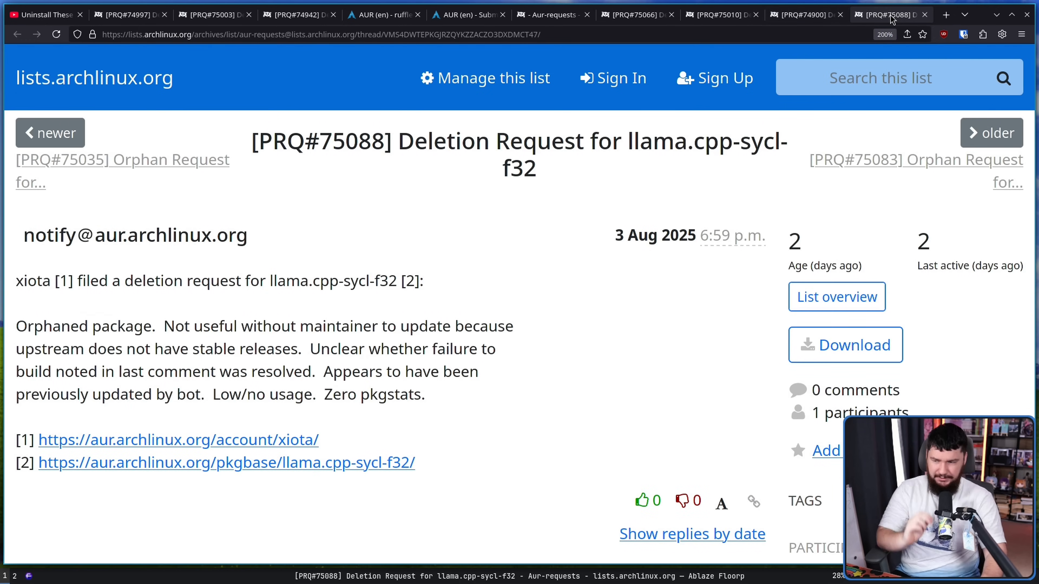
scroll("down", 3)
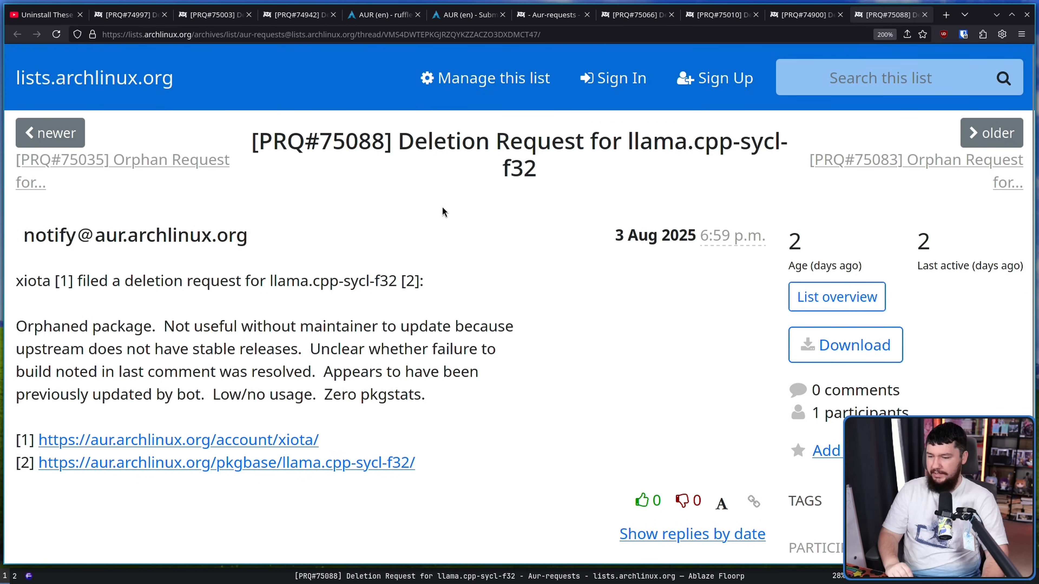
mouse_move(445, 208)
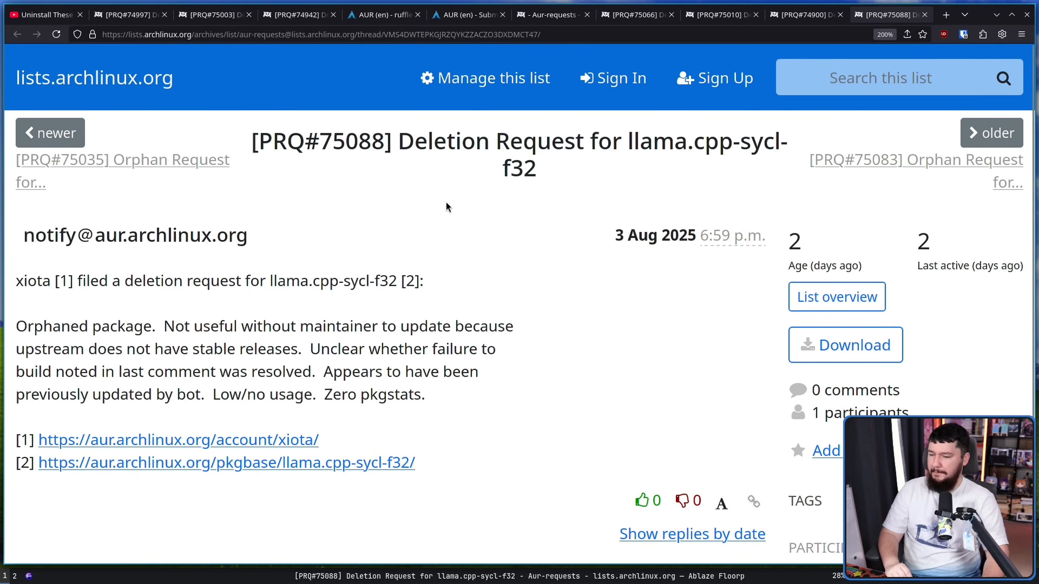
mouse_move(456, 195)
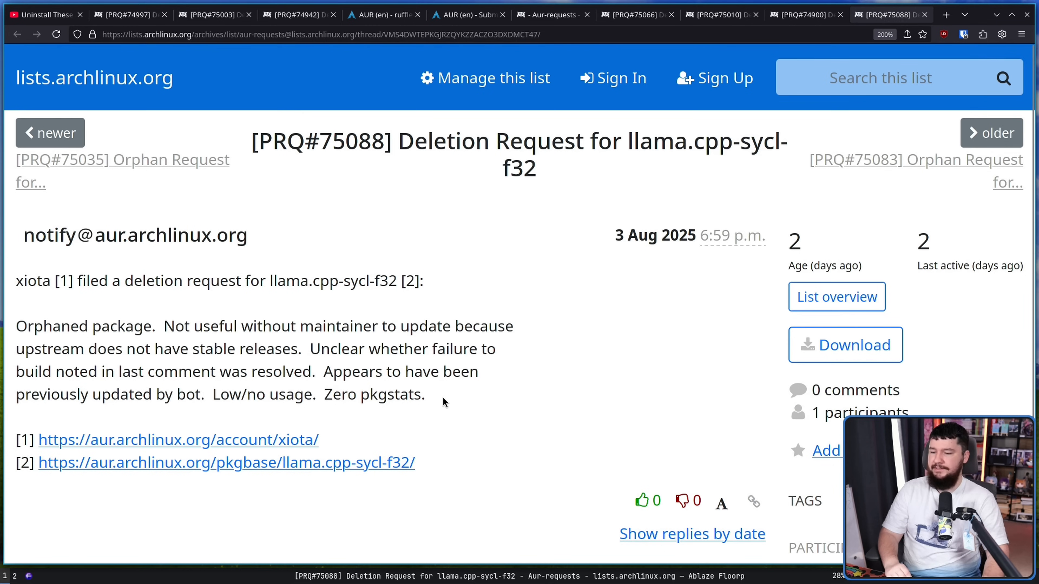
mouse_move(360, 394)
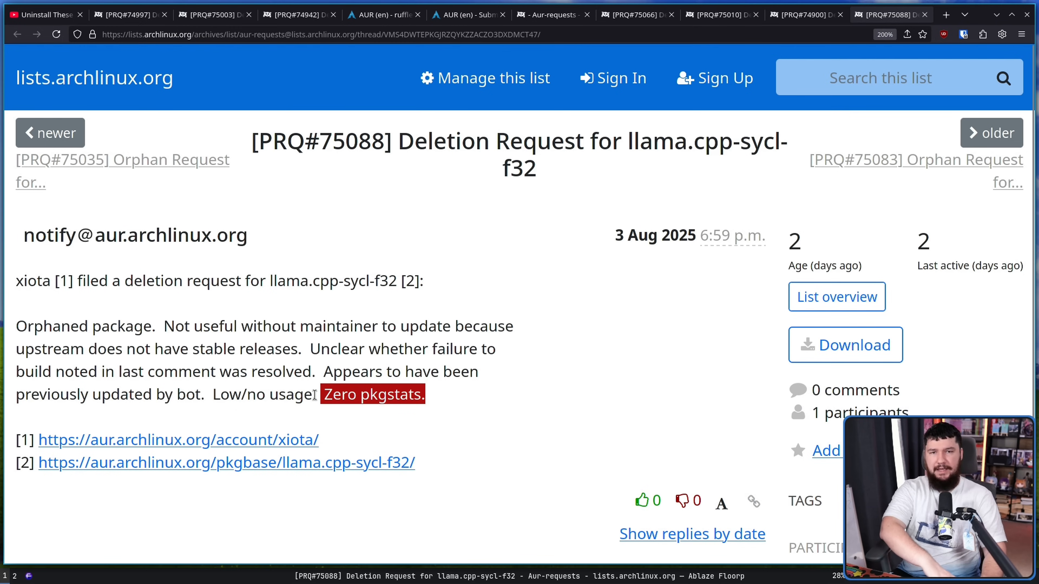
left_click(321, 395)
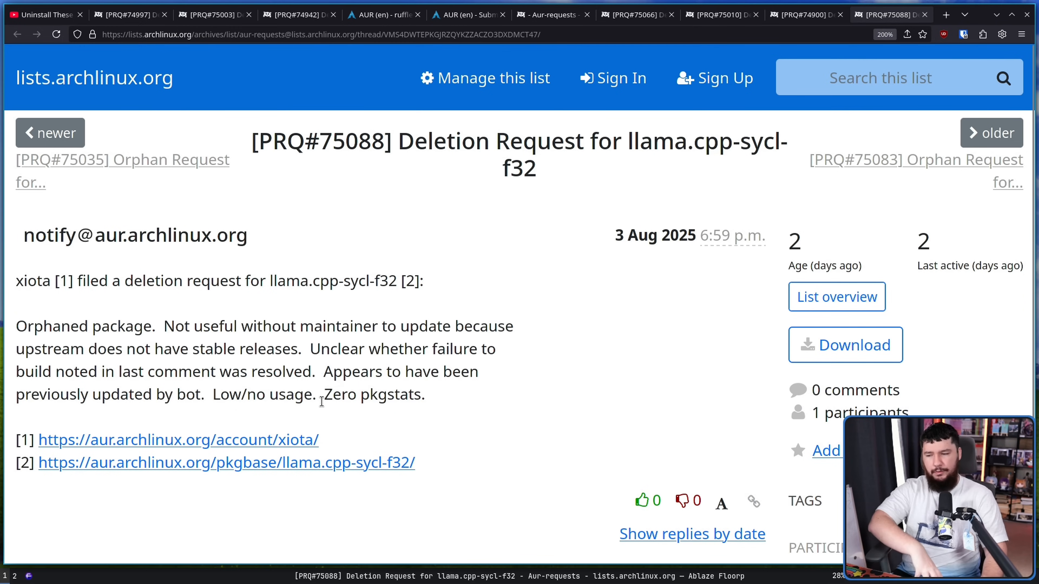
mouse_move(285, 421)
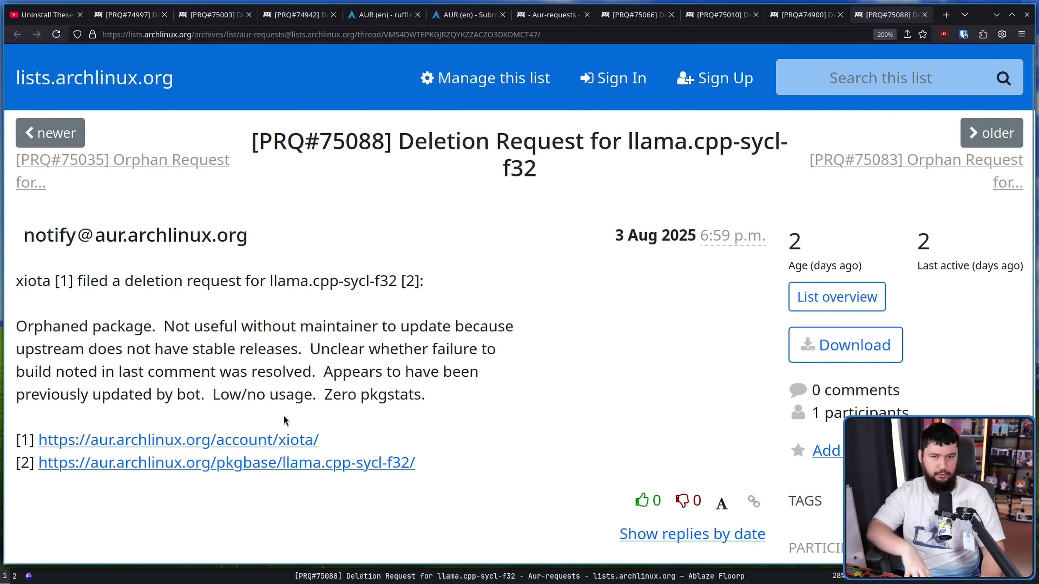
mouse_move(286, 414)
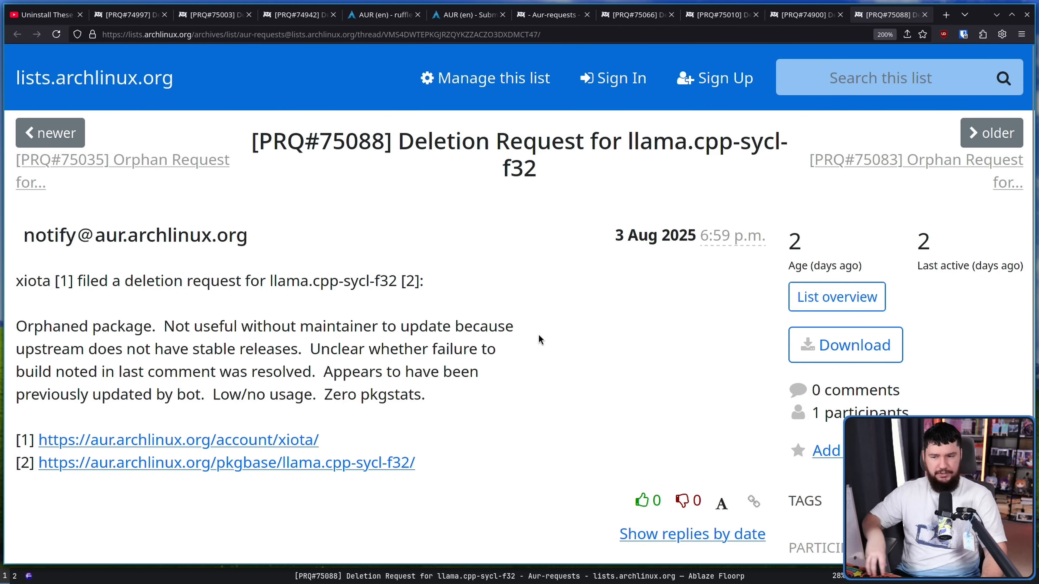
mouse_move(542, 173)
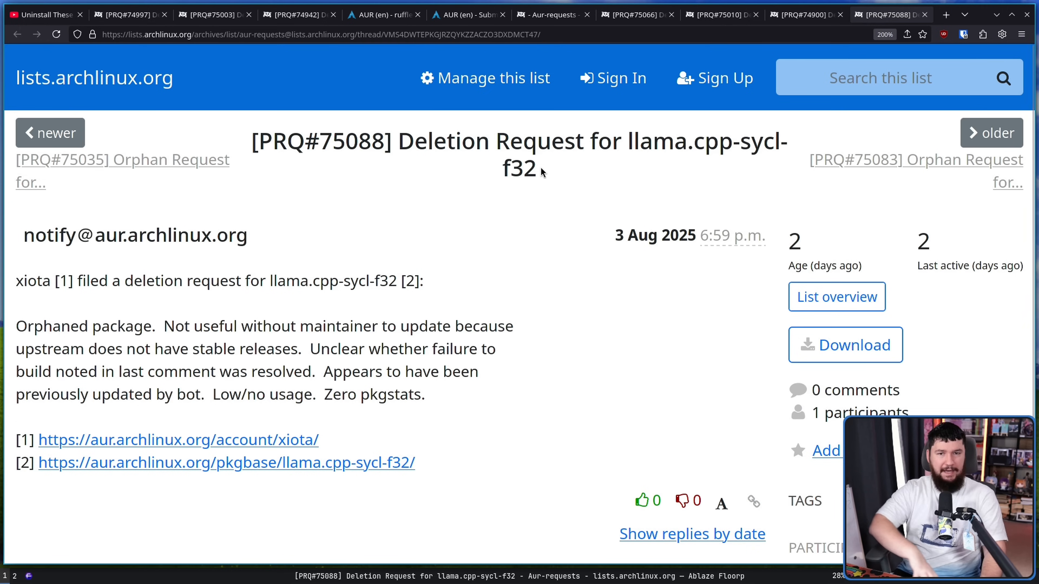
mouse_move(498, 326)
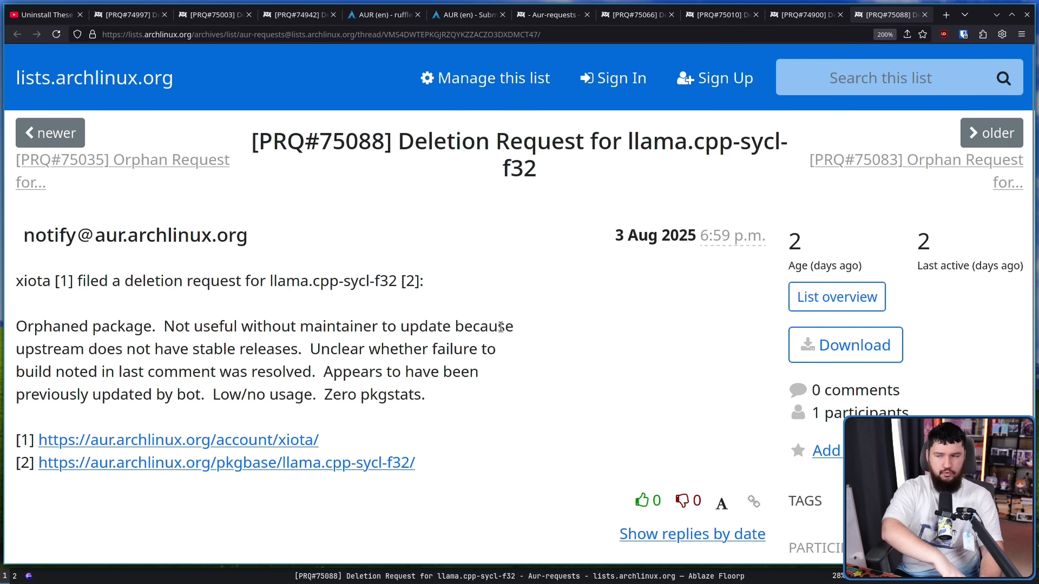
mouse_move(512, 355)
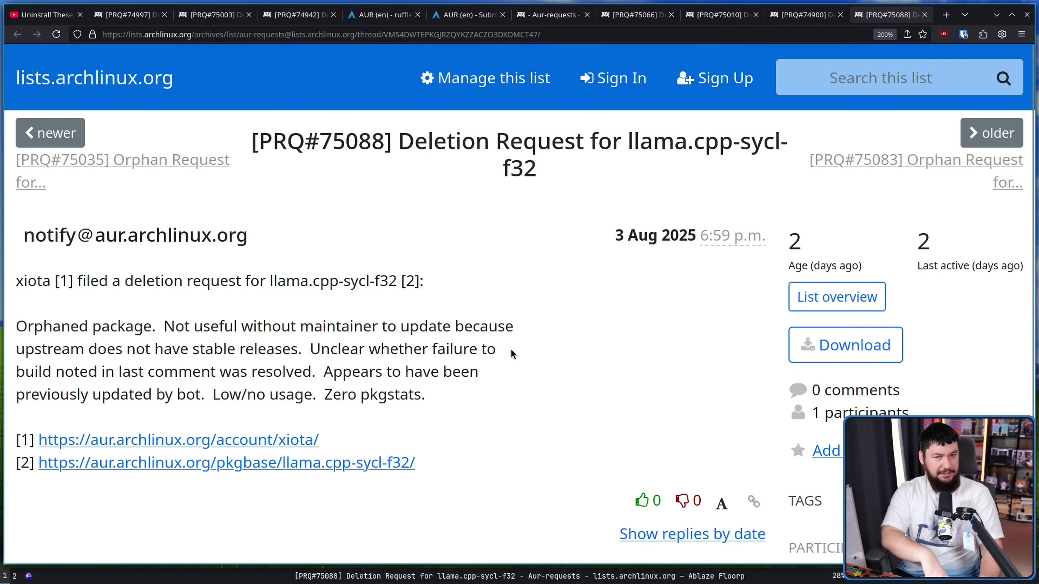
scroll("down", 3)
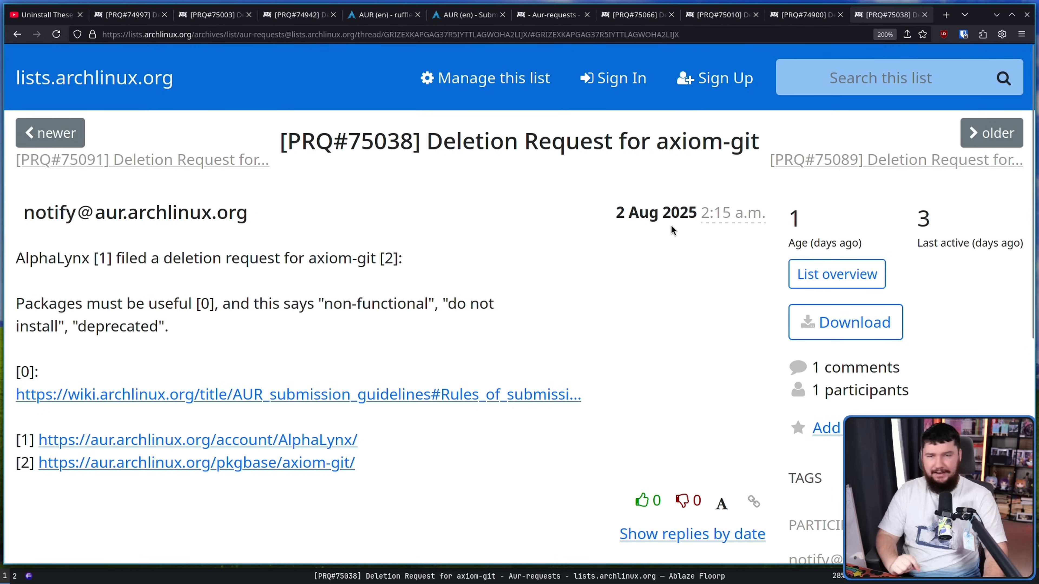
mouse_move(657, 252)
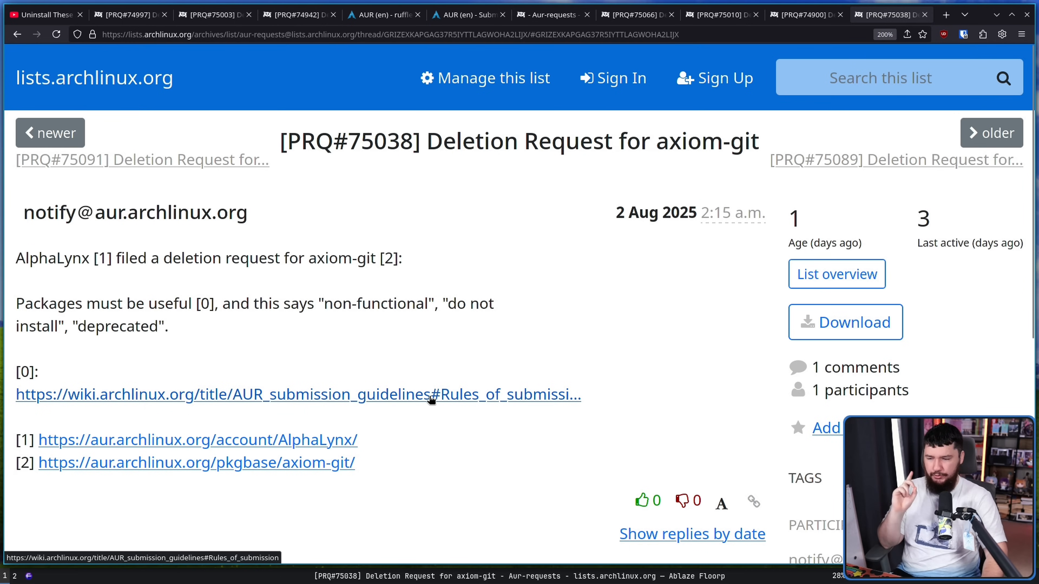
mouse_move(434, 391)
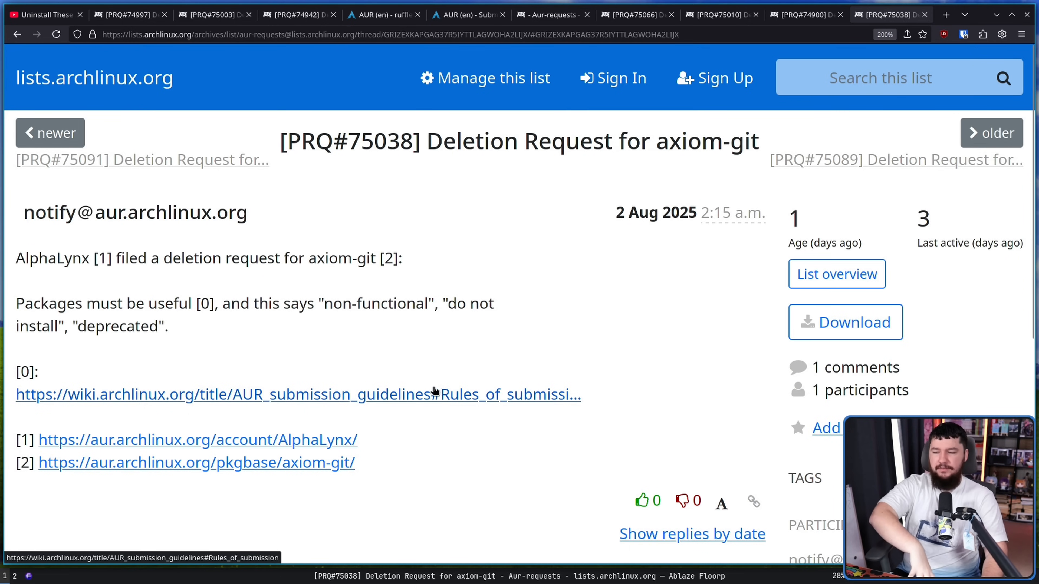
Highlight 'non-functional' in the axiom-git request and read down to the Accepted reply
double_click(372, 304)
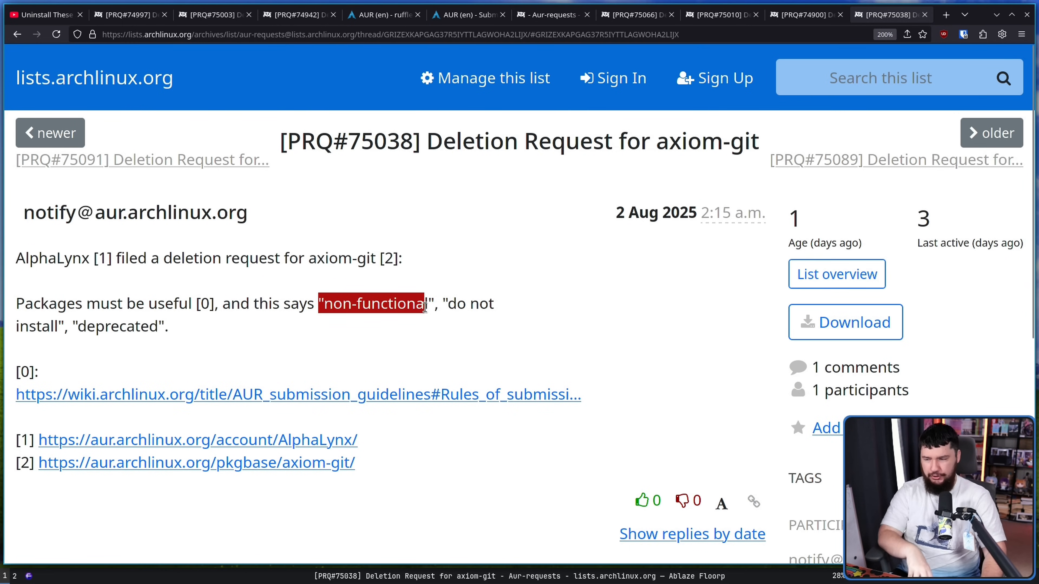
left_click_drag(424, 304, 162, 325)
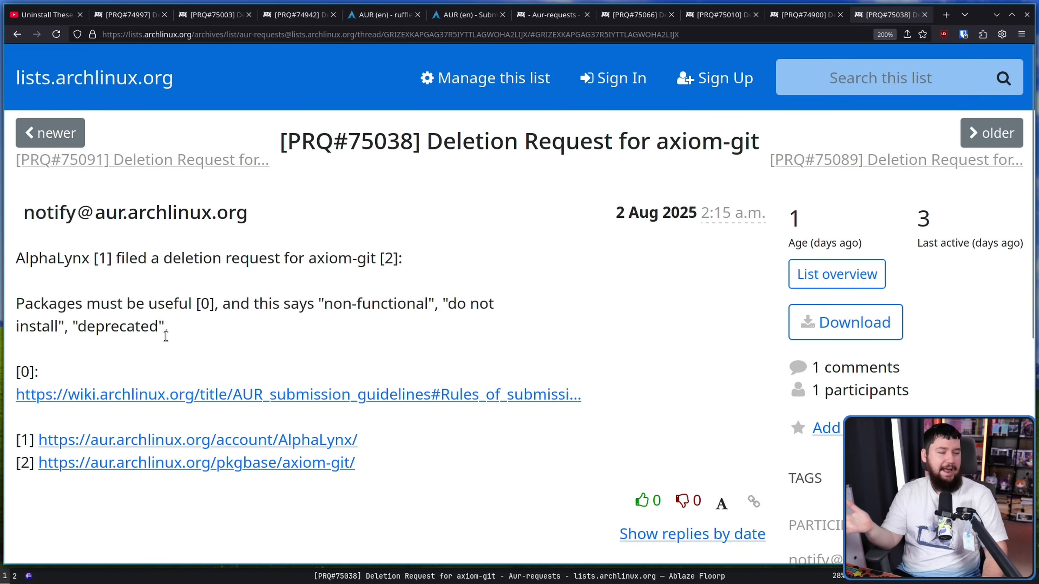
scroll("down", 3)
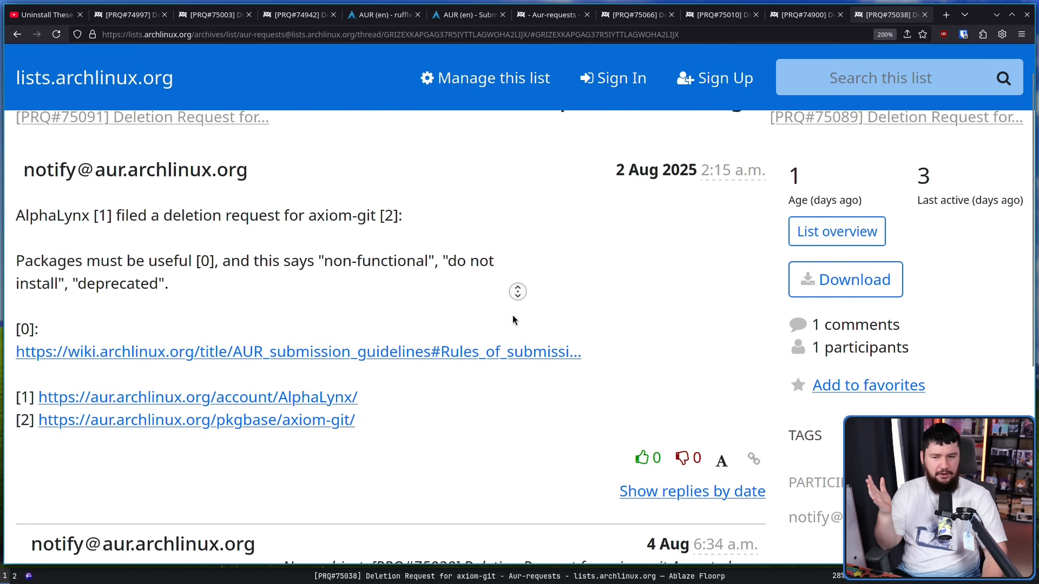
scroll("down", 3)
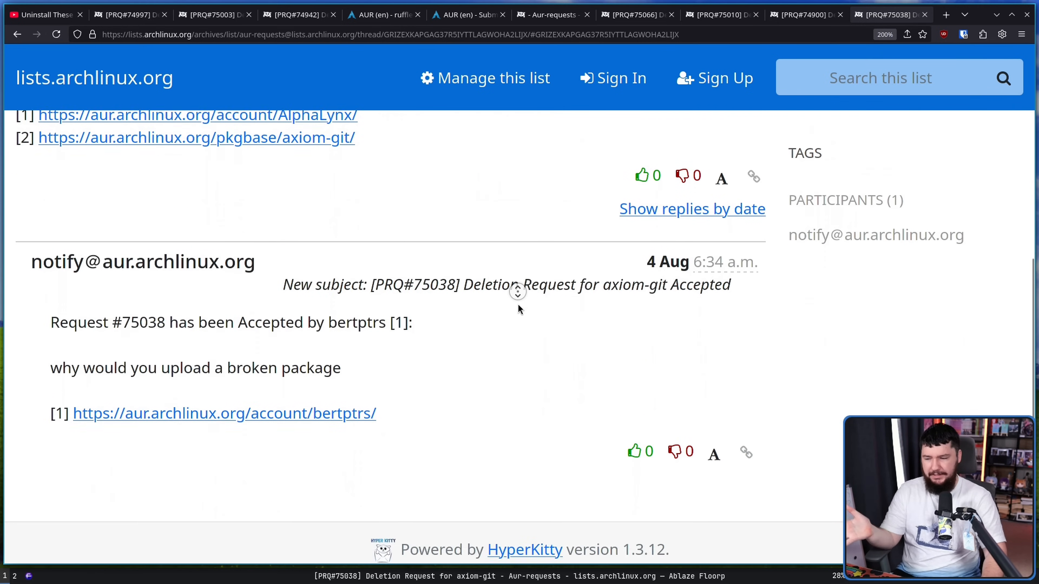
scroll("down", 3)
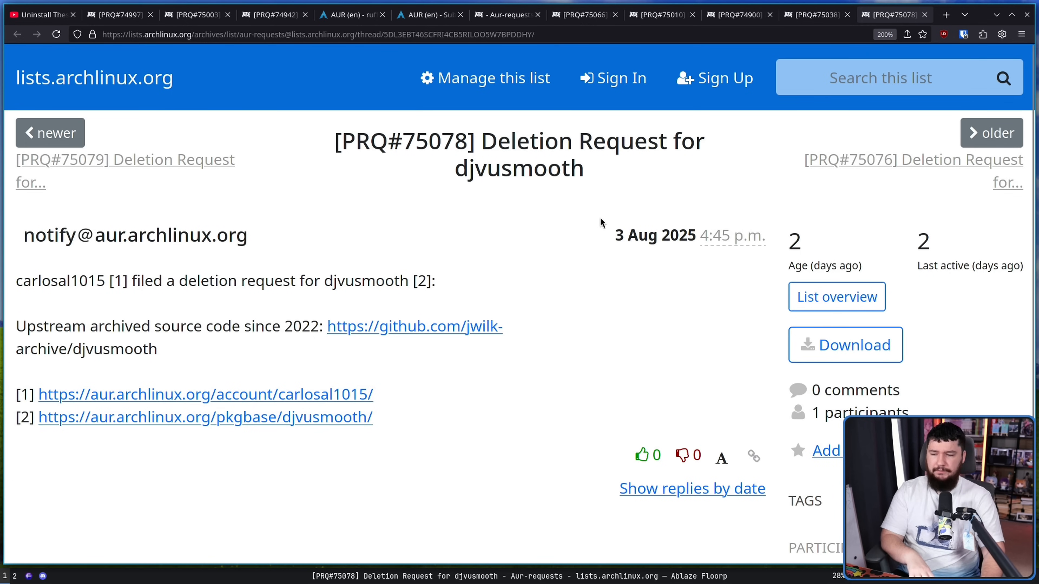
mouse_move(224, 351)
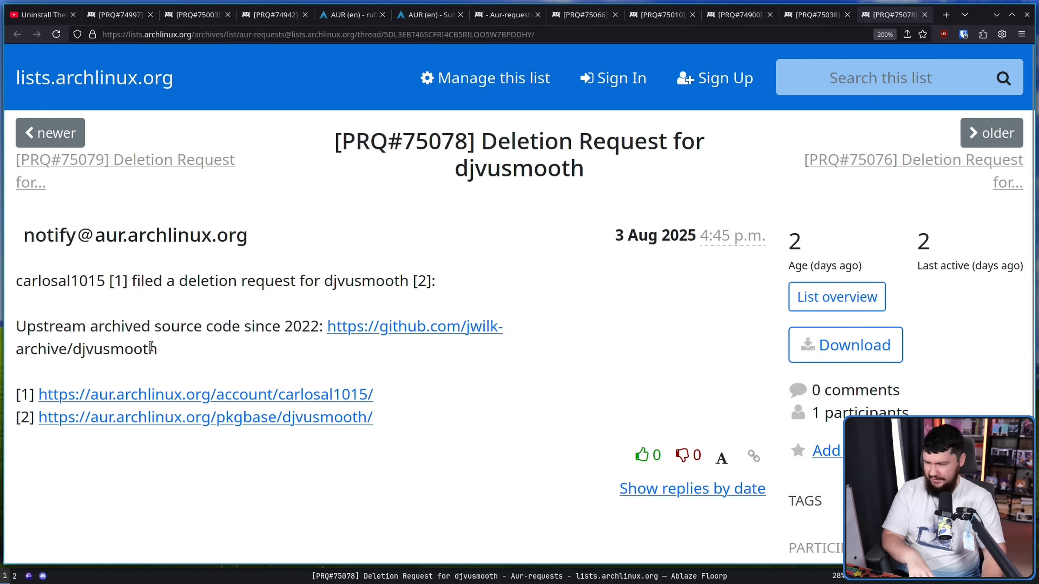
mouse_move(163, 357)
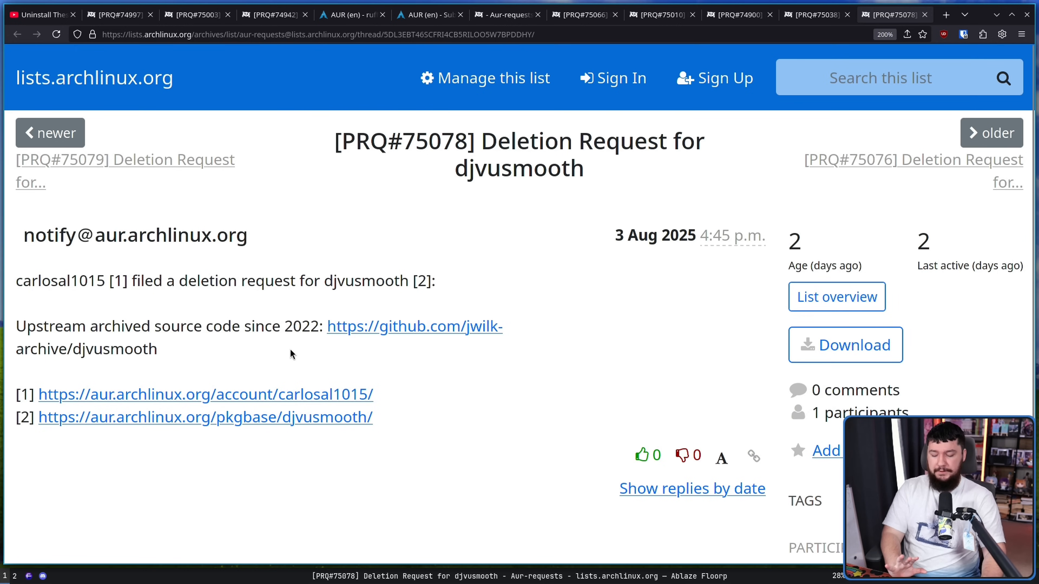
mouse_move(285, 395)
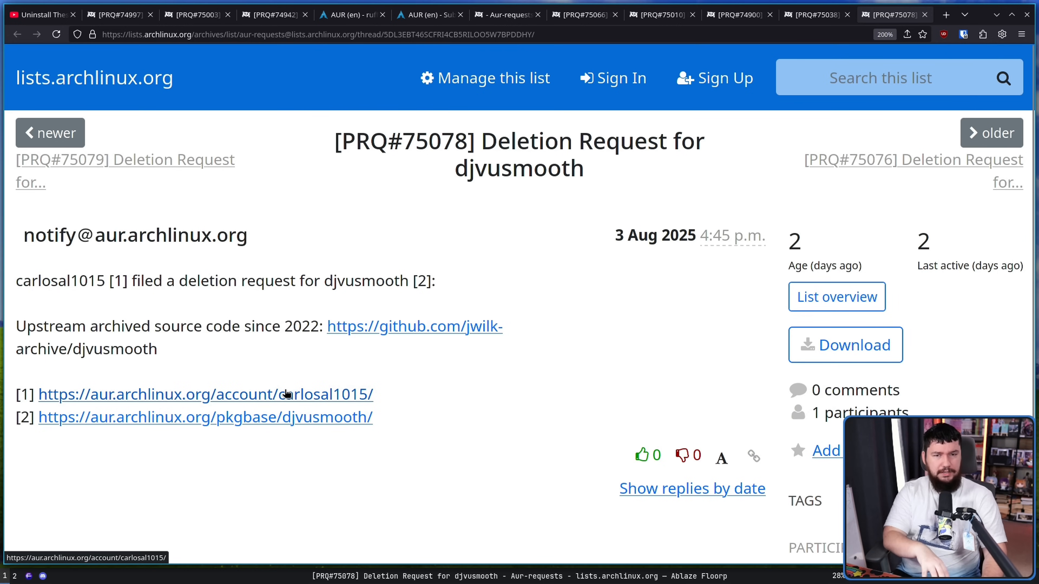
mouse_move(287, 389)
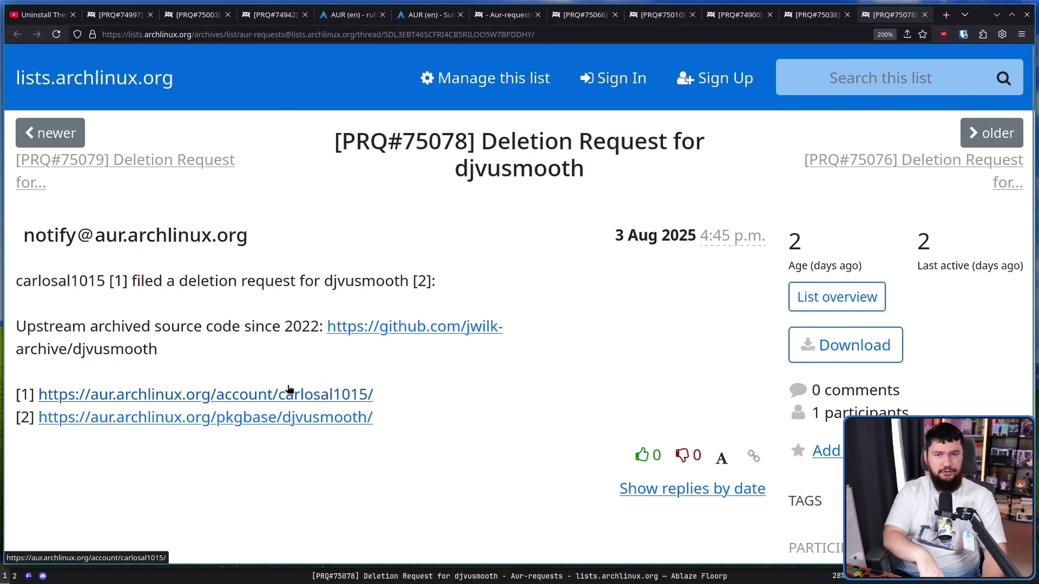
mouse_move(502, 411)
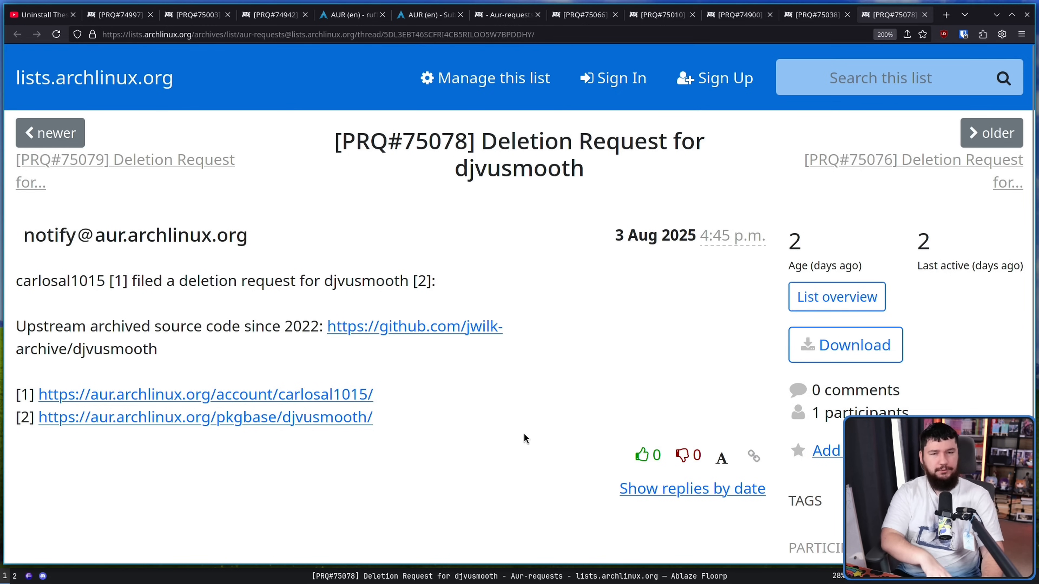
mouse_move(528, 452)
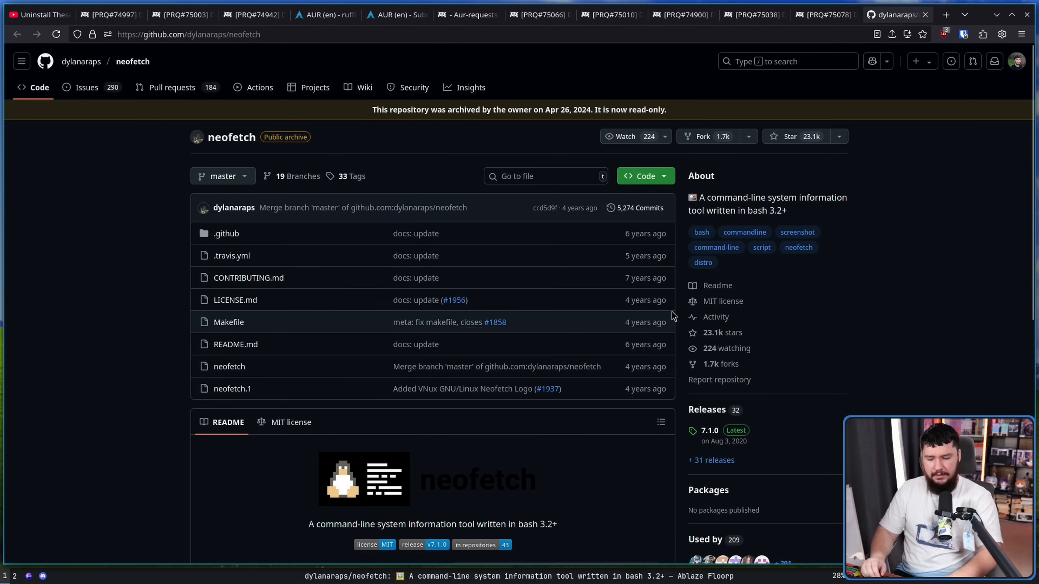
Zoom the neofetch GitHub page, then switch to the linux-versioned-bin deletion thread
key("ctrl+plus")
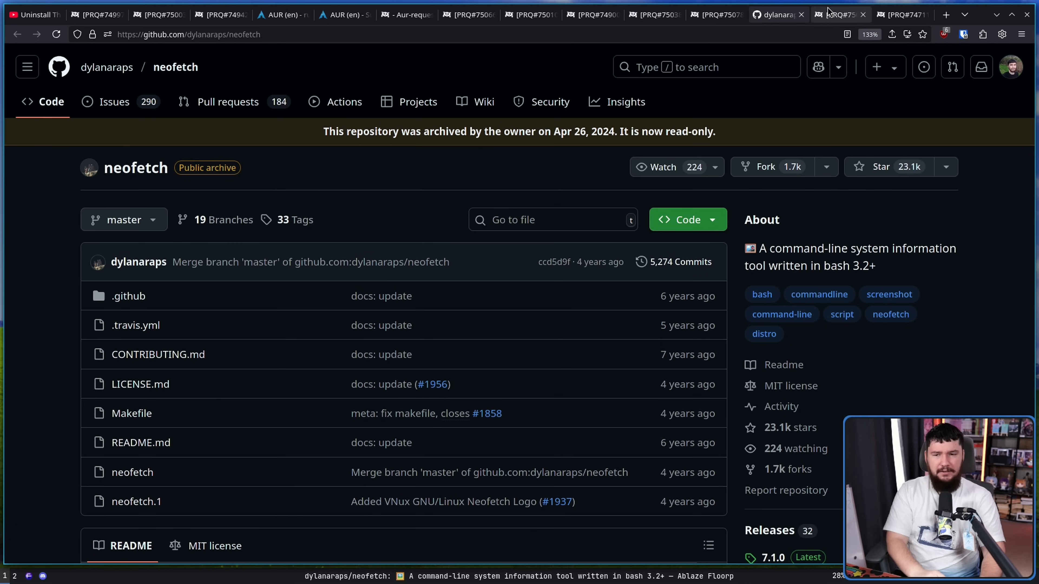
left_click(837, 14)
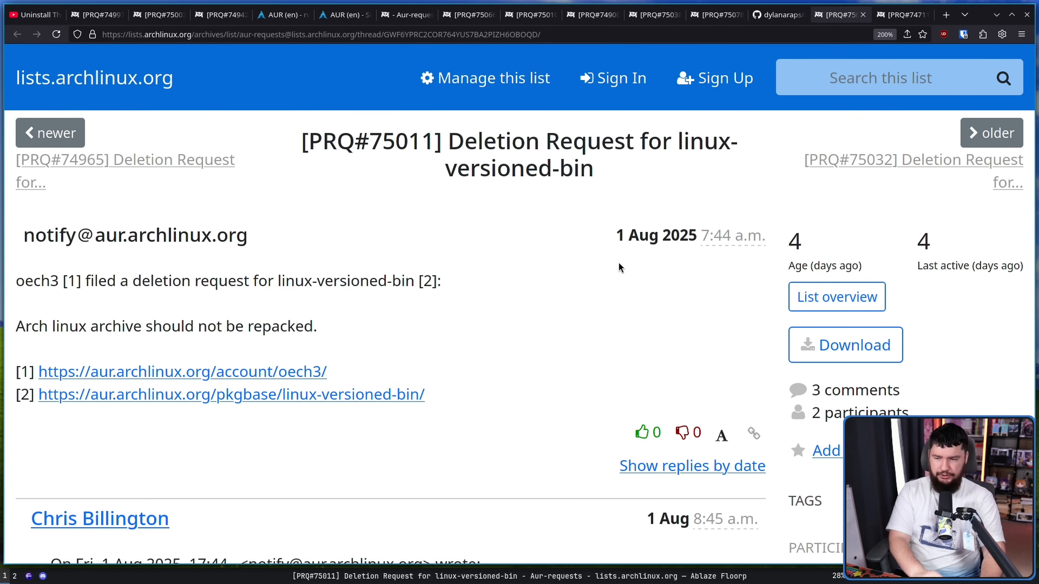
mouse_move(526, 304)
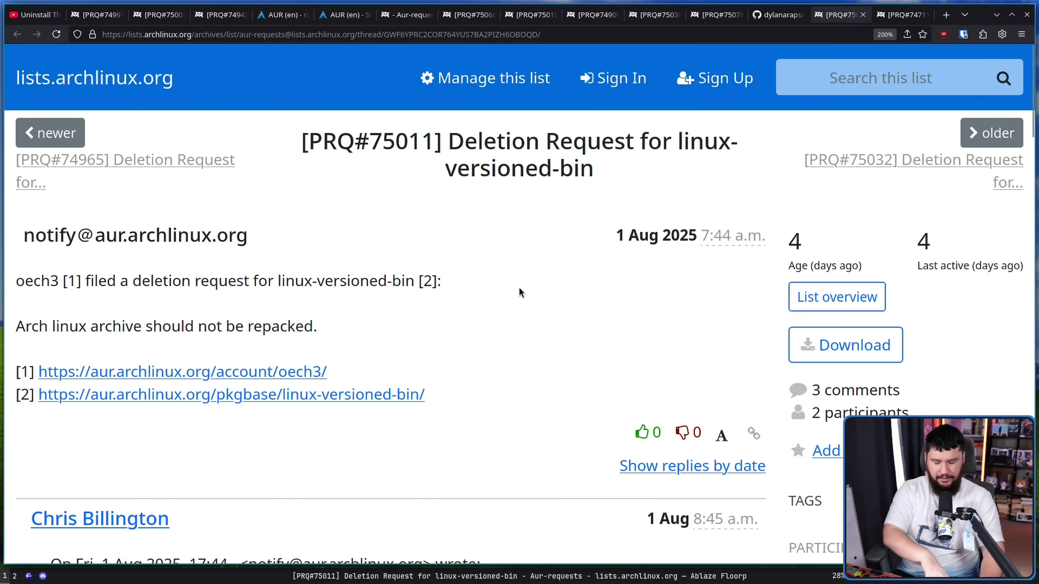
mouse_move(517, 310)
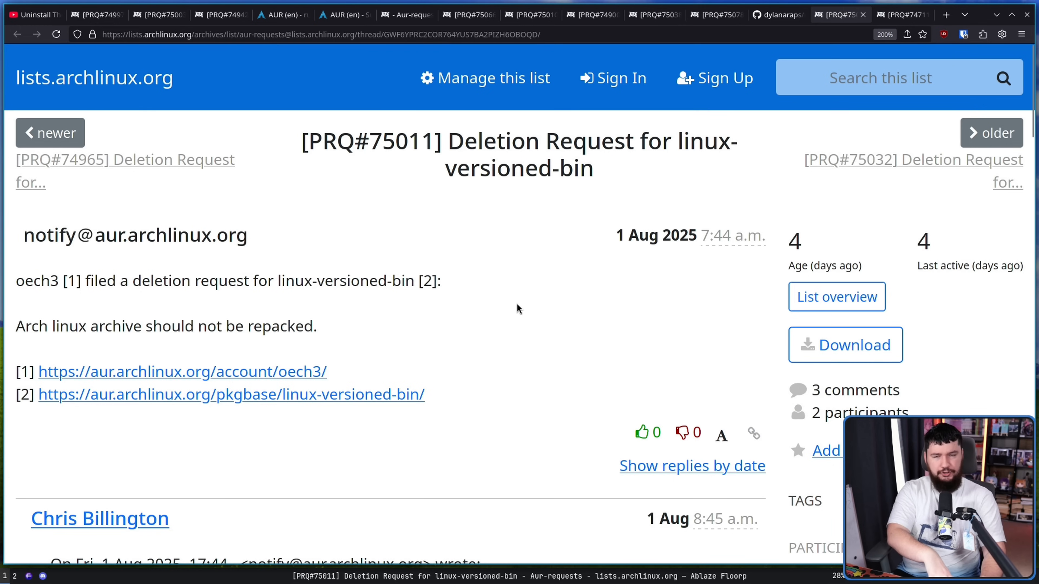
mouse_move(515, 310)
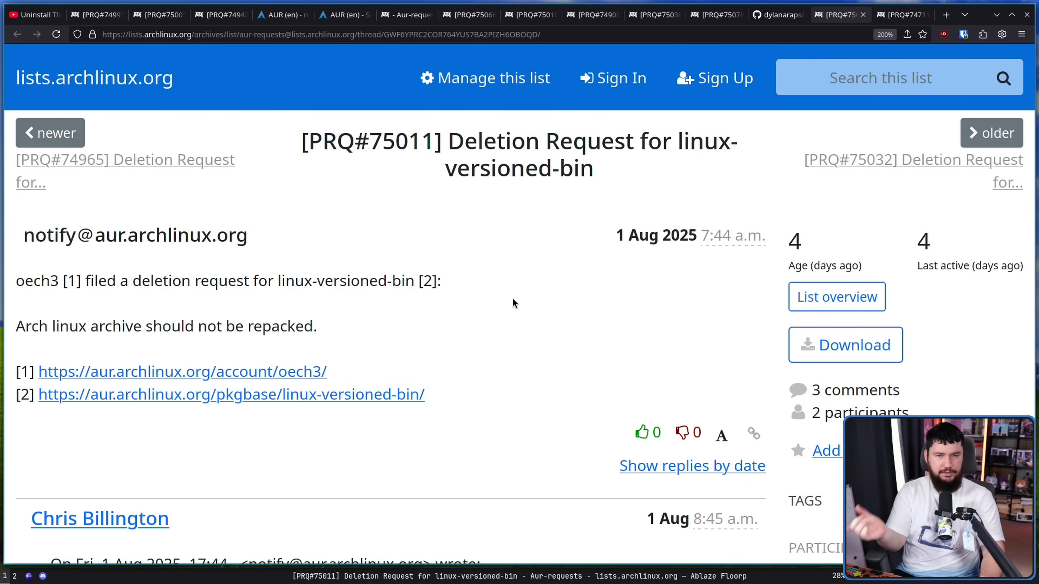
mouse_move(511, 299)
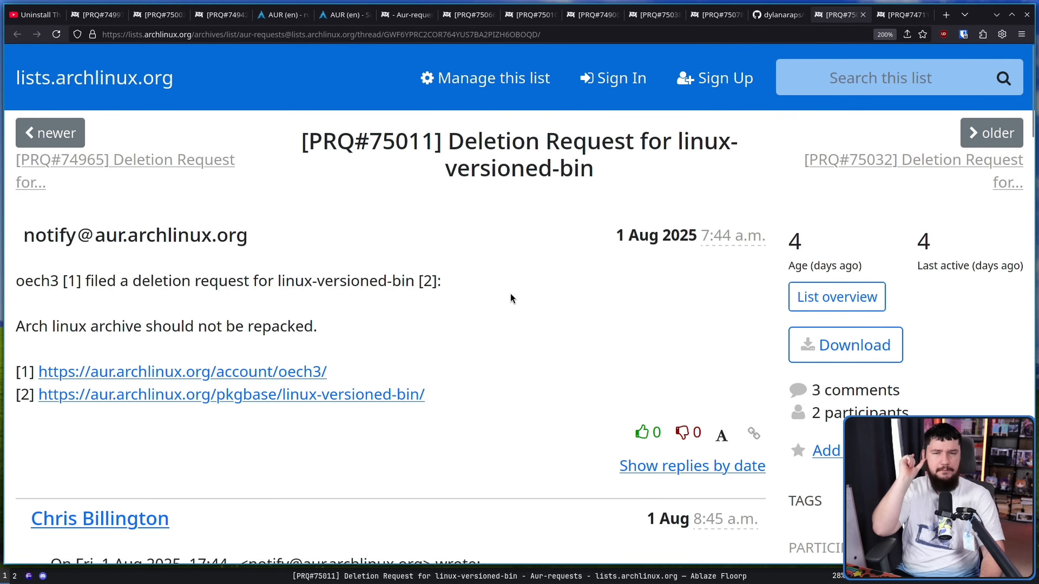
mouse_move(502, 321)
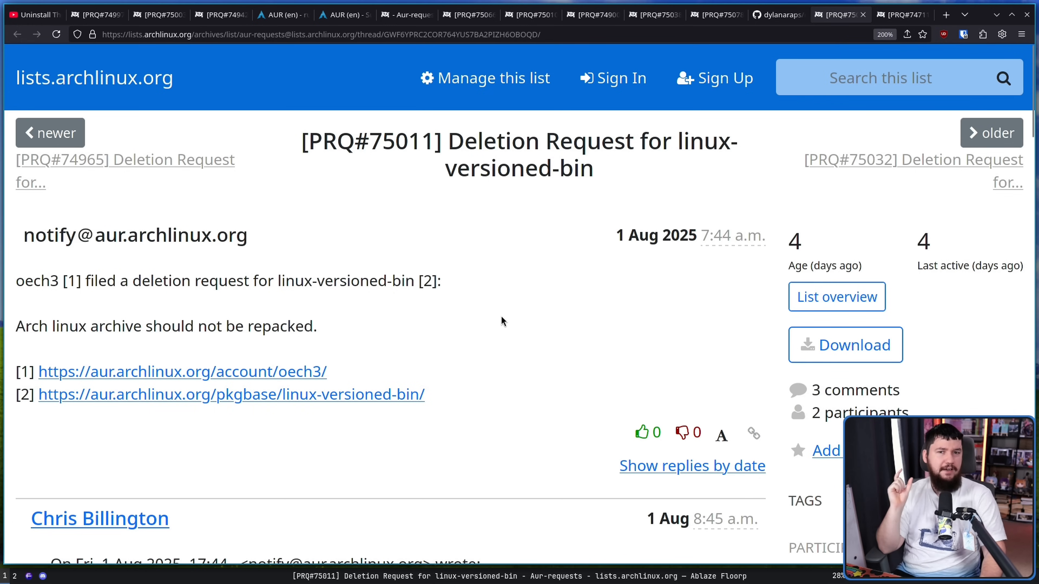
mouse_move(505, 316)
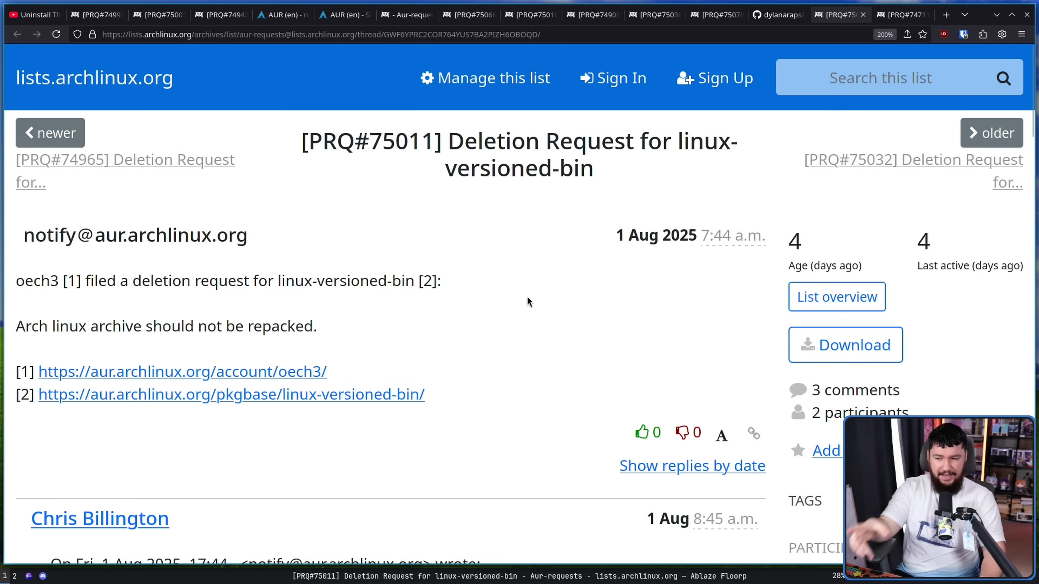
mouse_move(524, 297)
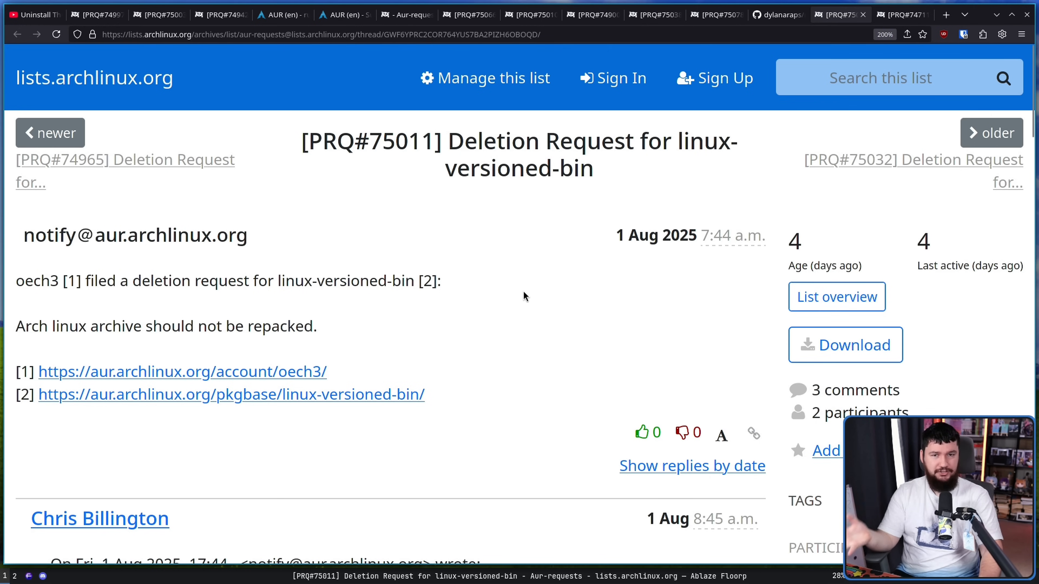
Read the linux-versioned-bin thread through the maintainer's defence to bertptrs's rejection
scroll("down", 3)
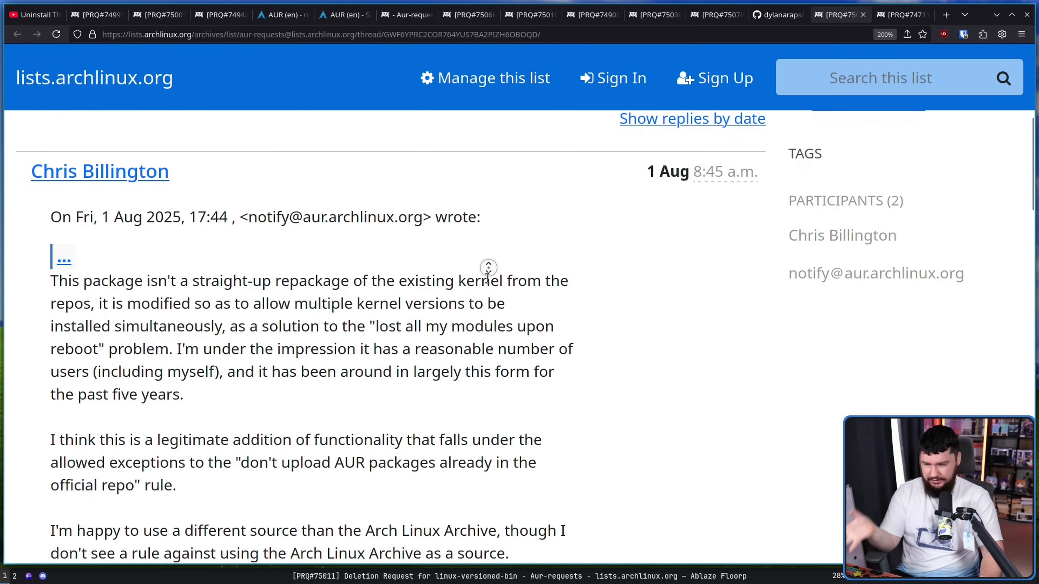
scroll("down", 3)
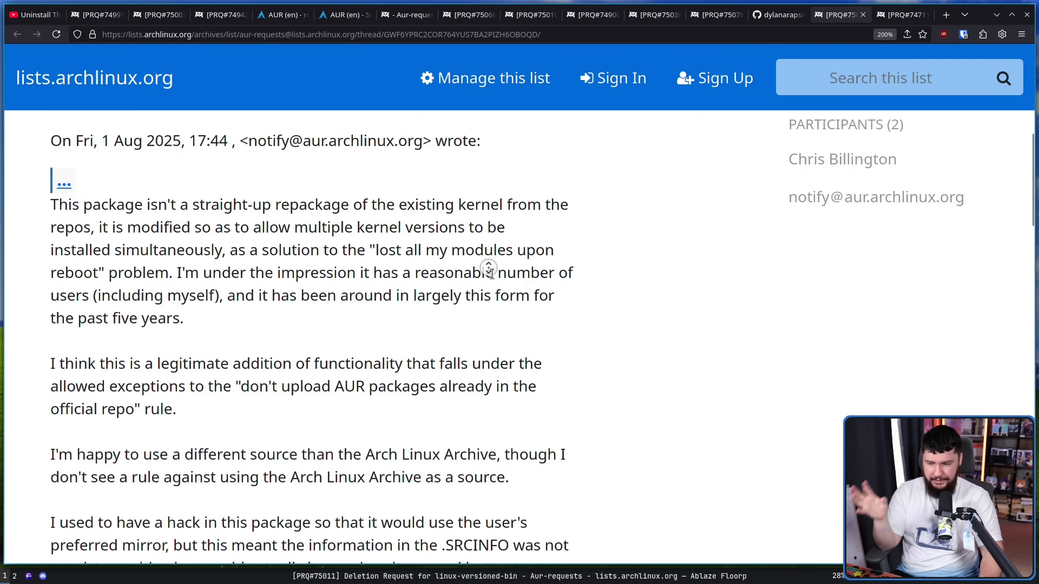
scroll("down", 3)
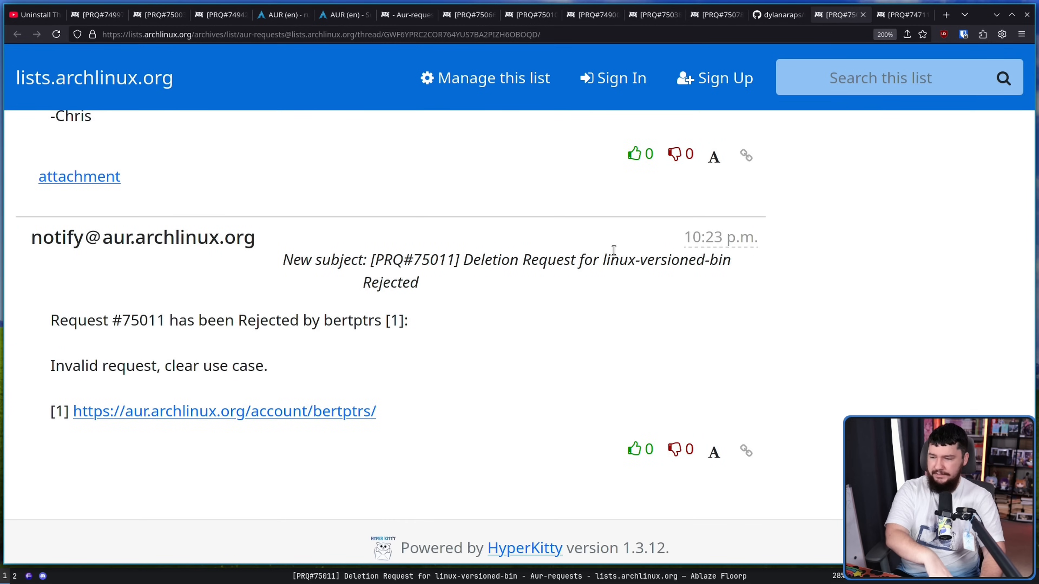
mouse_move(600, 280)
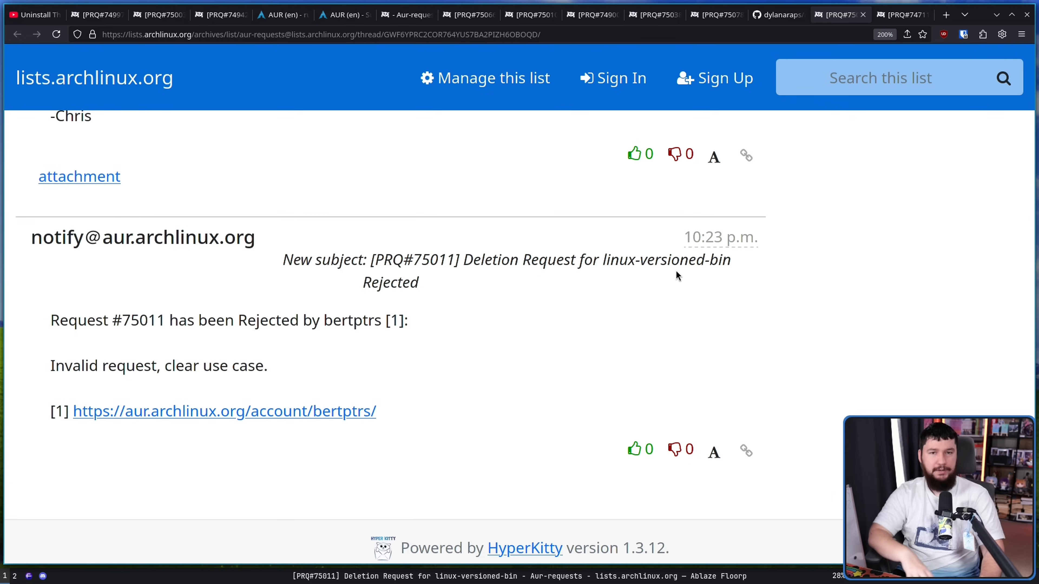
mouse_move(776, 103)
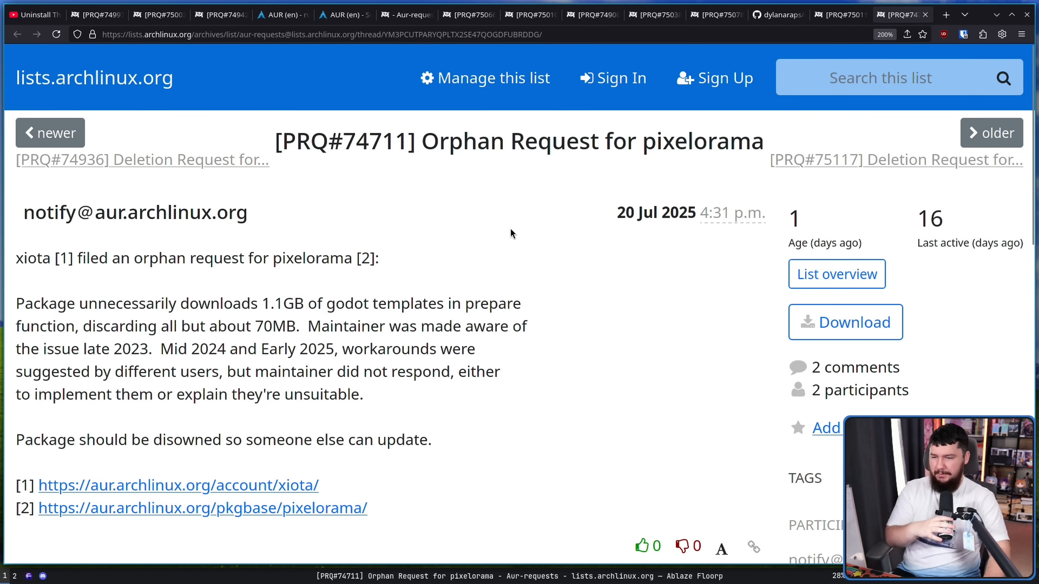
mouse_move(539, 201)
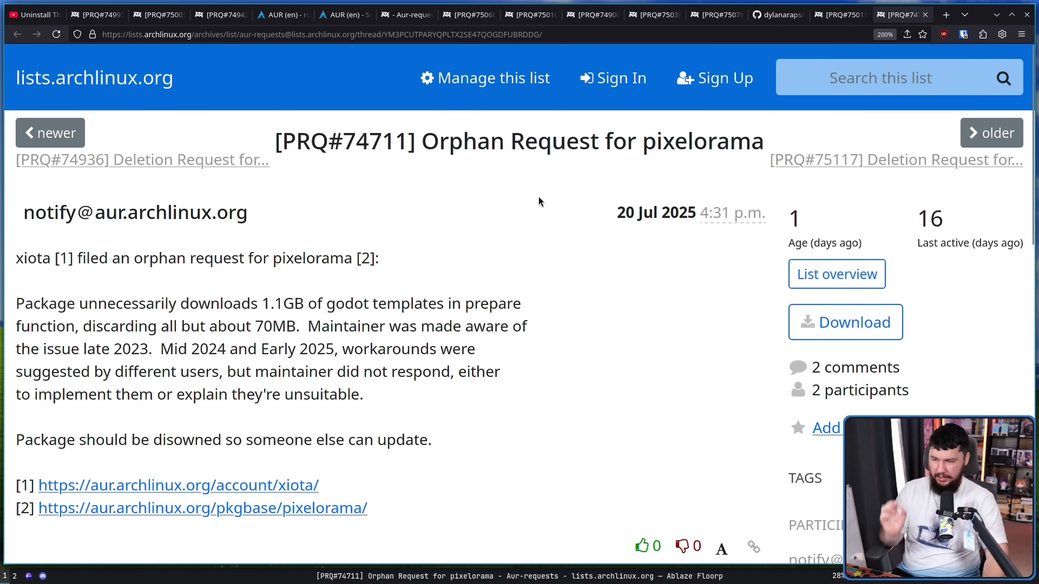
mouse_move(516, 212)
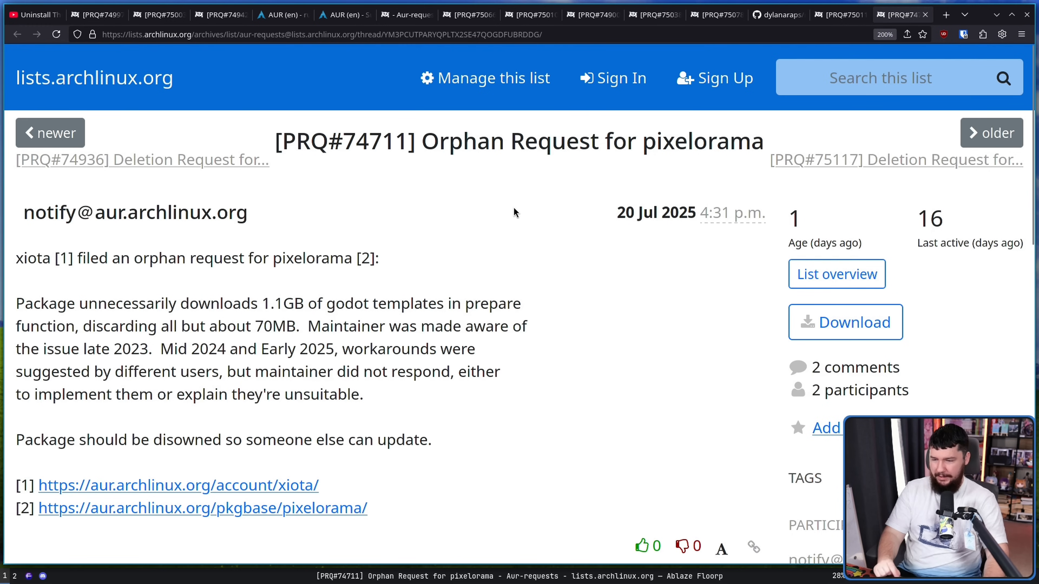
mouse_move(507, 189)
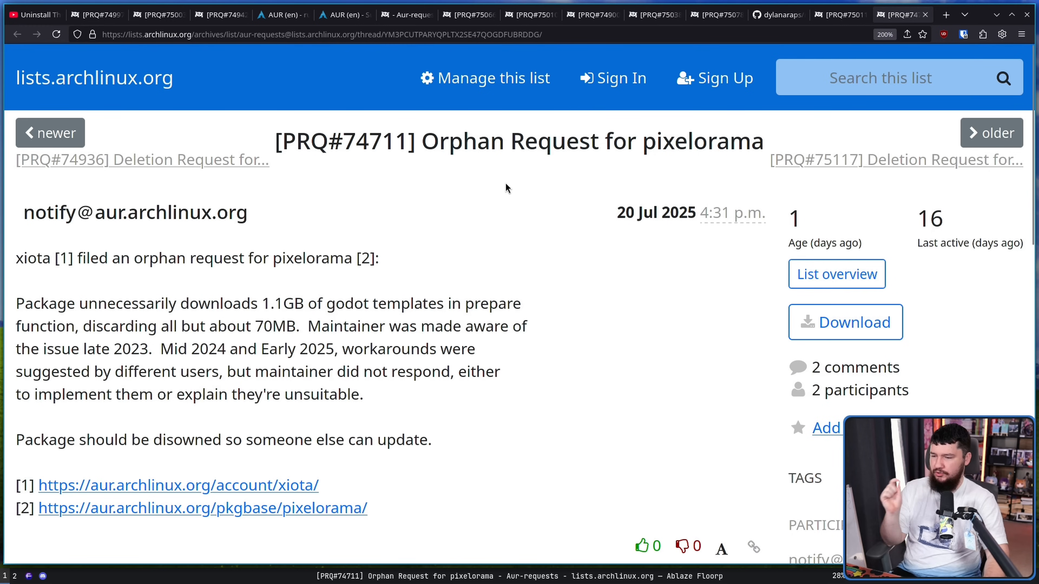
mouse_move(504, 193)
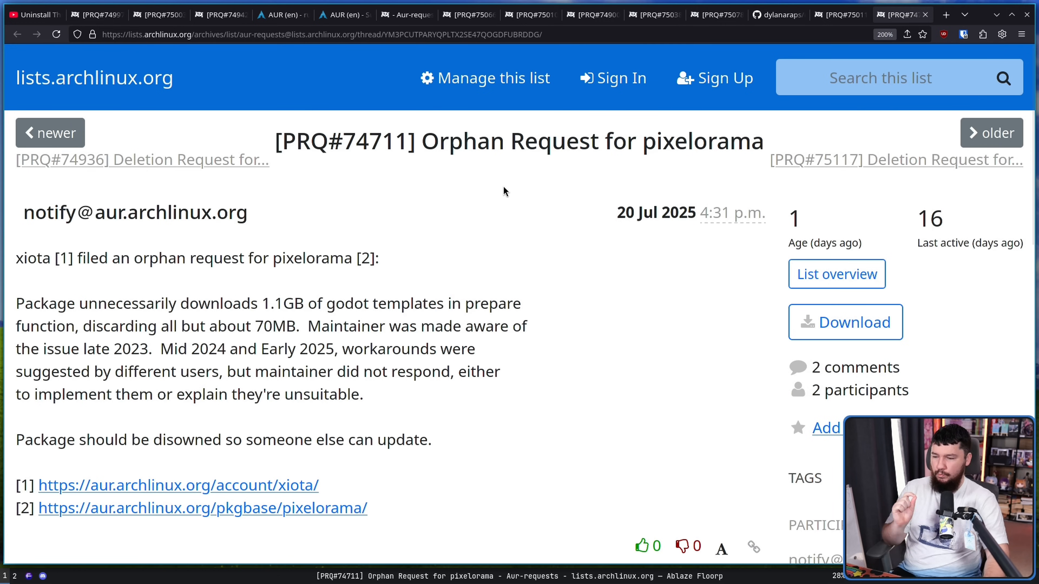
mouse_move(512, 202)
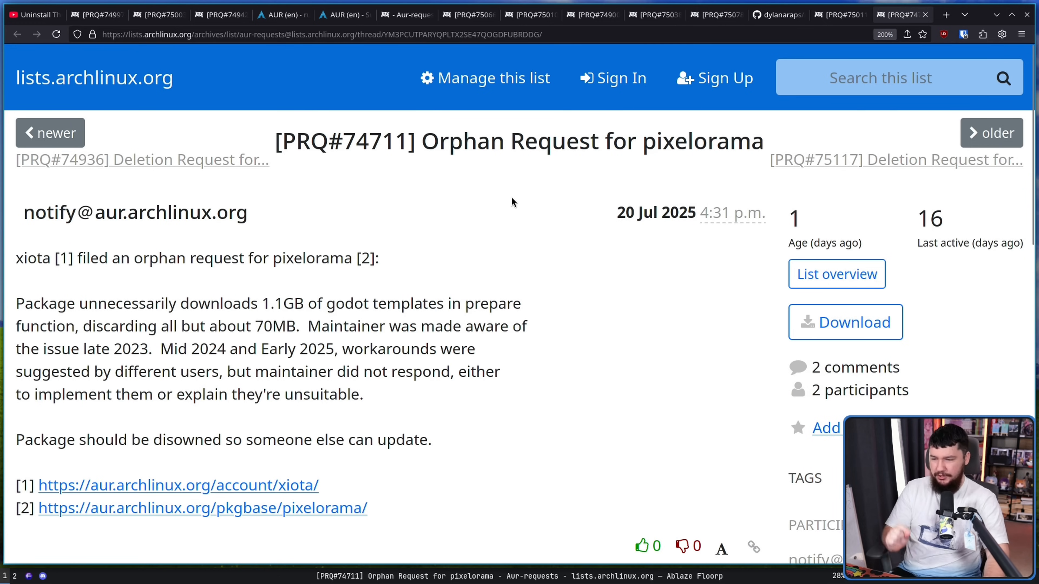
mouse_move(510, 201)
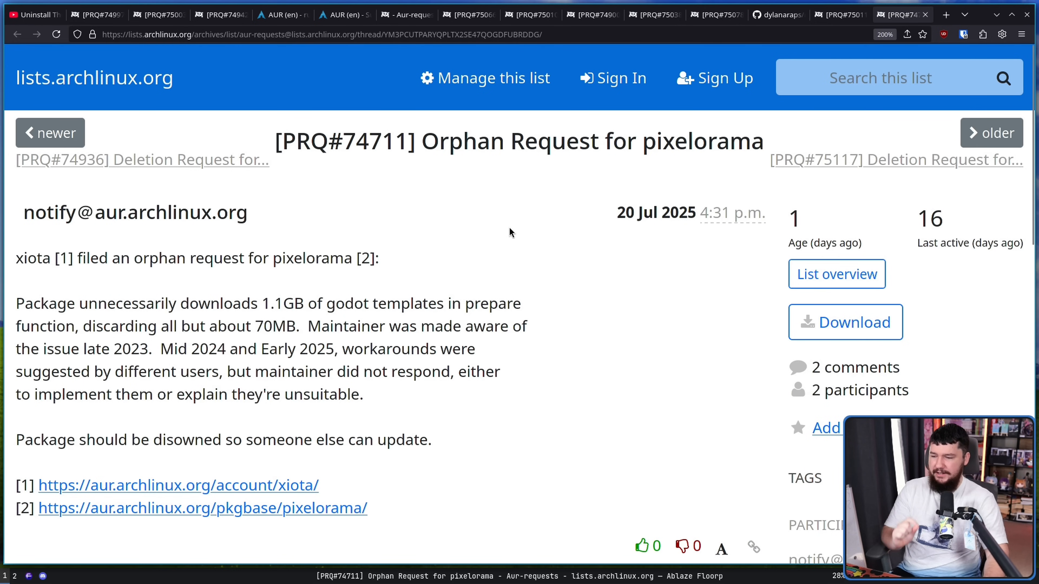
mouse_move(476, 260)
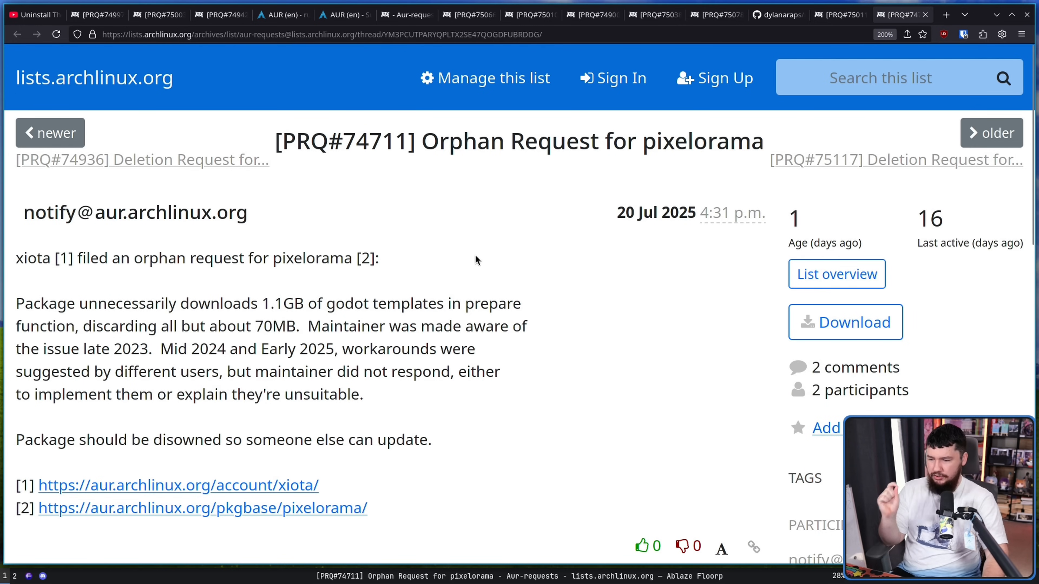
mouse_move(481, 256)
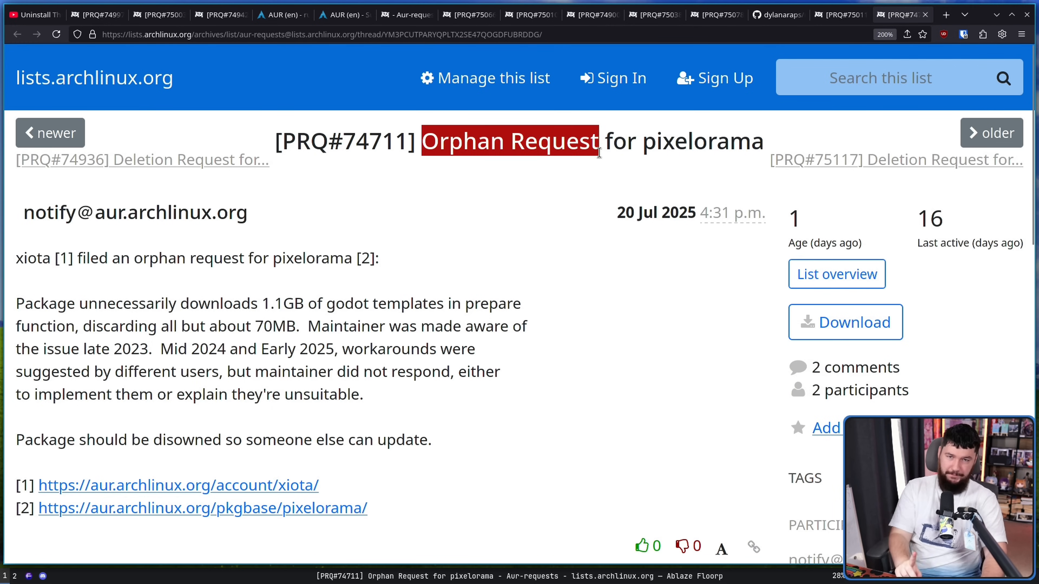
mouse_move(572, 194)
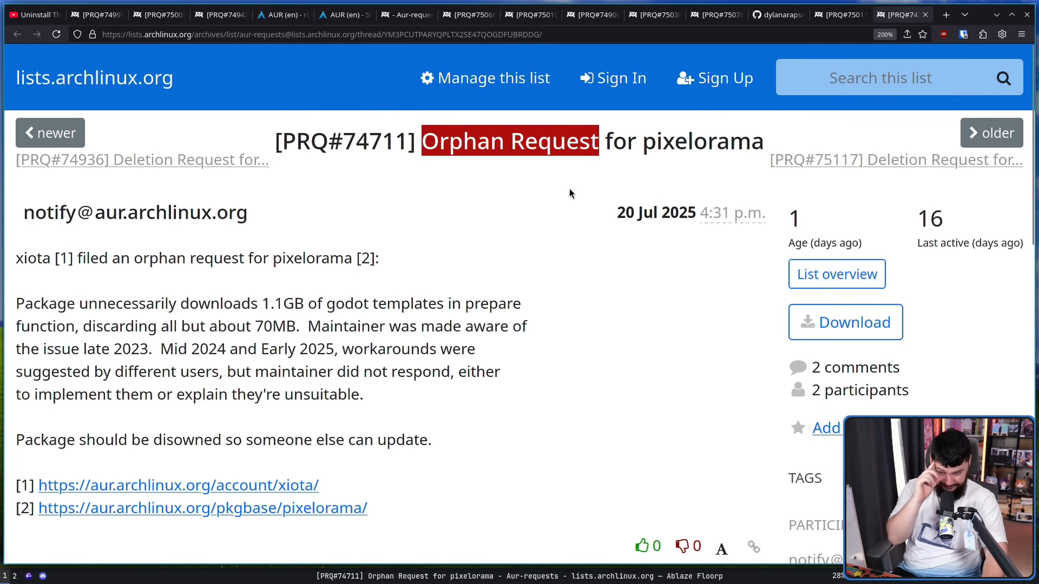
Read the pixelorama orphan request down to its rejection and xiota's reply
scroll("down", 3)
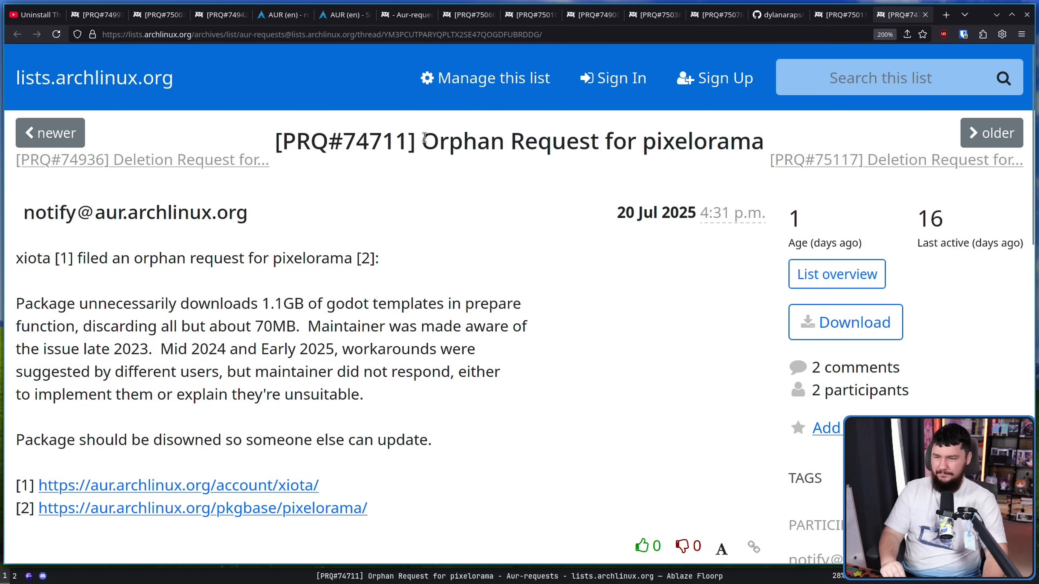
scroll("down", 3)
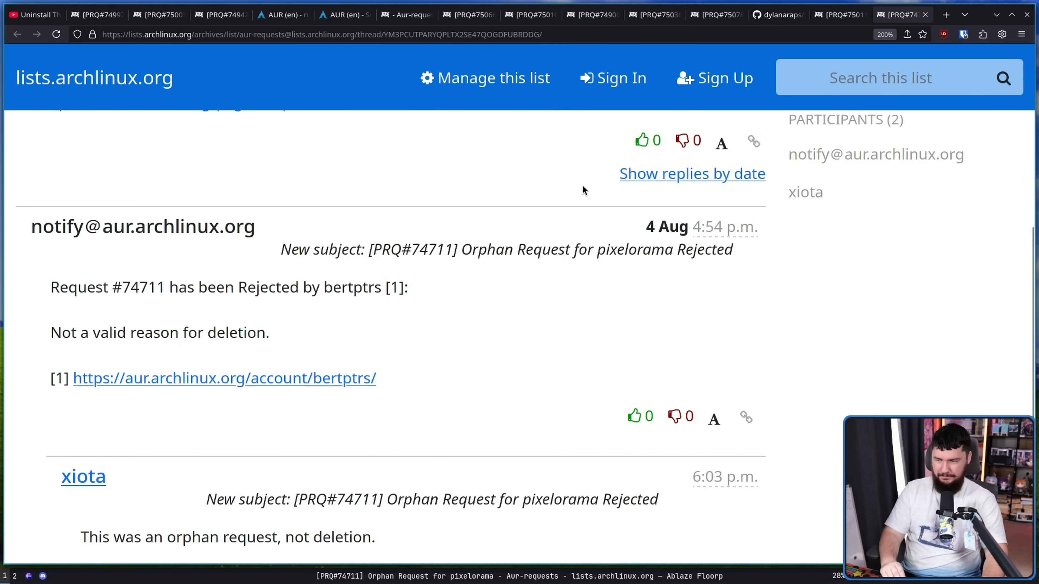
scroll("down", 3)
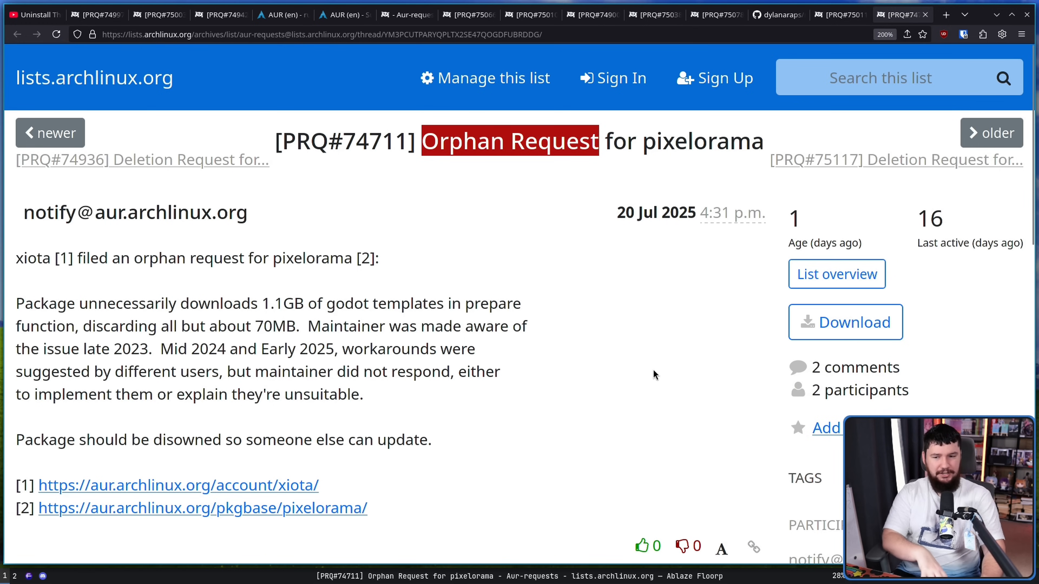
mouse_move(617, 330)
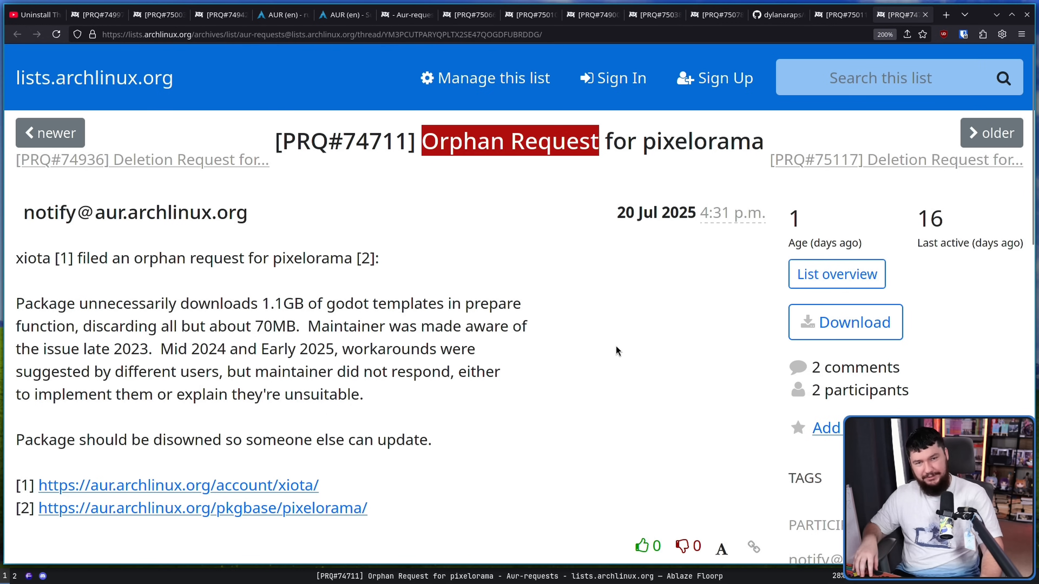
mouse_move(639, 390)
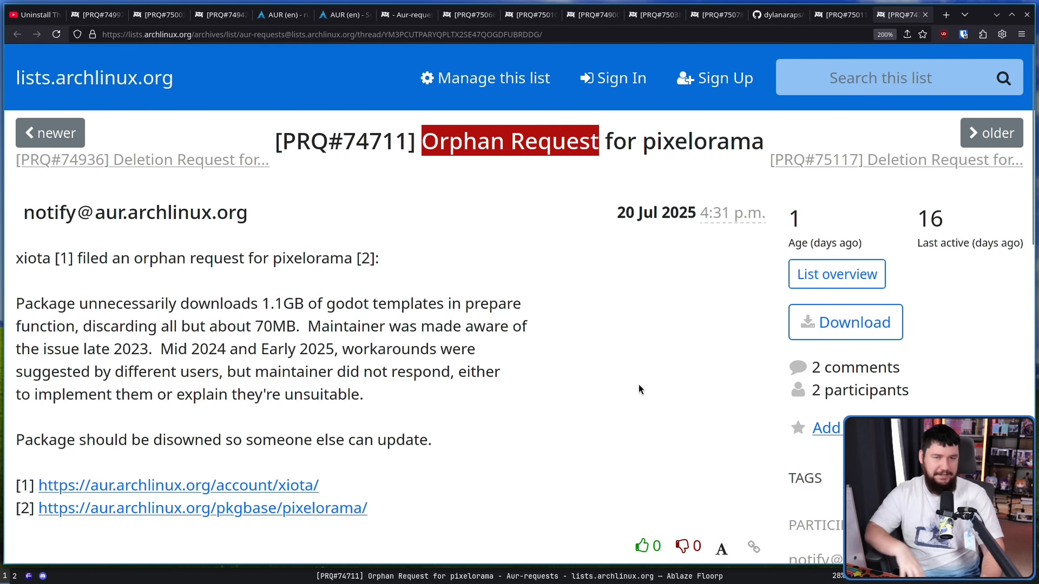
mouse_move(658, 393)
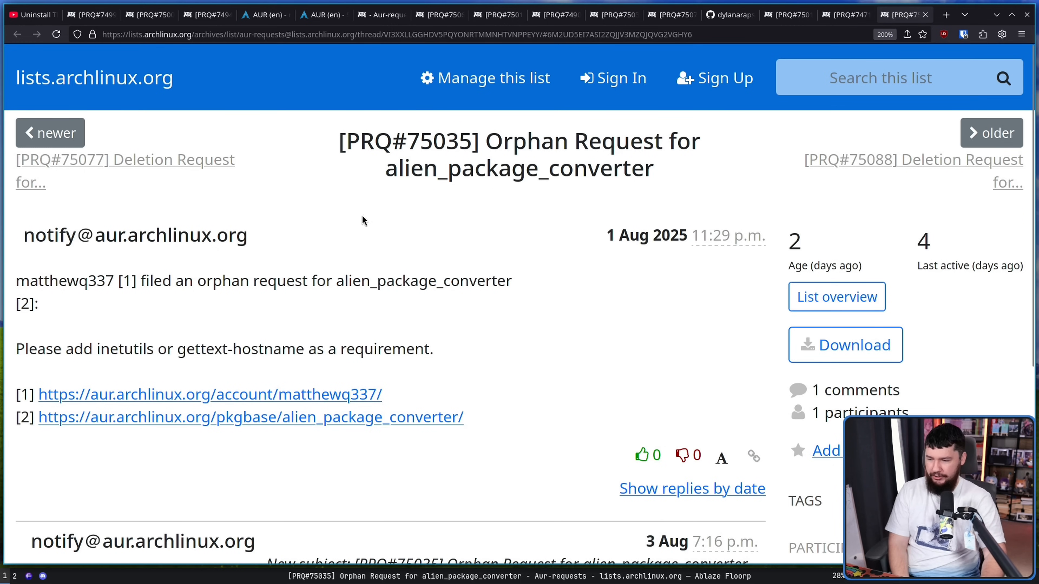
mouse_move(210, 339)
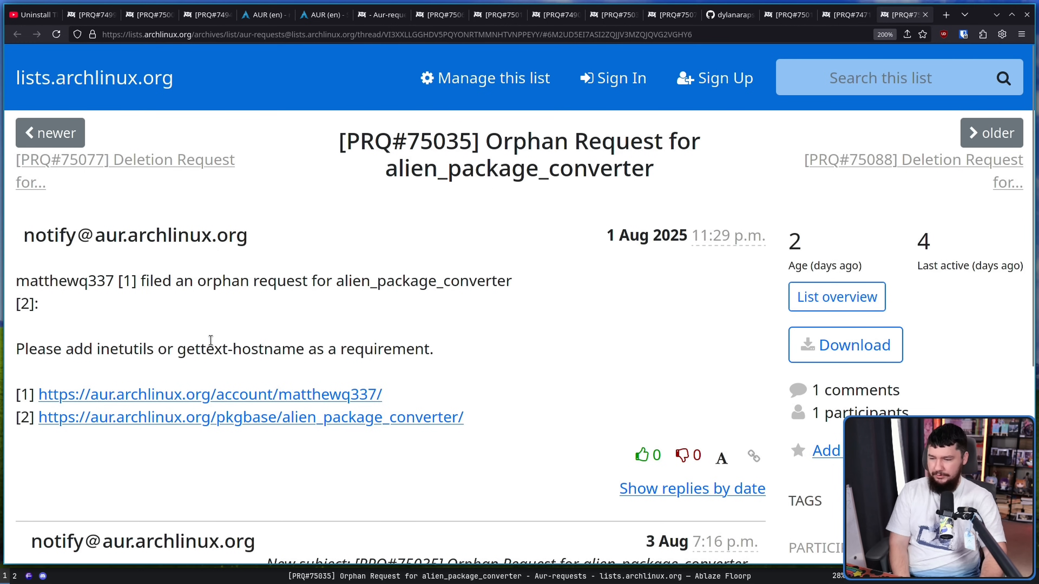
mouse_move(436, 348)
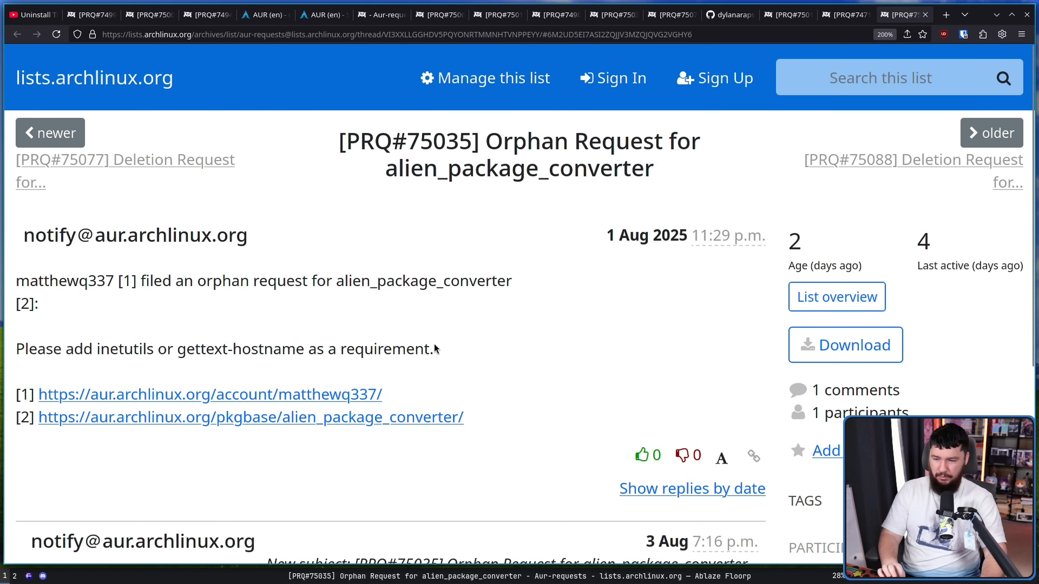
Highlight the sentence asking to add inetutils or gettext-hostname and read further down
triple_click(225, 349)
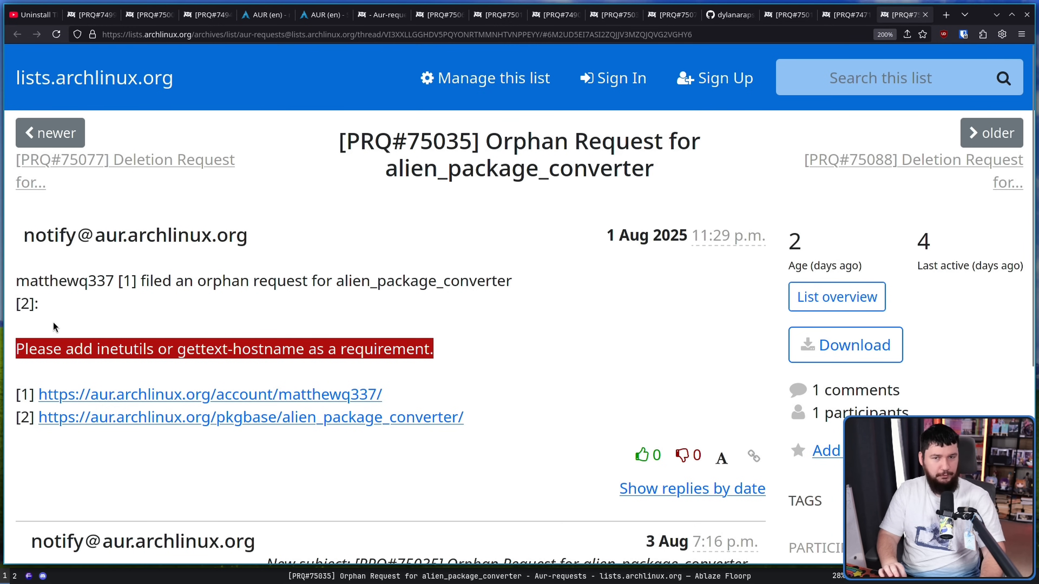
mouse_move(437, 348)
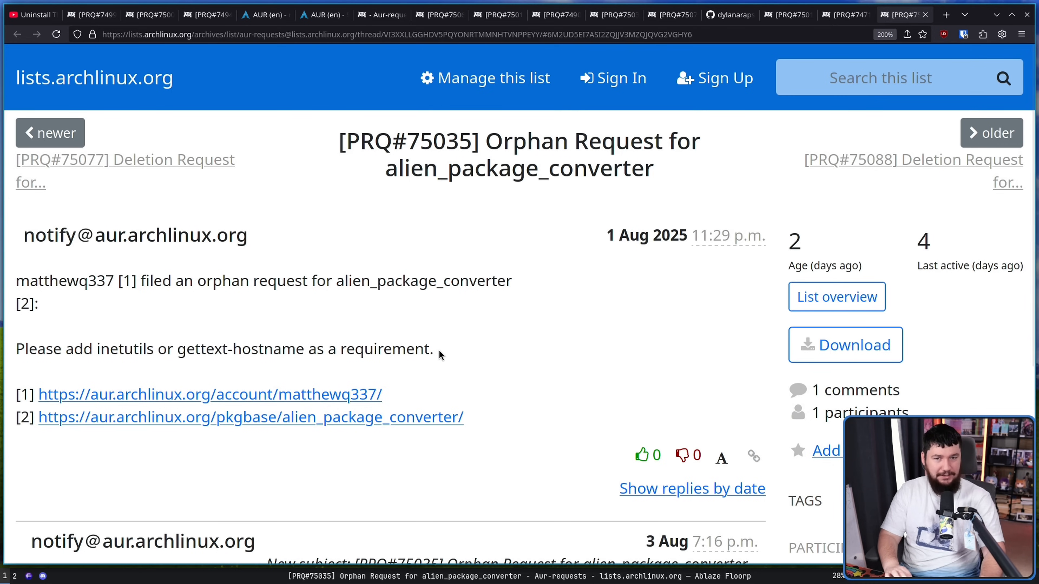
mouse_move(504, 344)
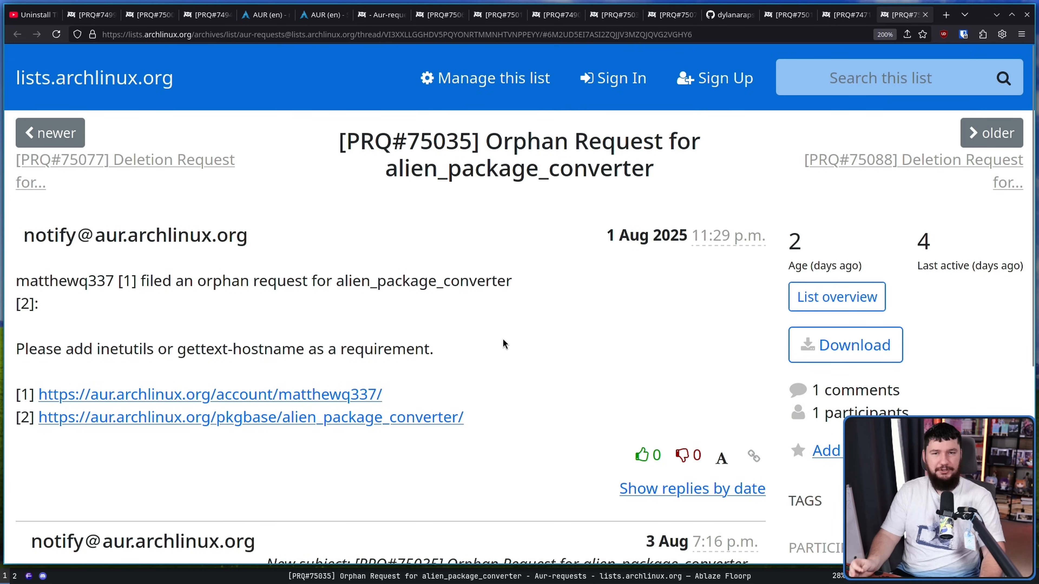
mouse_move(523, 334)
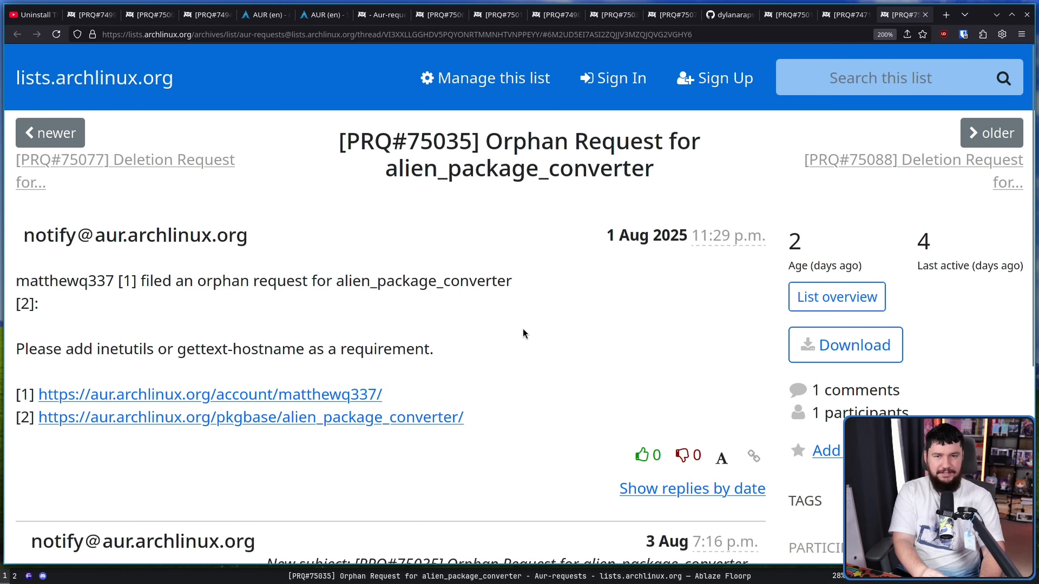
scroll("down", 3)
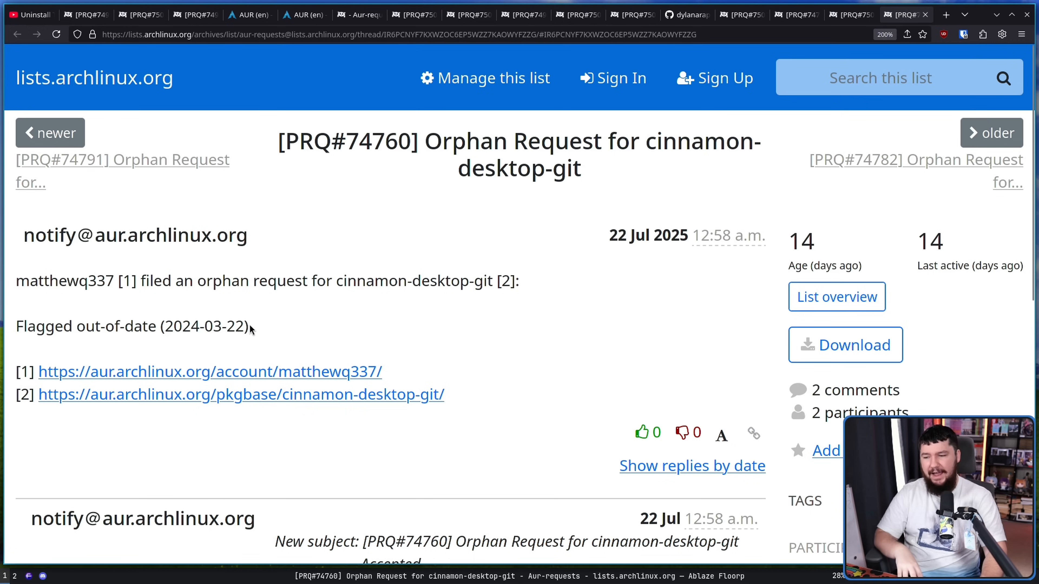
mouse_move(261, 295)
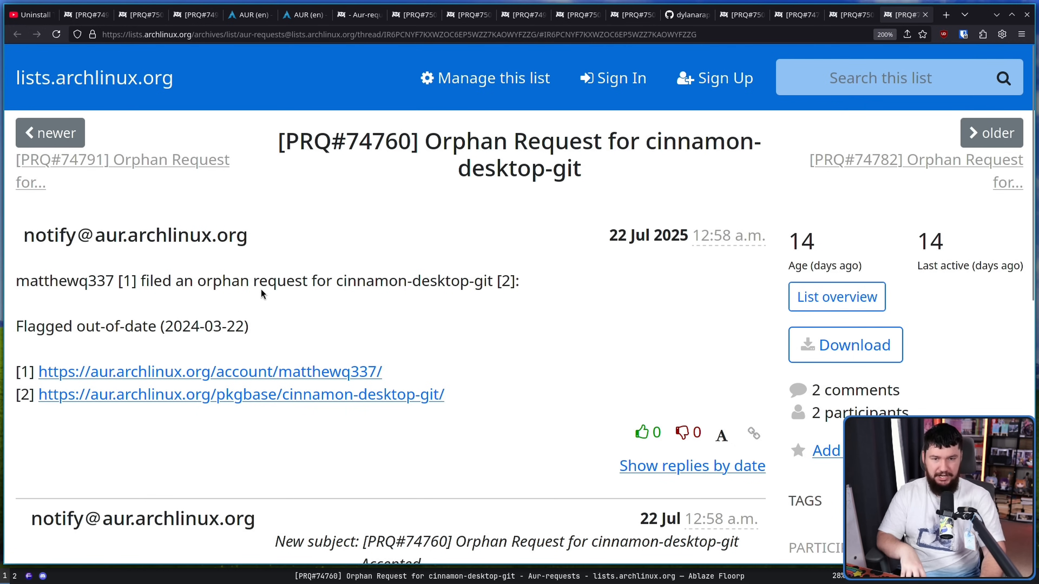
Read the acceptance reply, then go to the cinnamon-desktop-git AUR package page
scroll("down", 3)
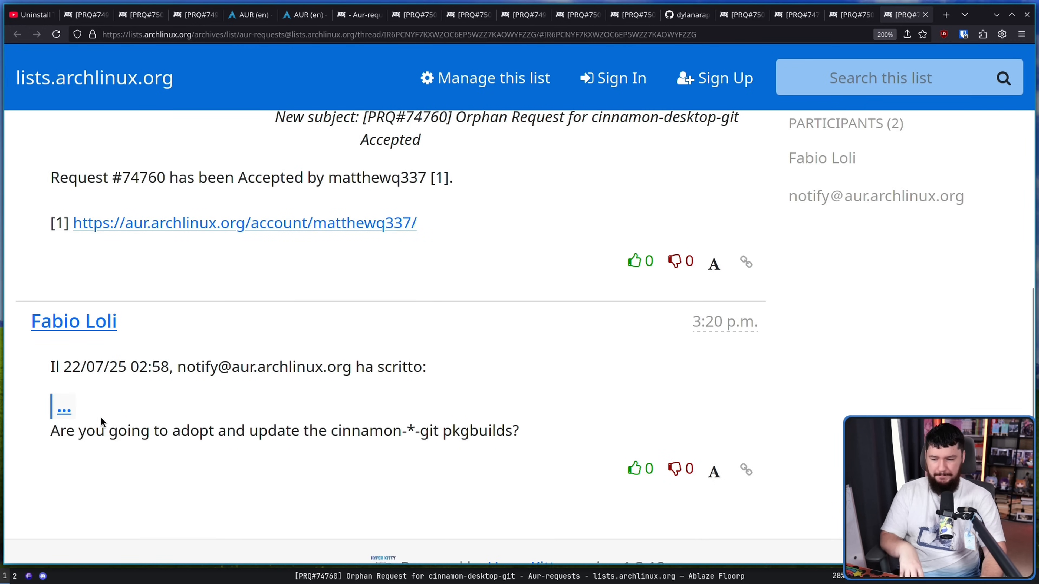
mouse_move(493, 308)
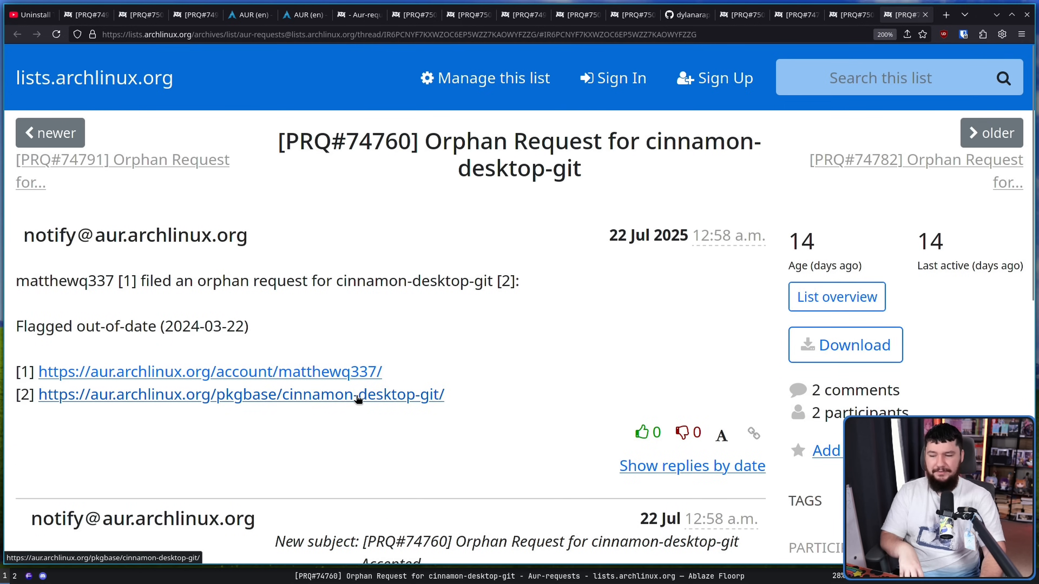
left_click(242, 394)
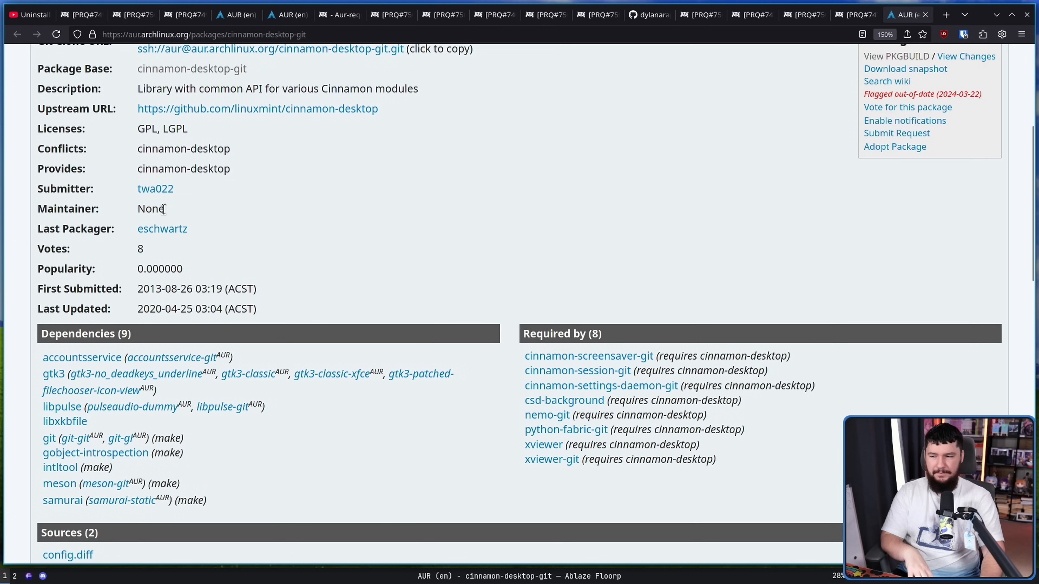
mouse_move(264, 245)
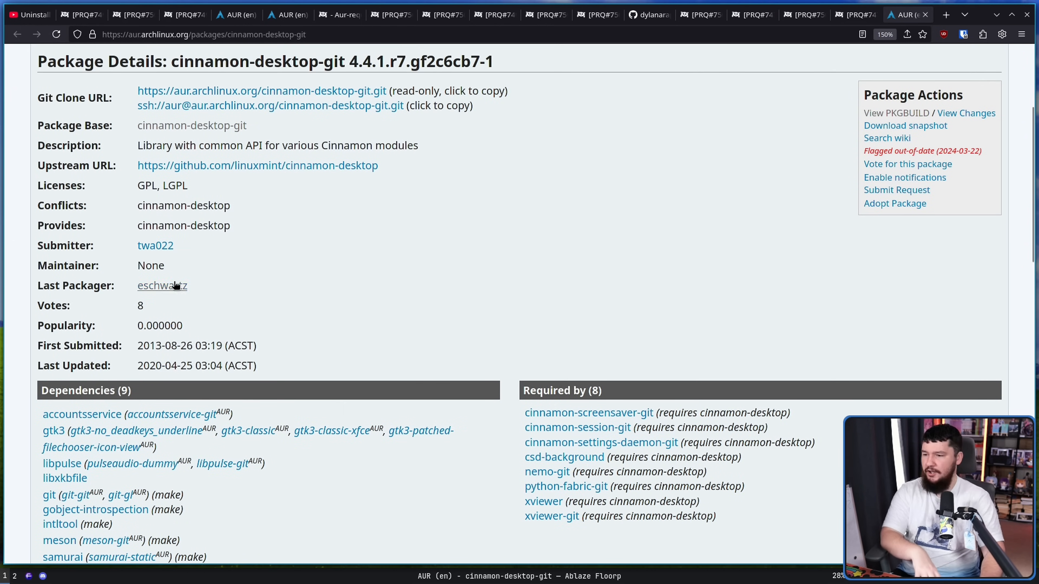
mouse_move(186, 258)
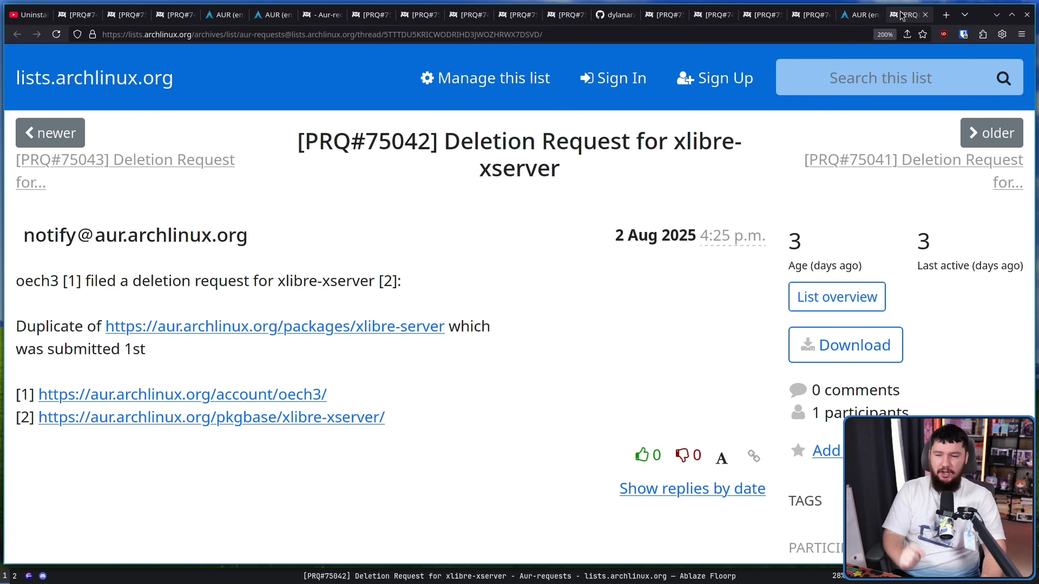
mouse_move(552, 225)
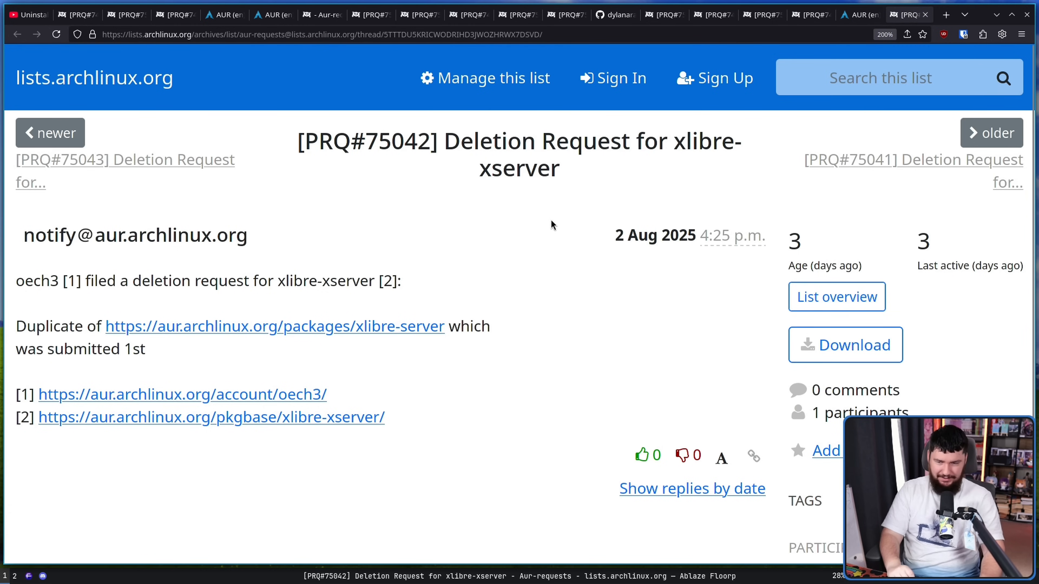
mouse_move(558, 206)
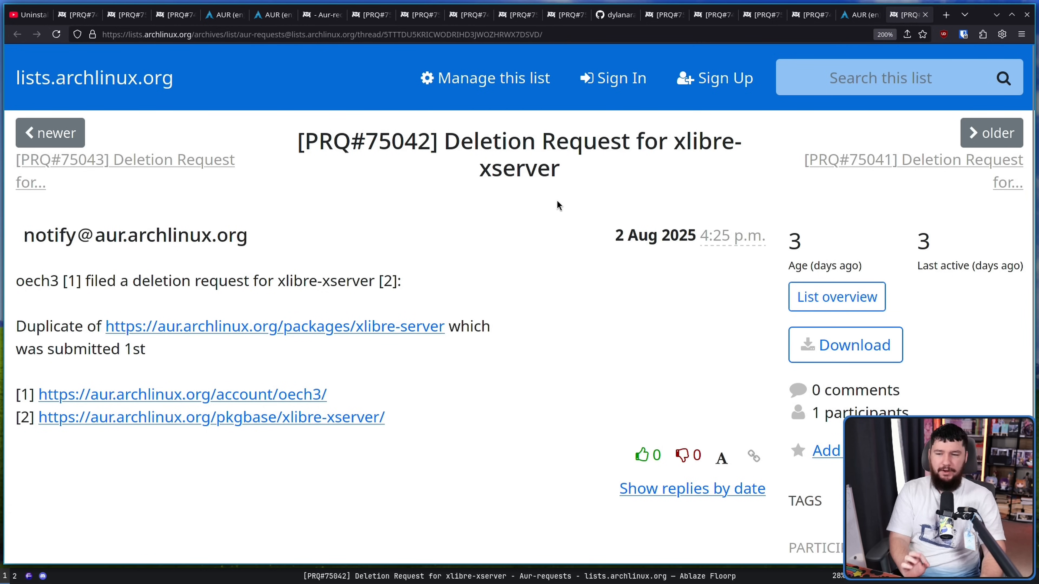
mouse_move(372, 267)
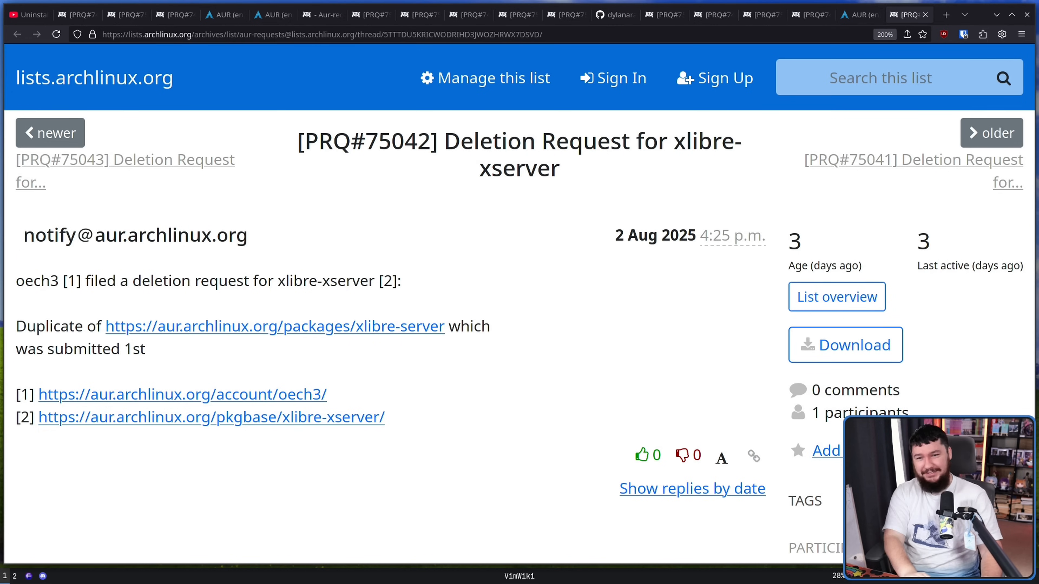
Switch to the PRQ#74949 xlibre-server deletion request thread
left_click(992, 132)
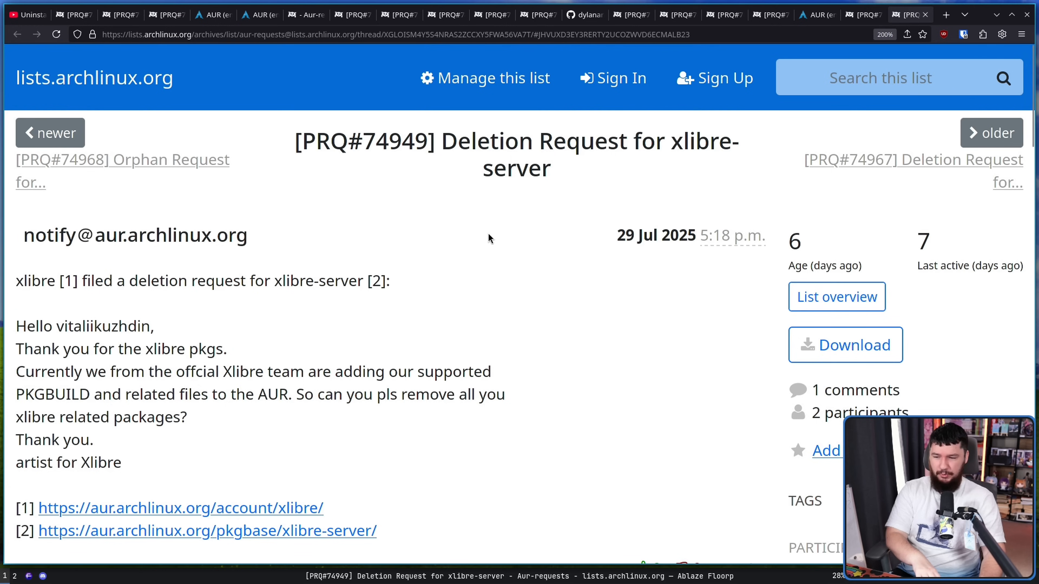
Read the Xlibre team's removal request, then go to the xlibre-server AUR package page
scroll("down", 3)
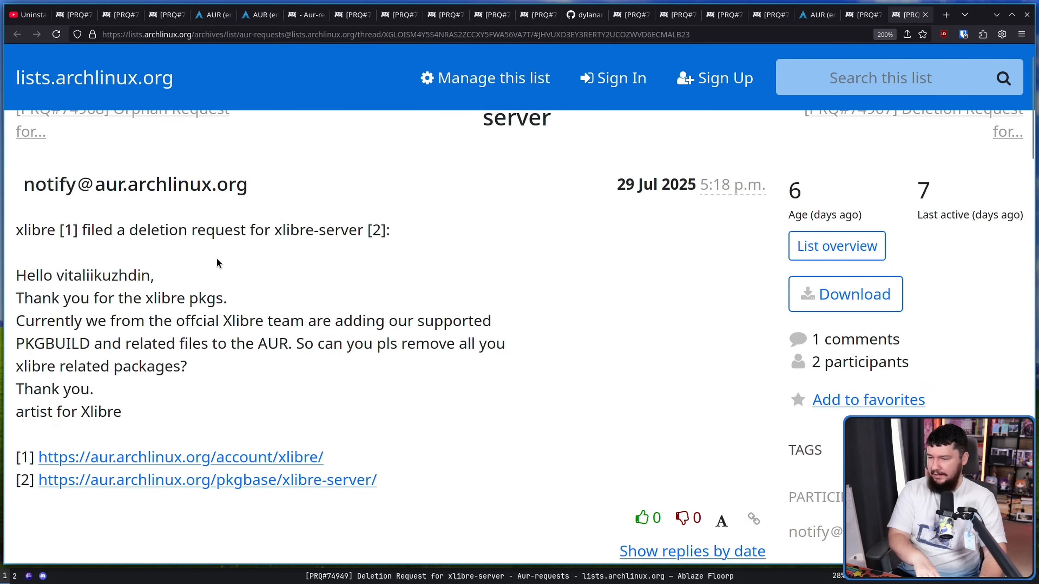
mouse_move(269, 285)
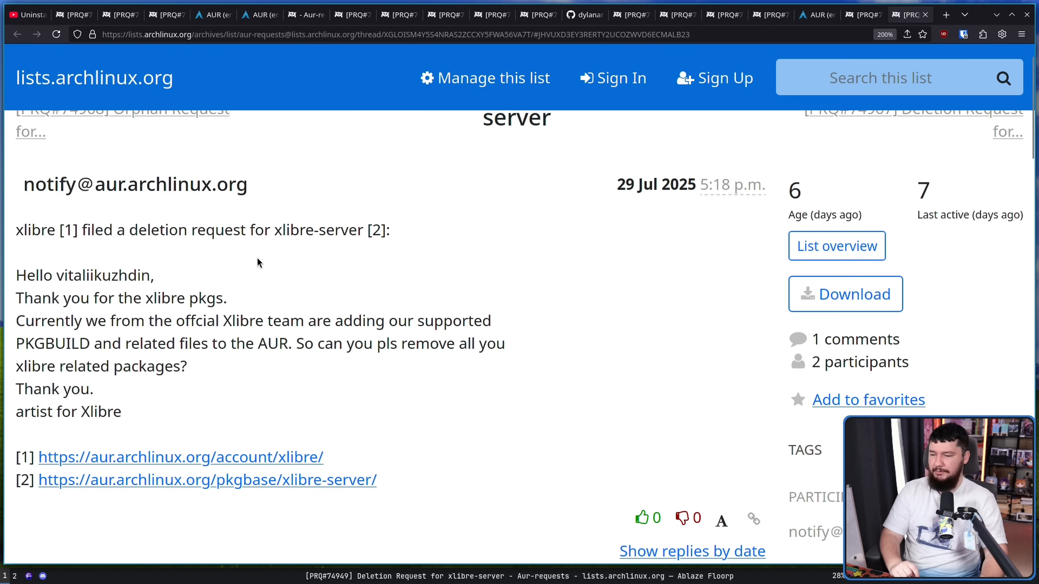
mouse_move(403, 341)
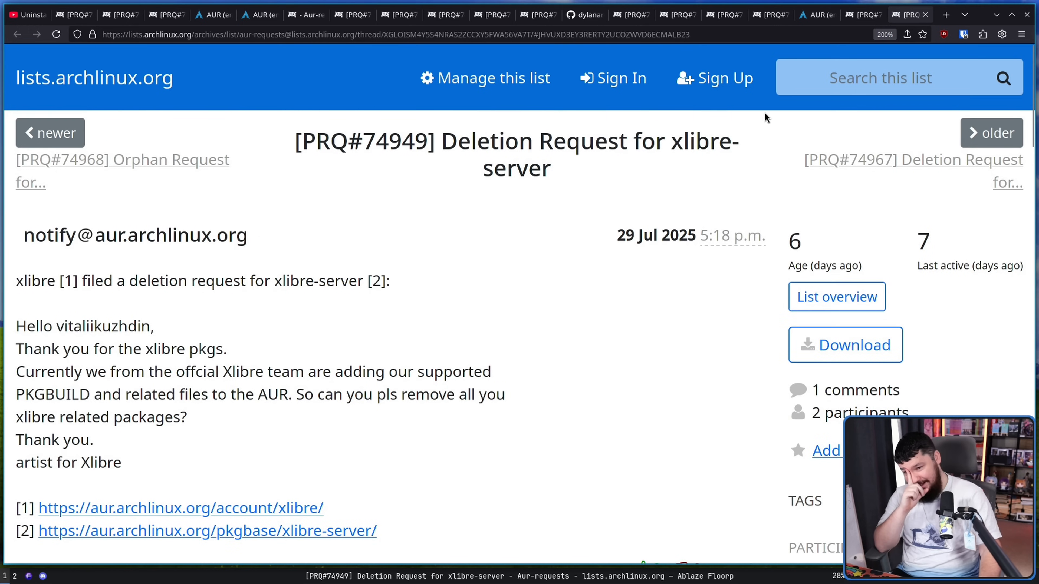
left_click(861, 15)
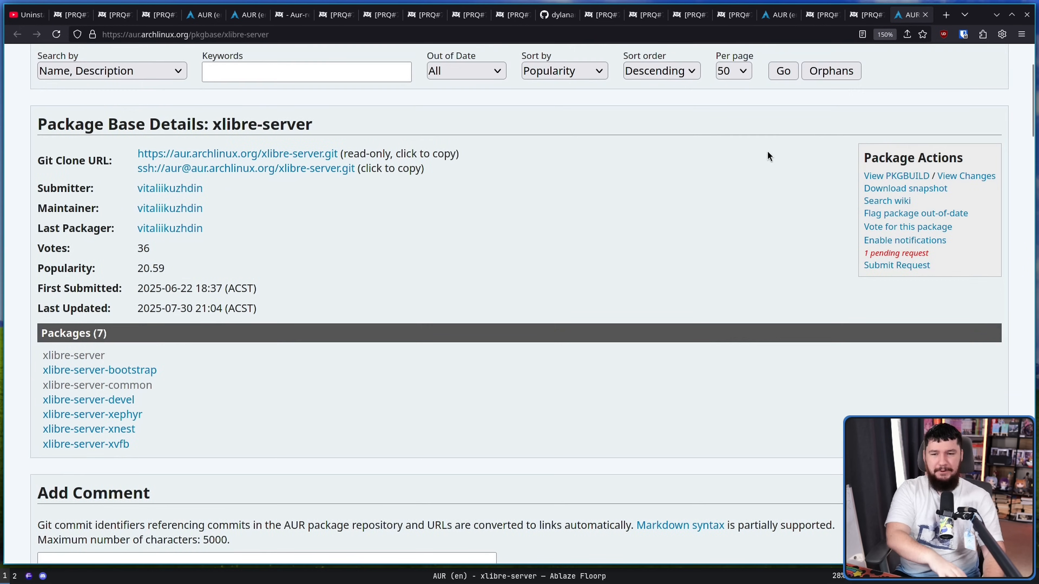
Read through the xlibre-server Latest Comments dispute, then switch to the voix deletion thread
scroll("down", 3)
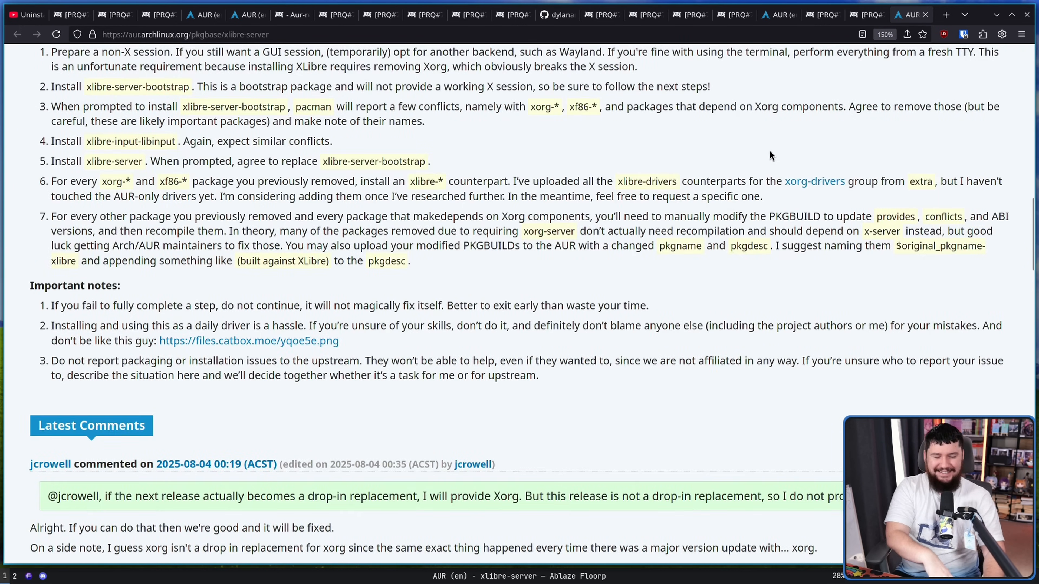
scroll("down", 3)
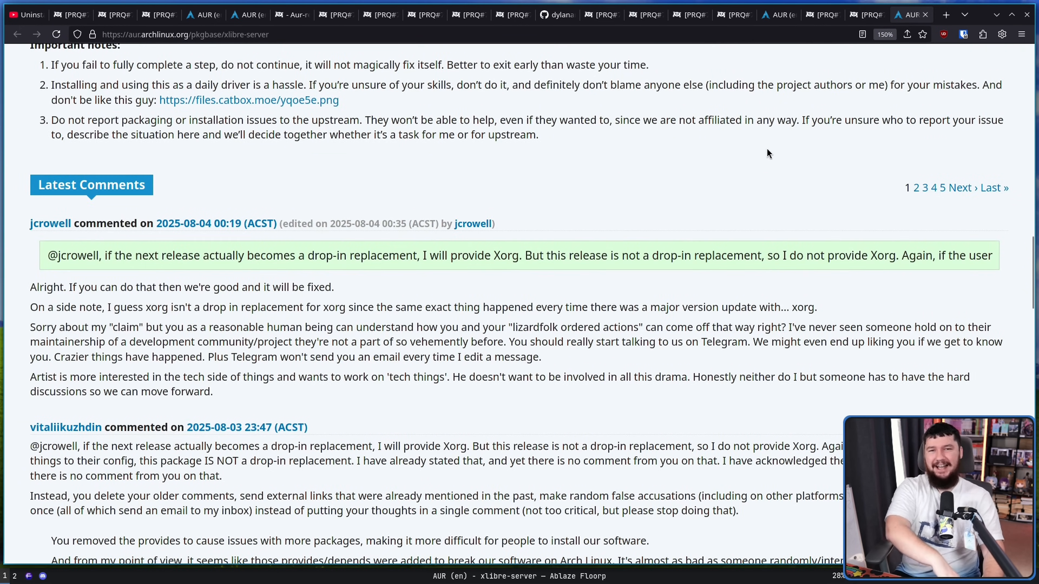
scroll("down", 3)
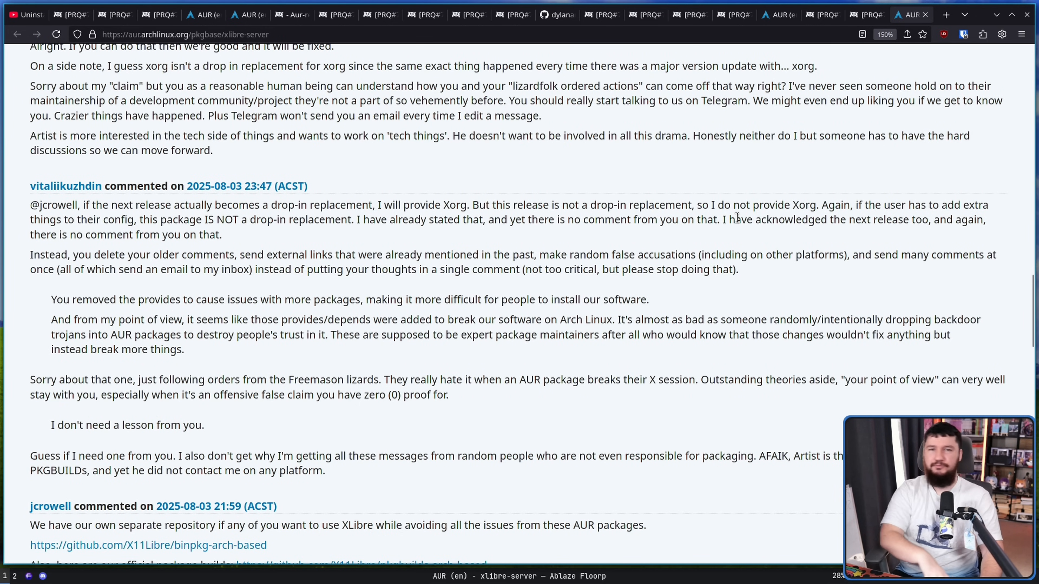
scroll("down", 3)
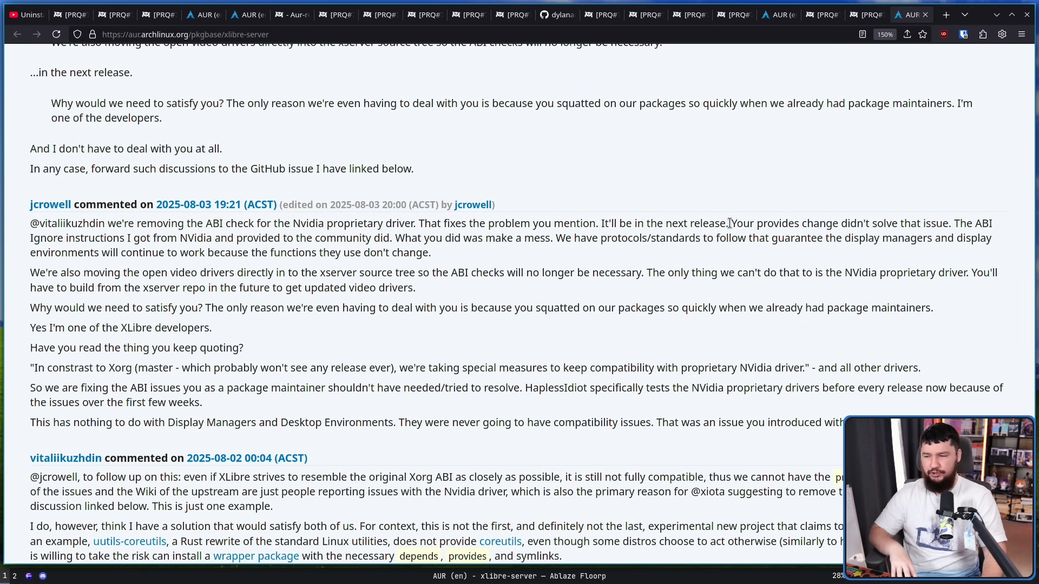
scroll("down", 3)
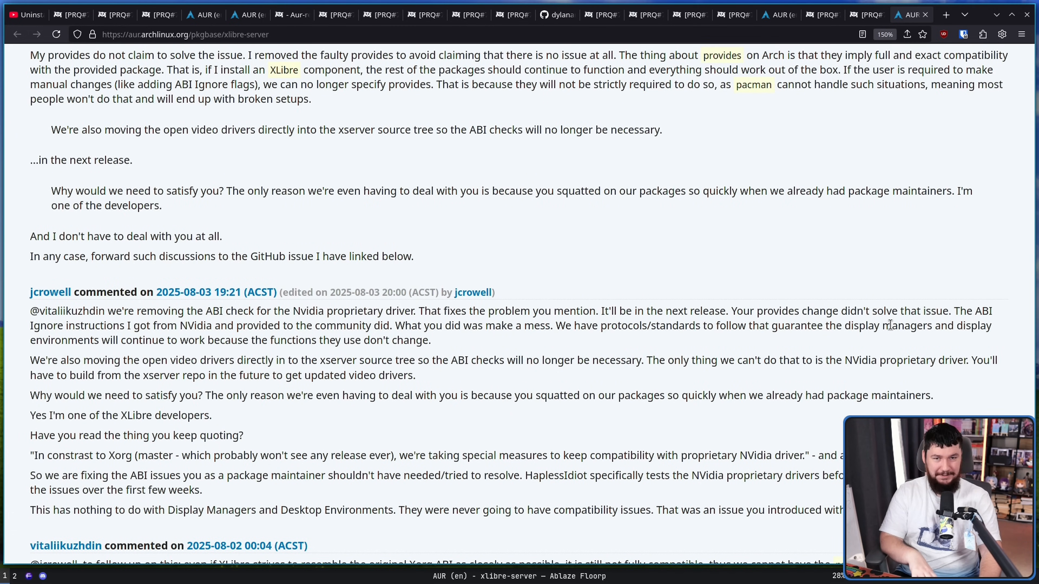
mouse_move(807, 259)
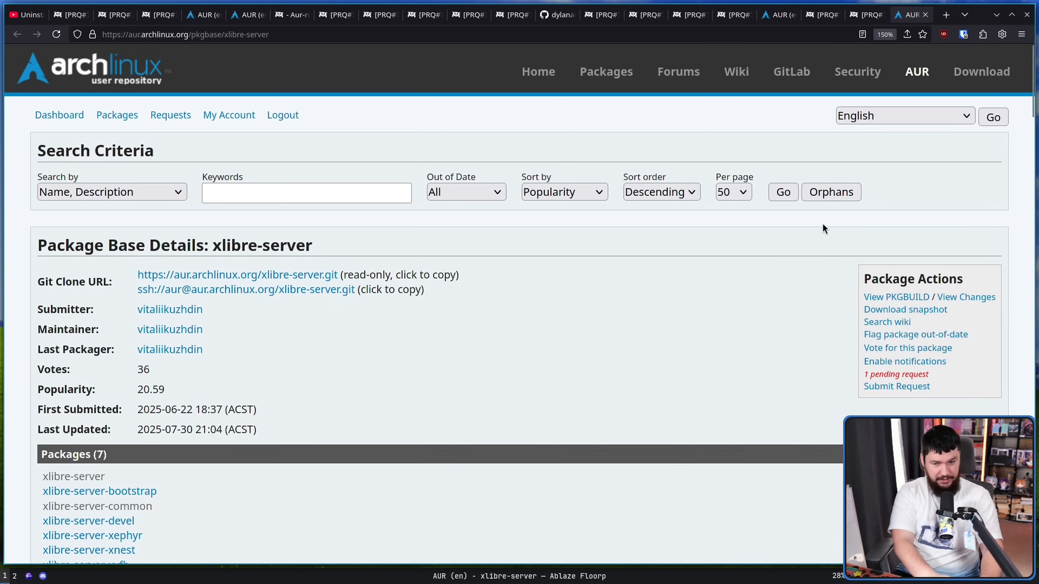
left_click(823, 14)
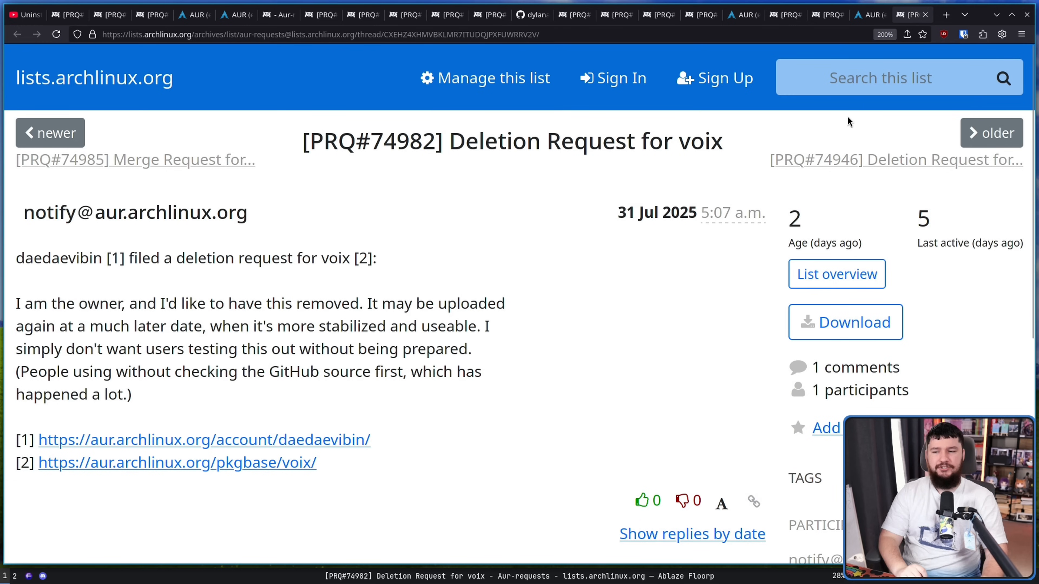
mouse_move(567, 195)
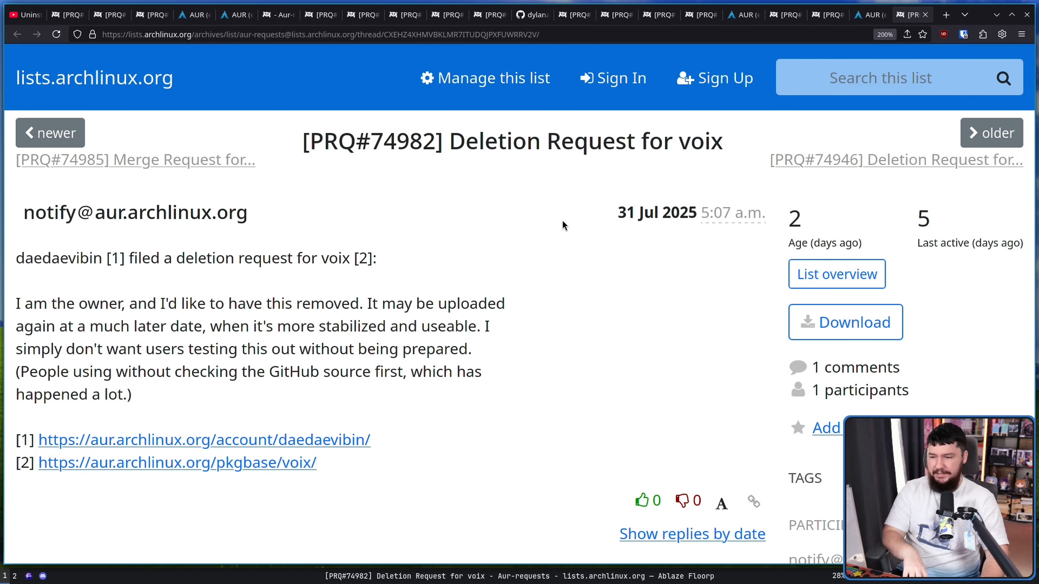
mouse_move(561, 223)
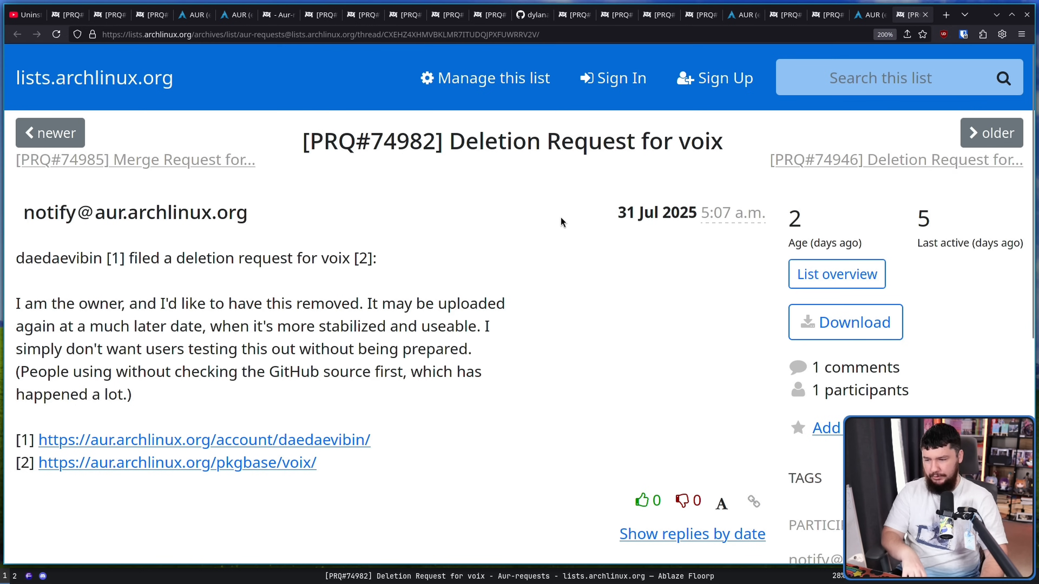
mouse_move(551, 219)
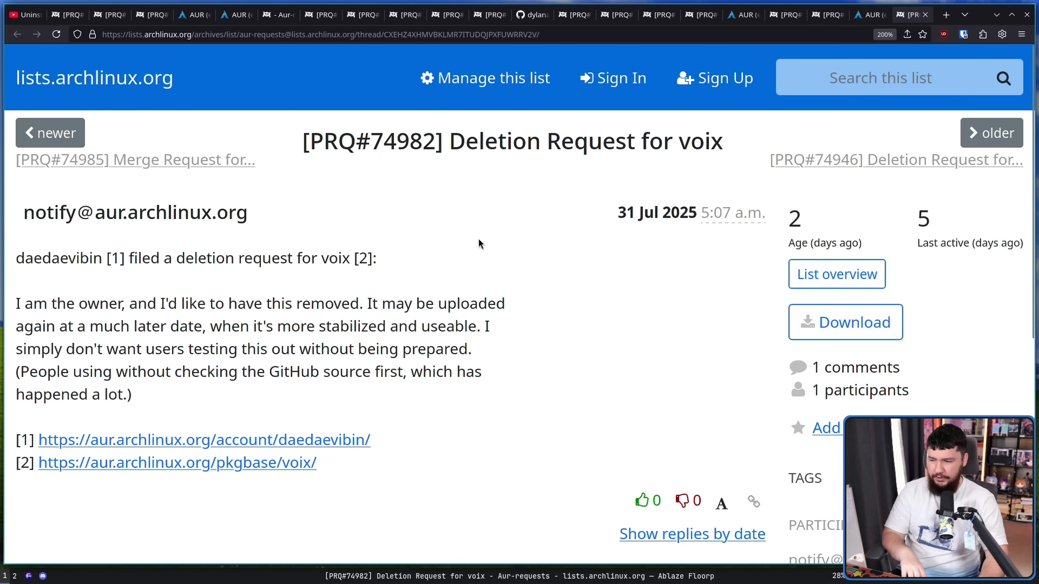
mouse_move(233, 416)
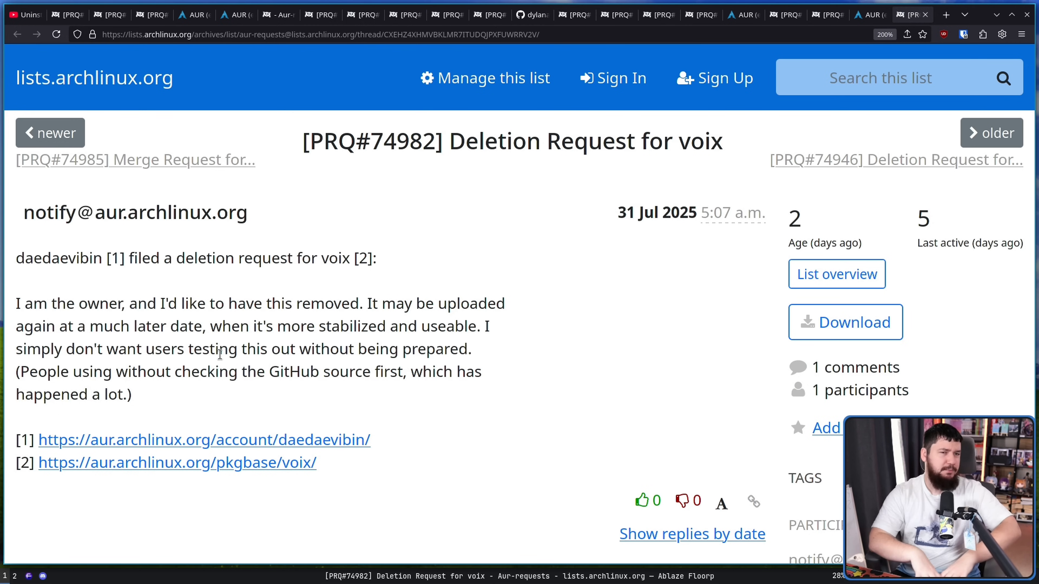
mouse_move(548, 230)
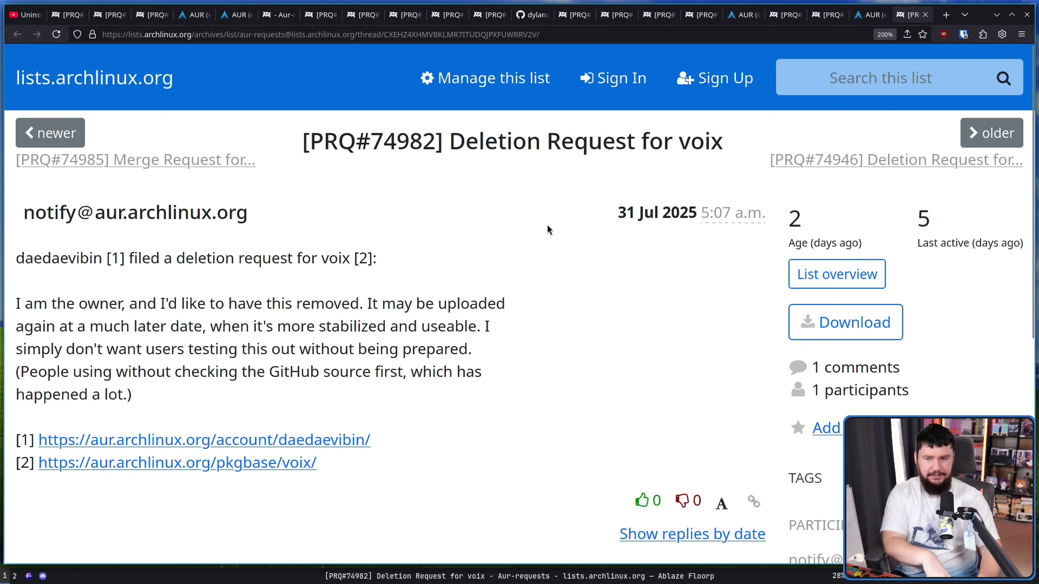
Read the voix owner's request for removal until the project is more stable
scroll("down", 3)
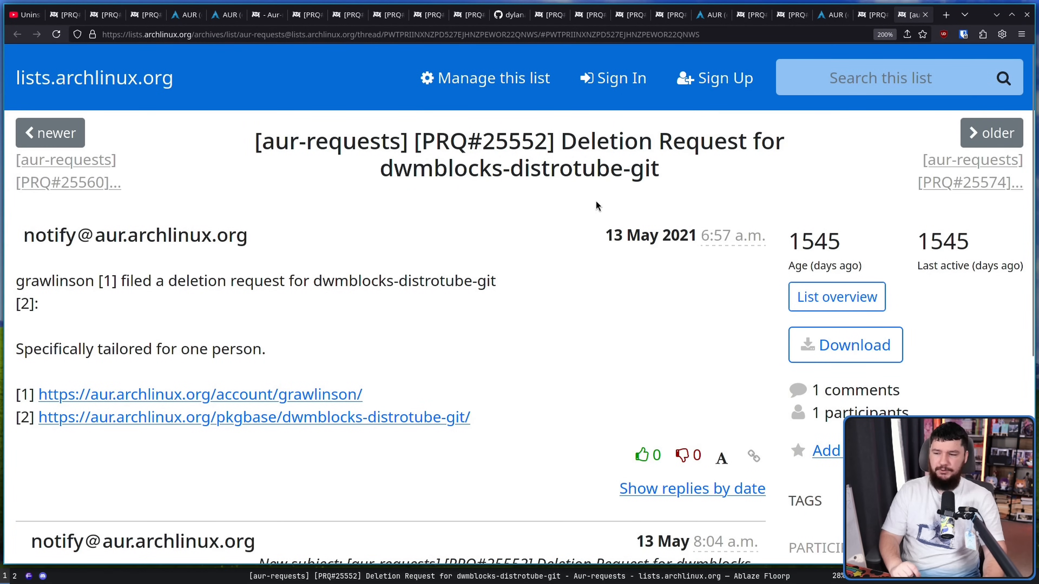
Highlight the 'Specifically tailored for one person' reason and read down to the acceptance message
left_click_drag(172, 349, 263, 349)
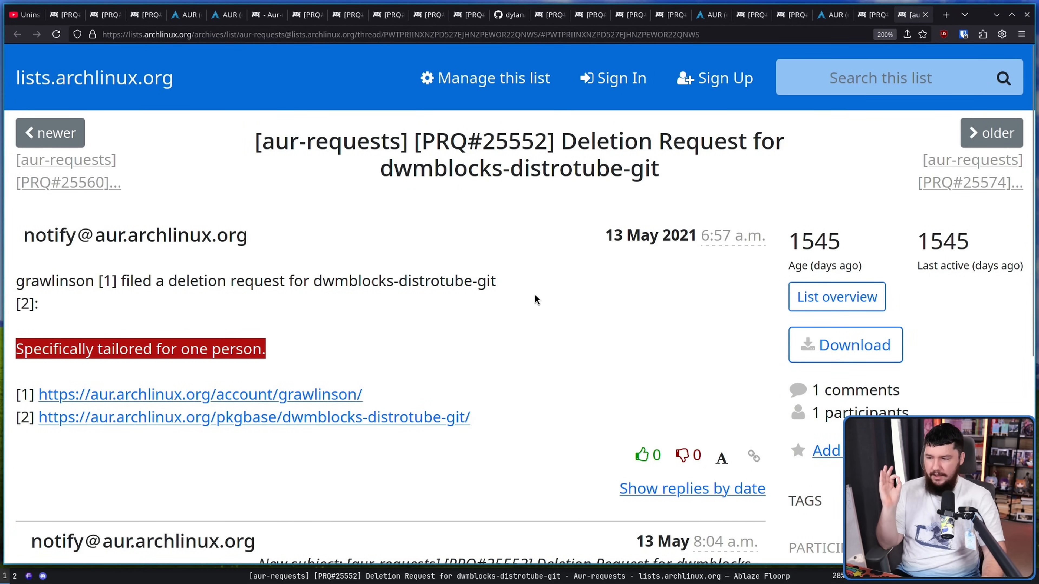
scroll("down", 3)
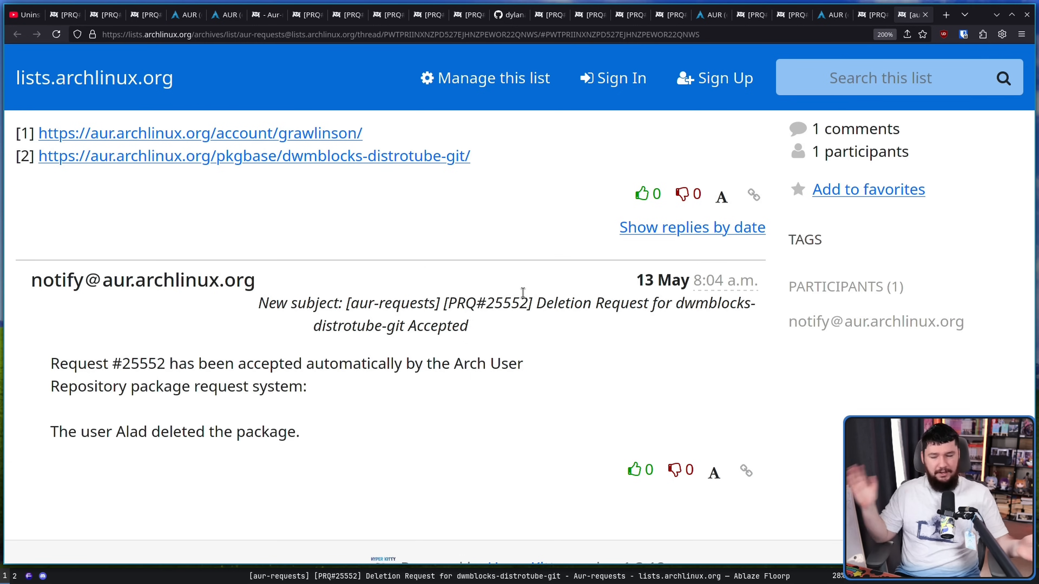
scroll("up", 3)
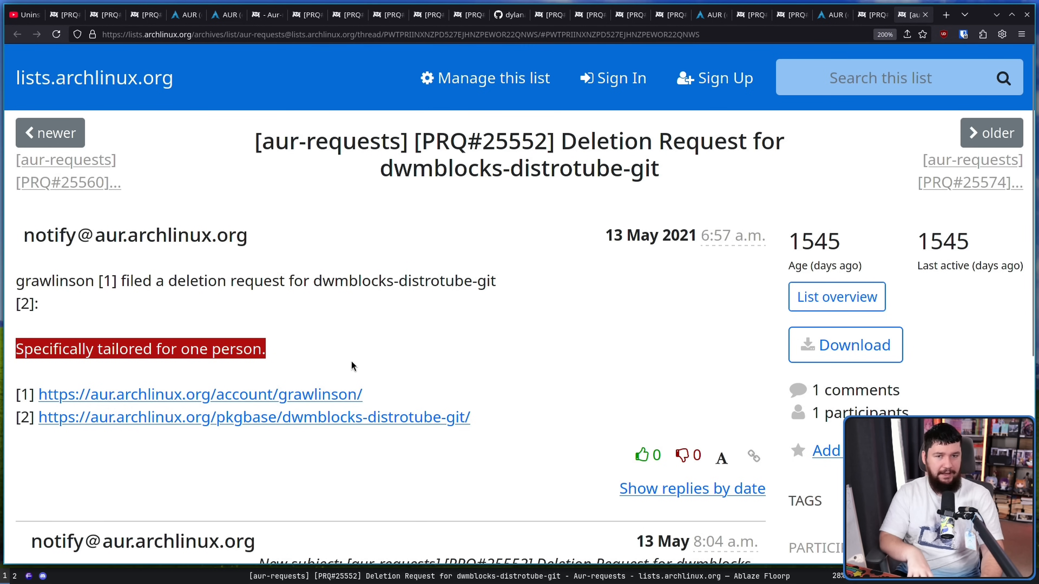
mouse_move(320, 417)
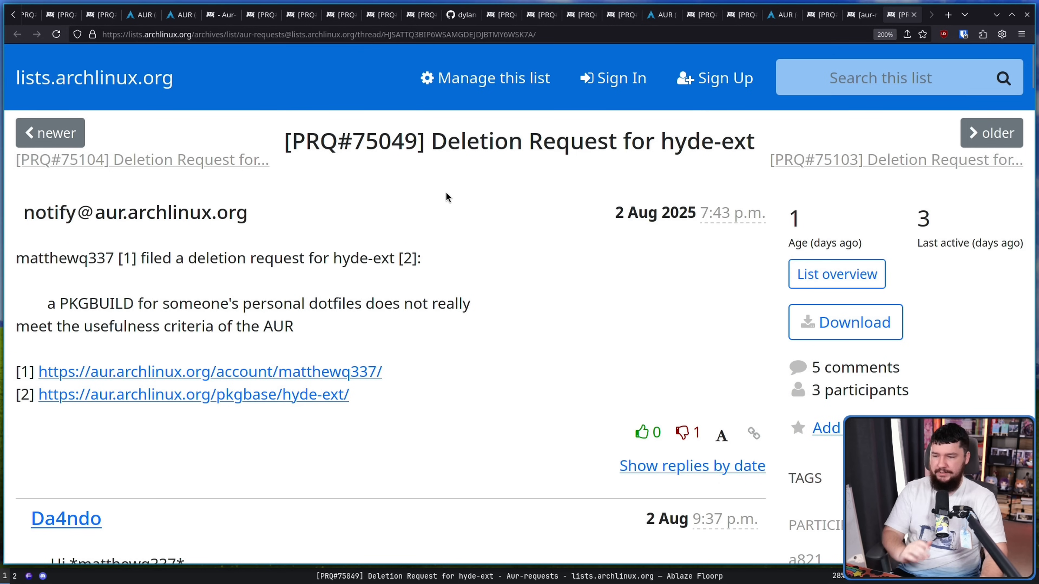
mouse_move(447, 285)
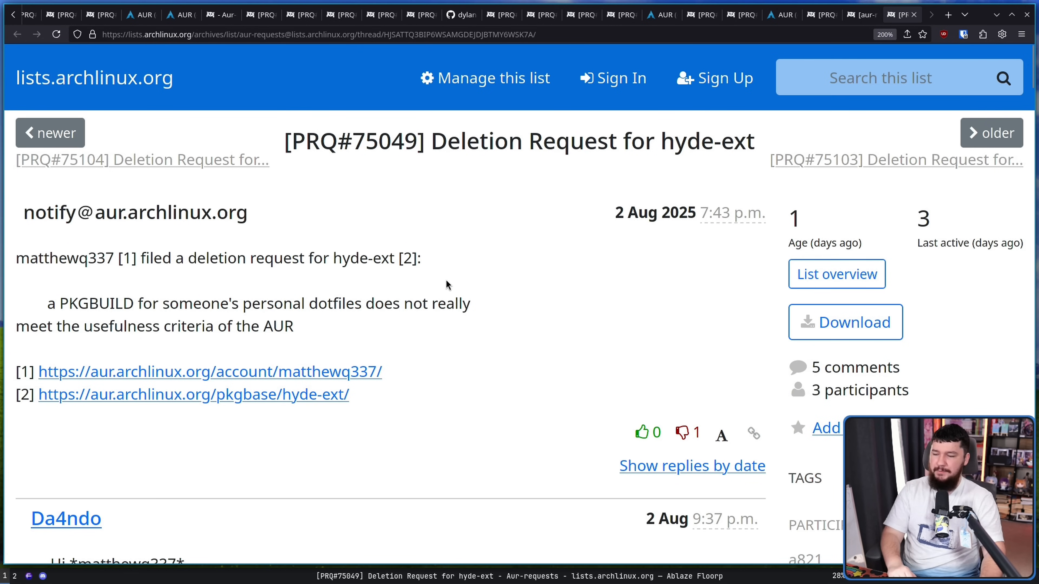
scroll("down", 3)
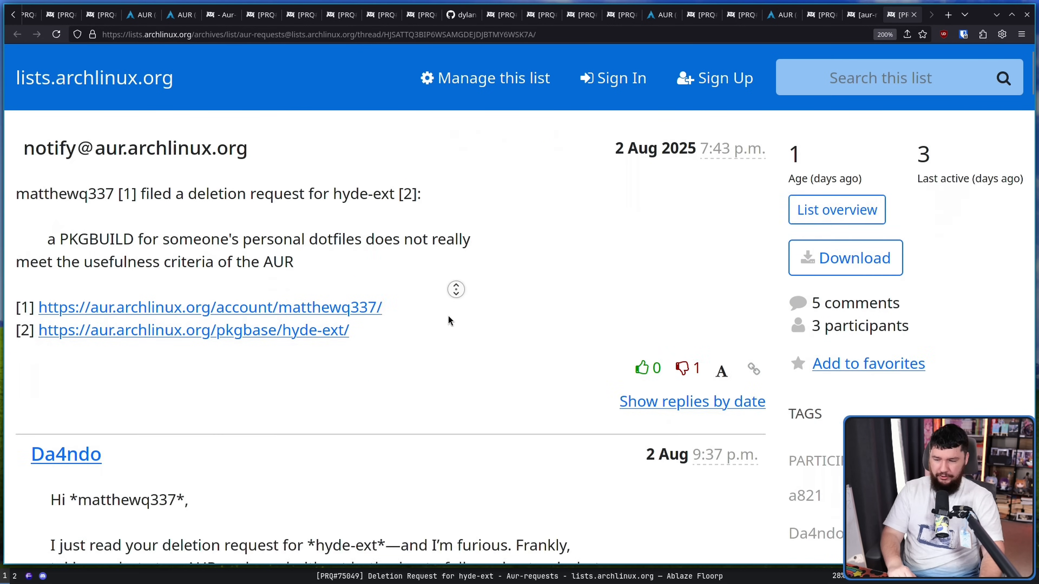
scroll("down", 3)
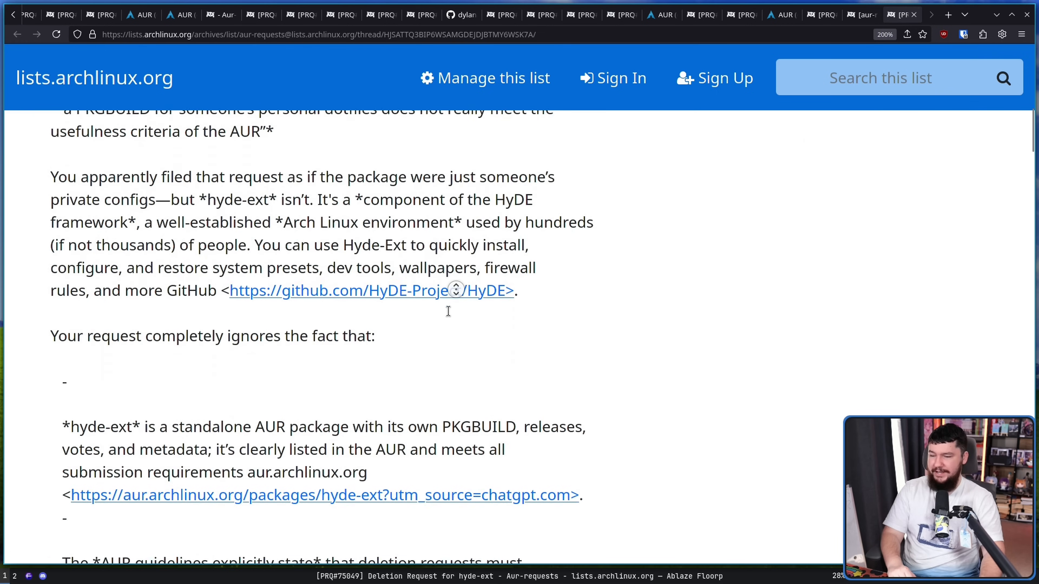
scroll("down", 3)
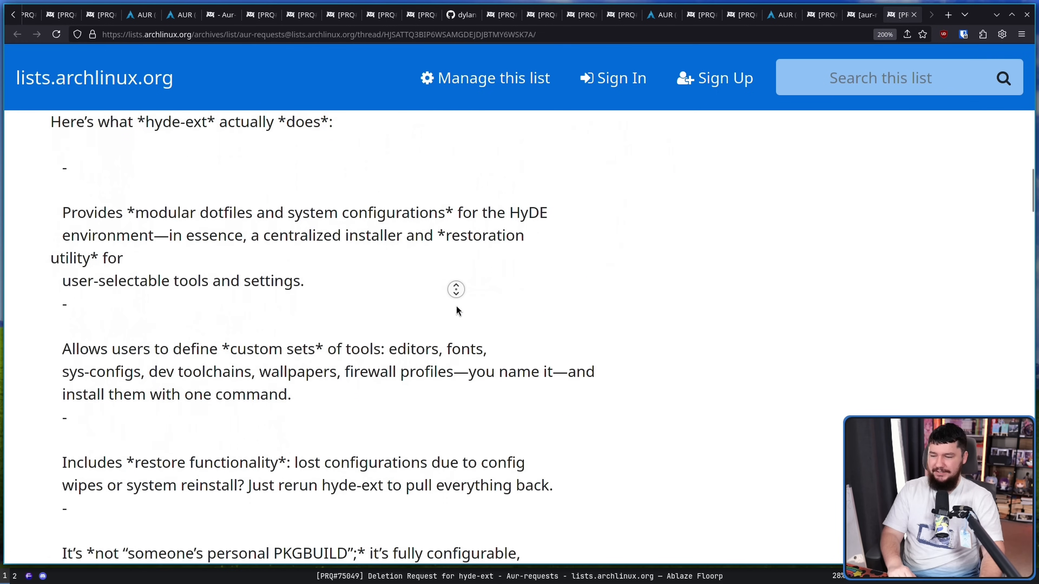
scroll("up", 3)
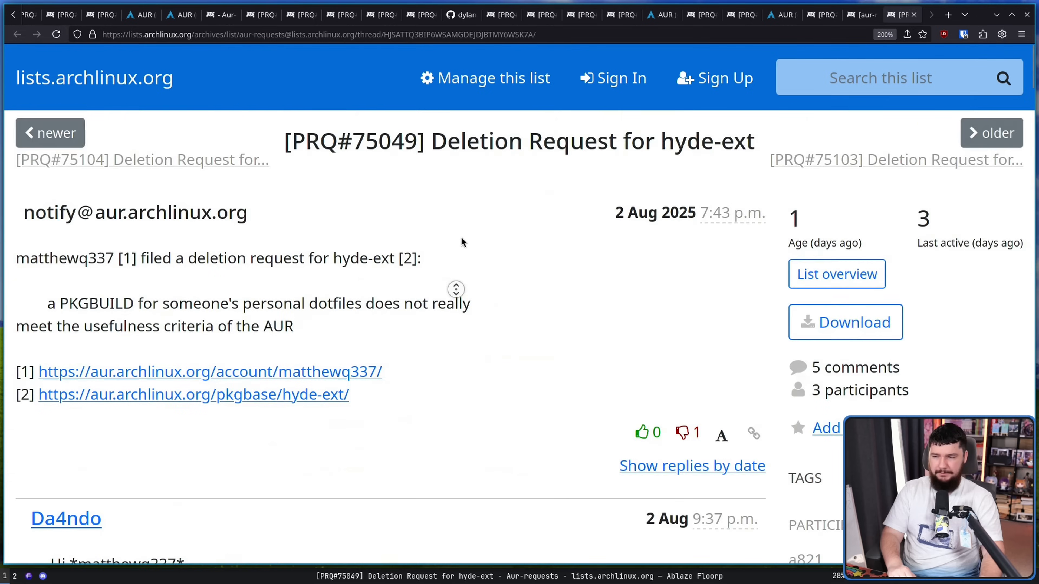
mouse_move(466, 272)
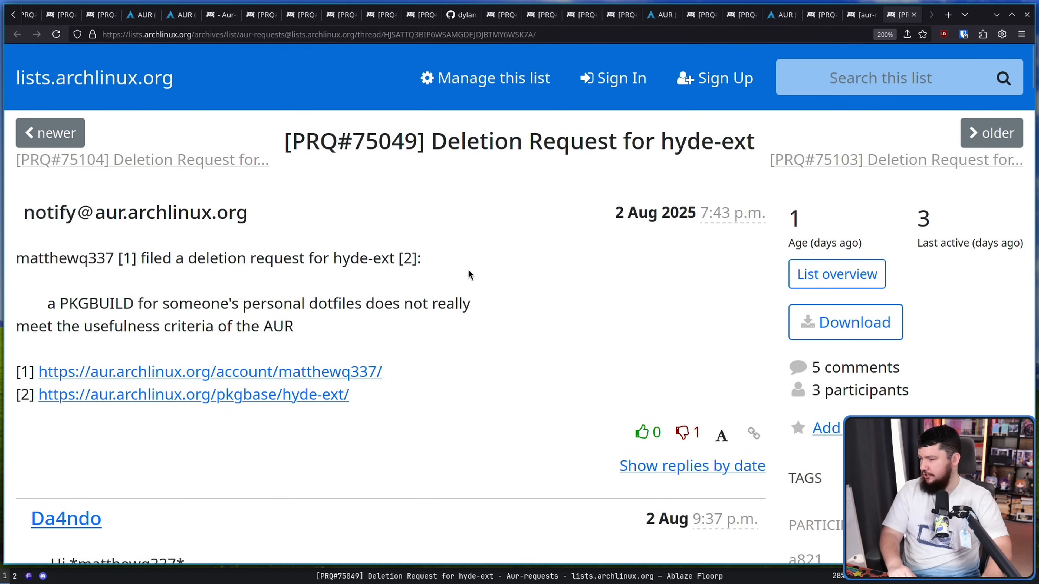
mouse_move(510, 359)
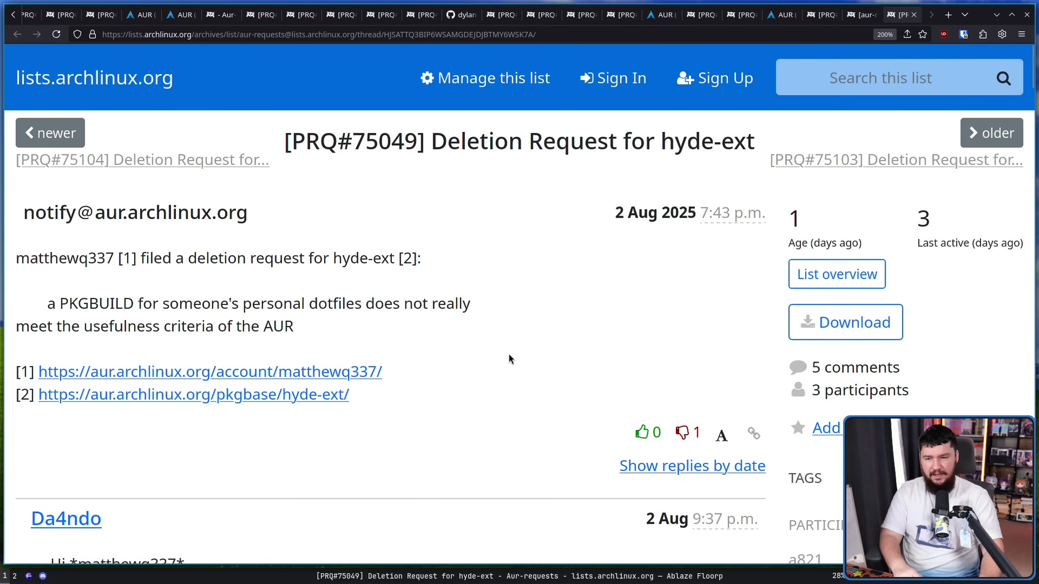
scroll("down", 3)
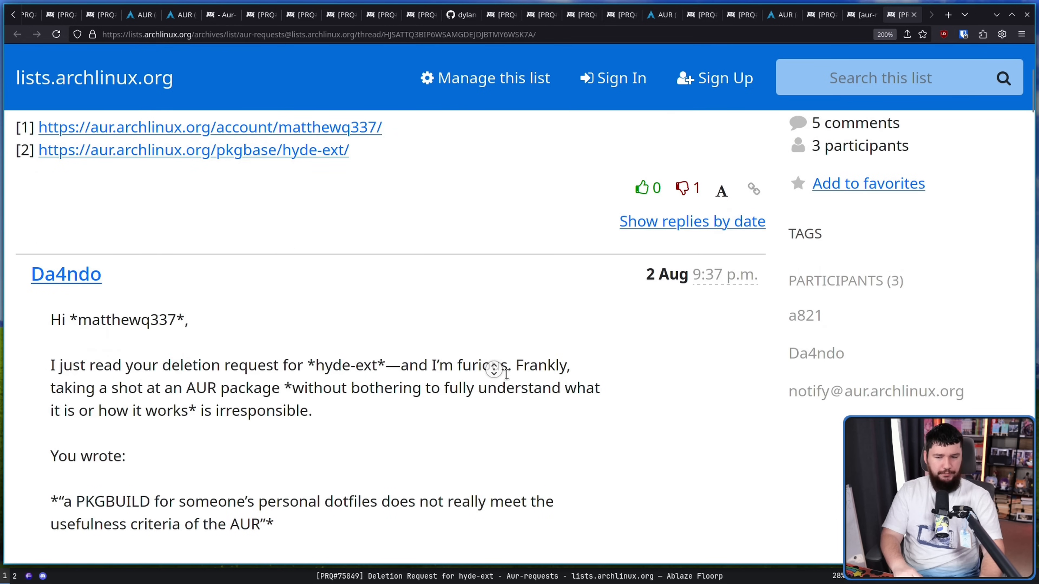
scroll("down", 3)
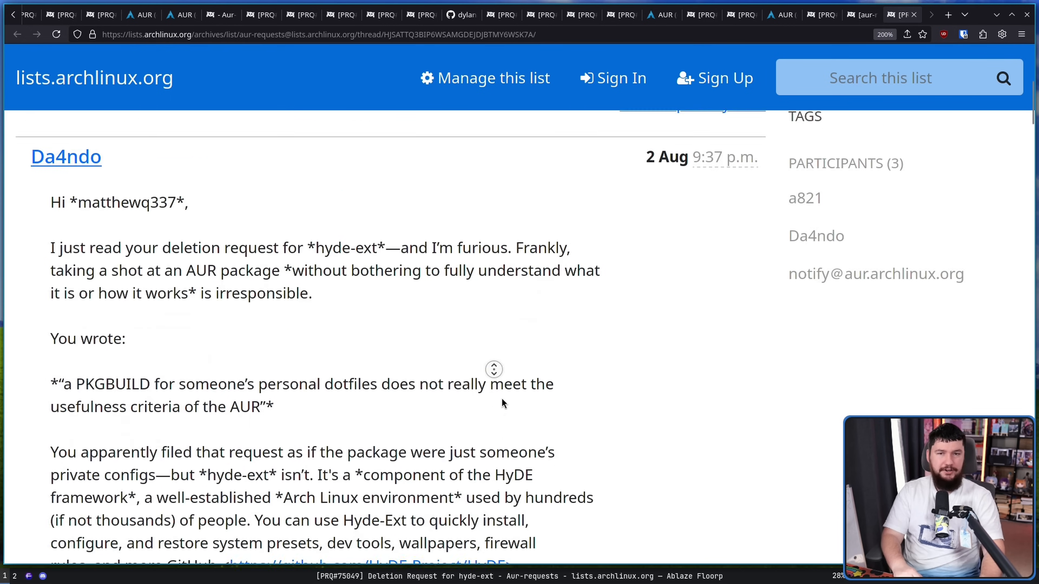
scroll("down", 3)
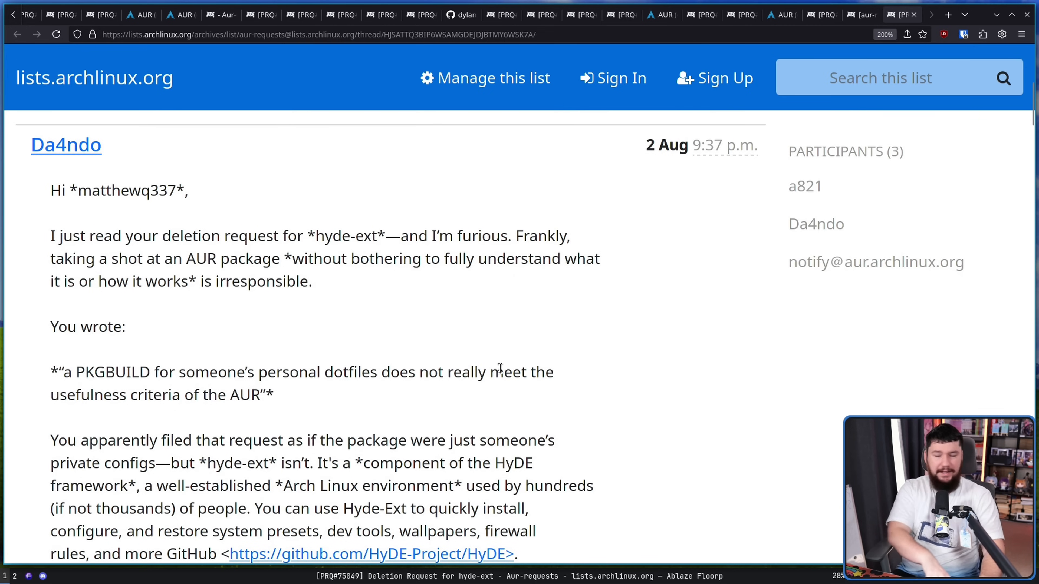
mouse_move(503, 396)
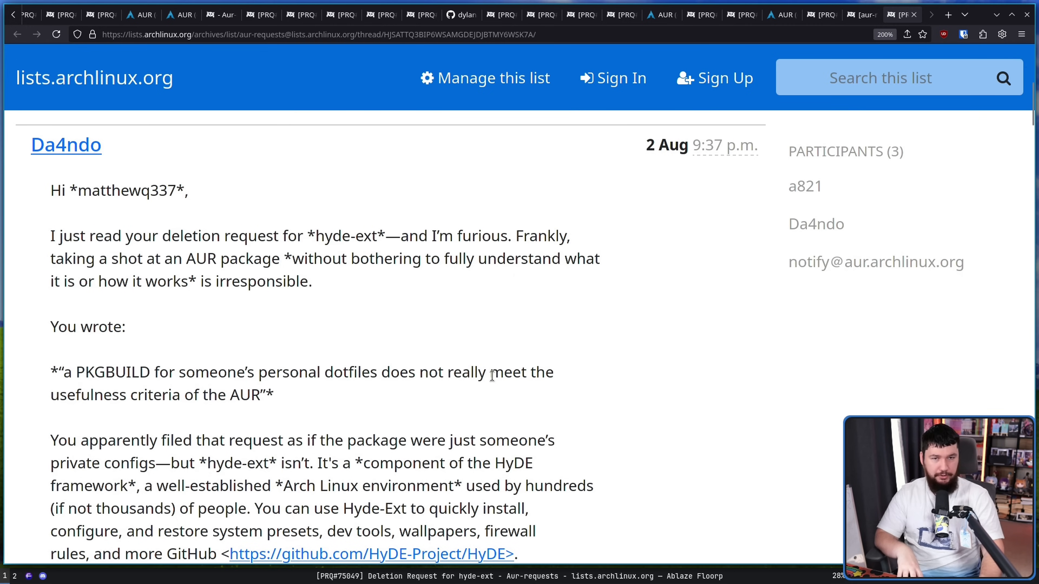
scroll("down", 3)
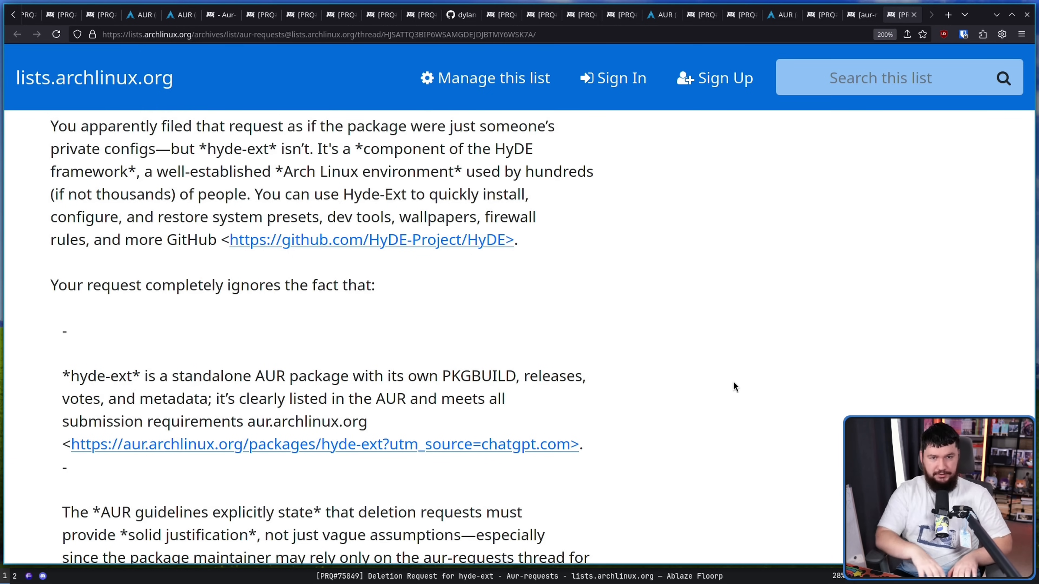
scroll("down", 3)
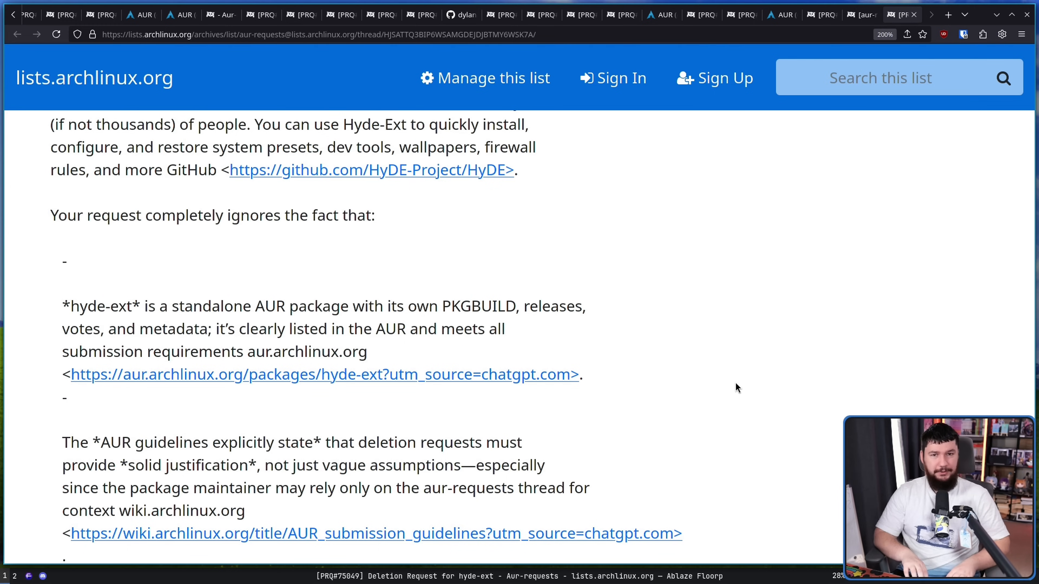
scroll("down", 3)
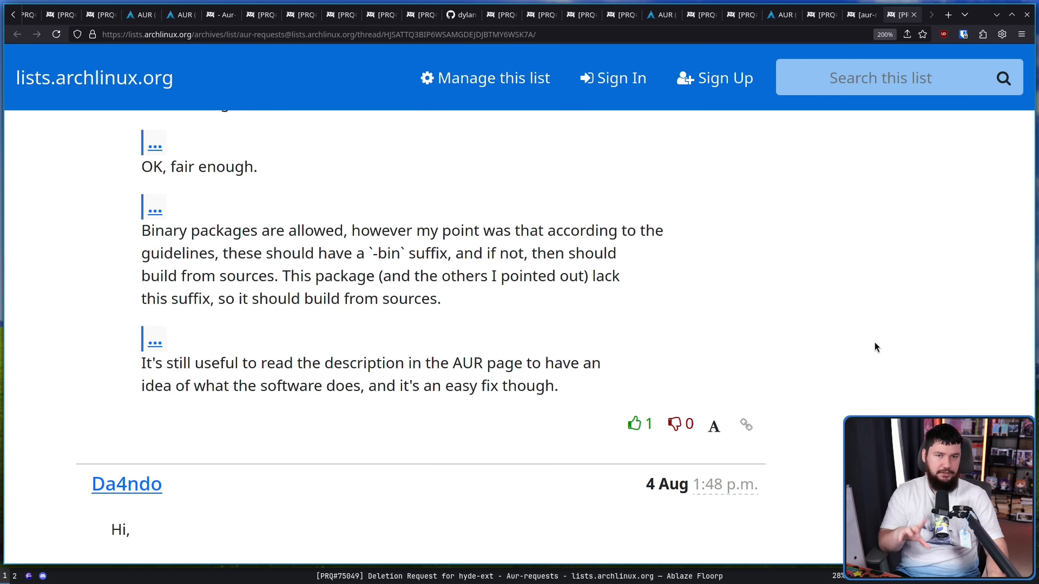
mouse_move(581, 443)
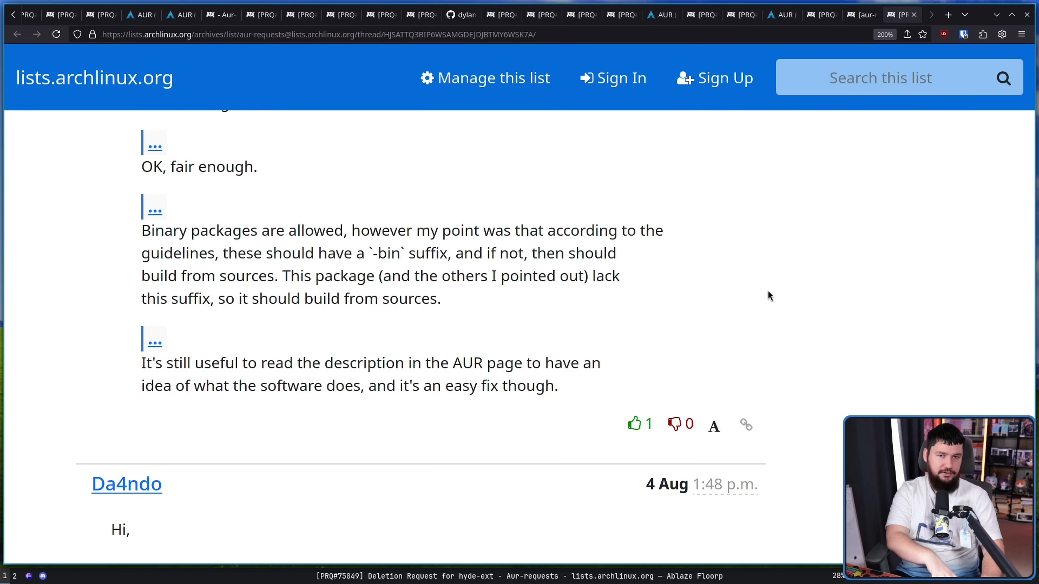
mouse_move(795, 515)
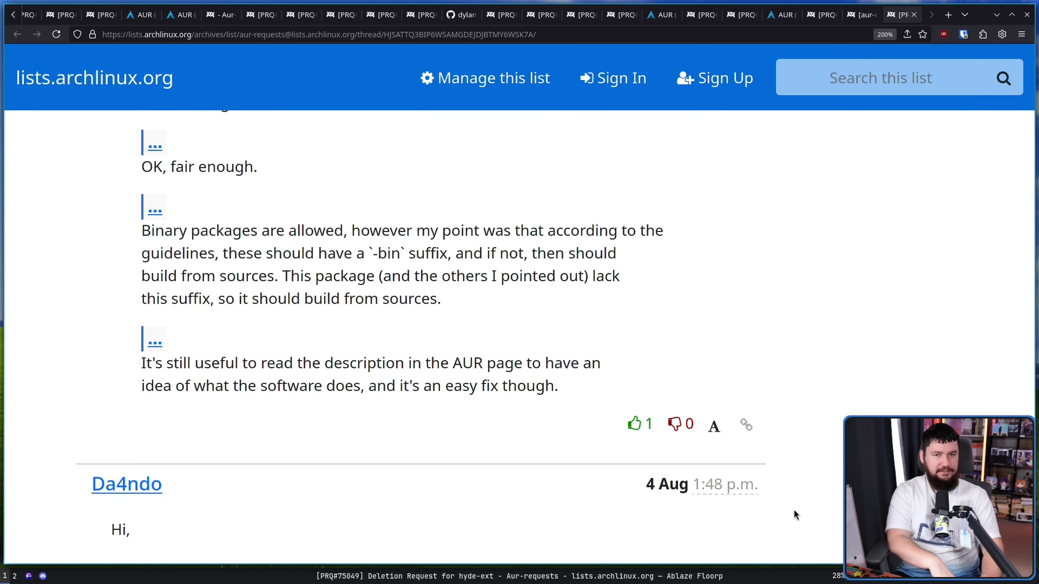
mouse_move(898, 375)
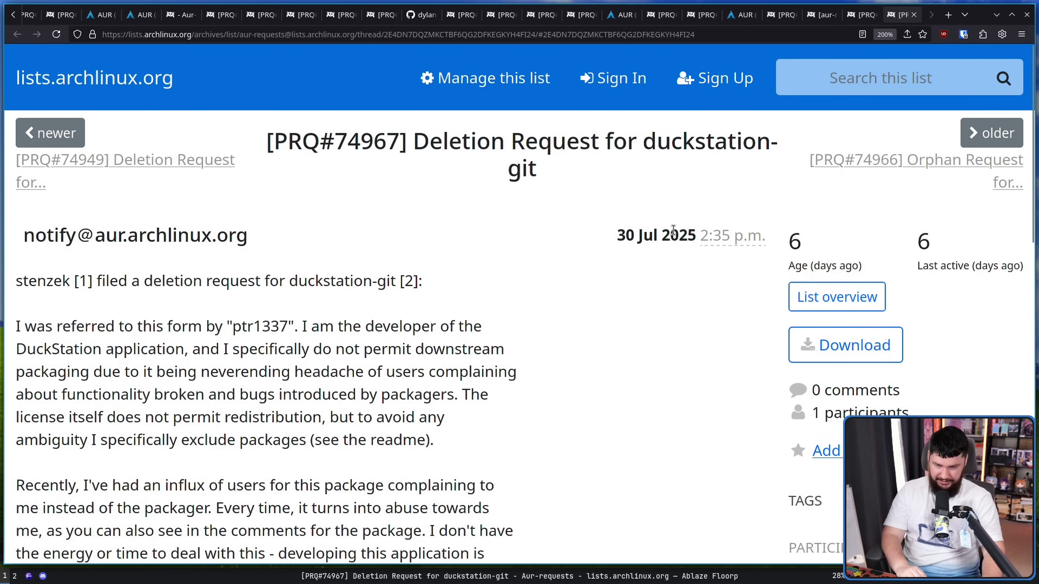
mouse_move(550, 390)
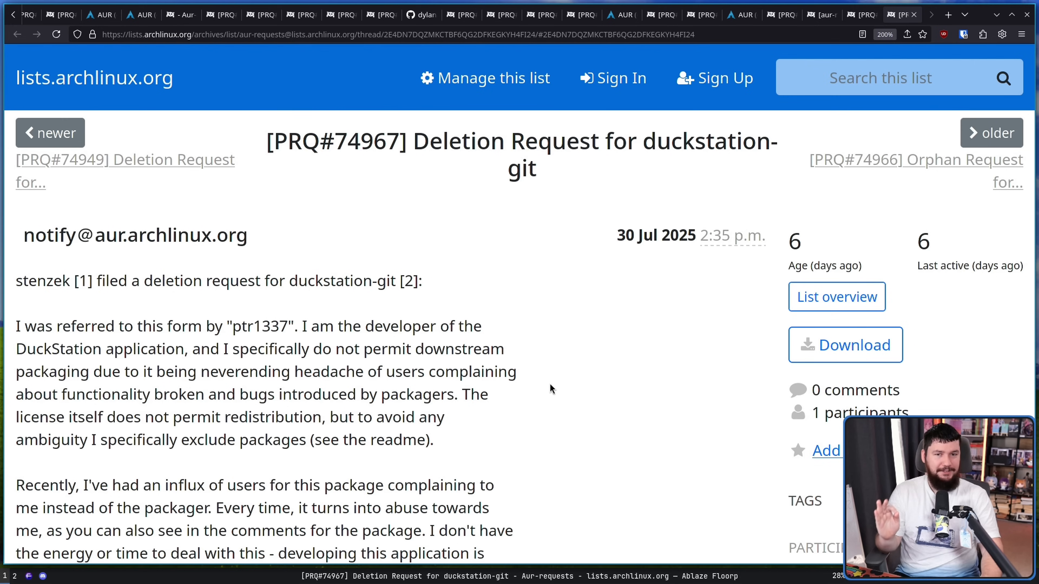
mouse_move(550, 384)
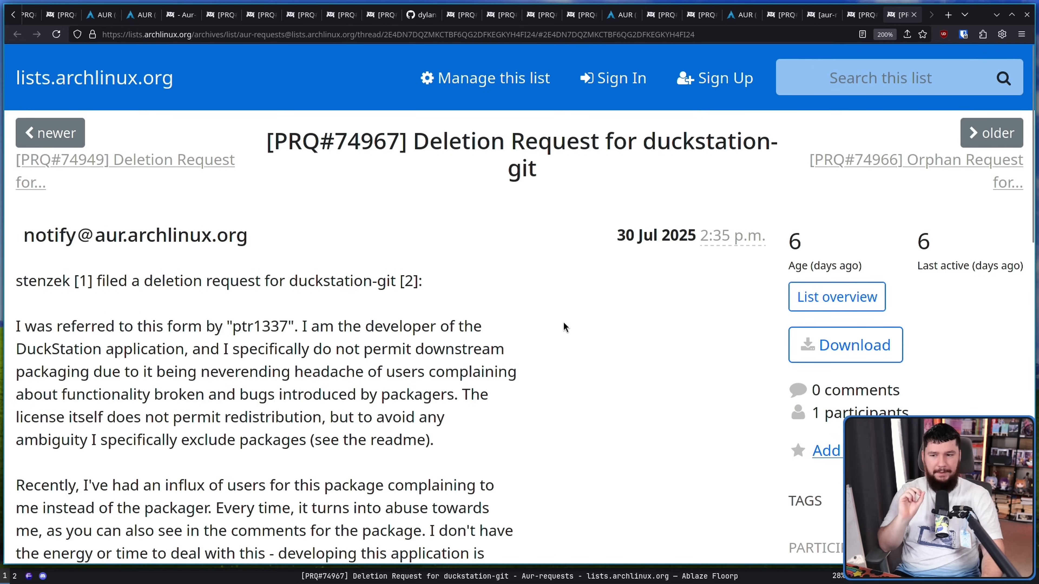
scroll("down", 3)
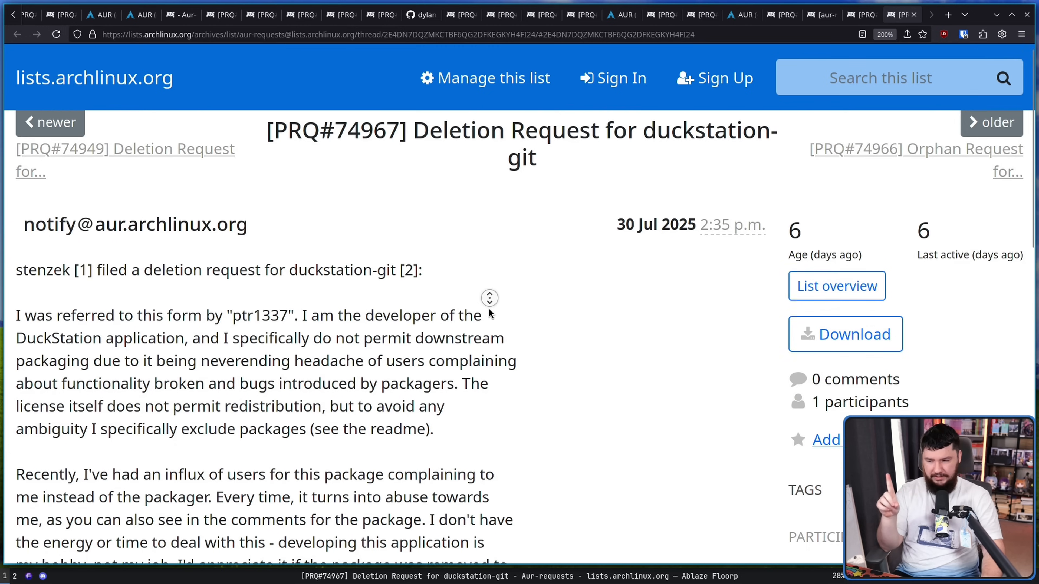
scroll("down", 3)
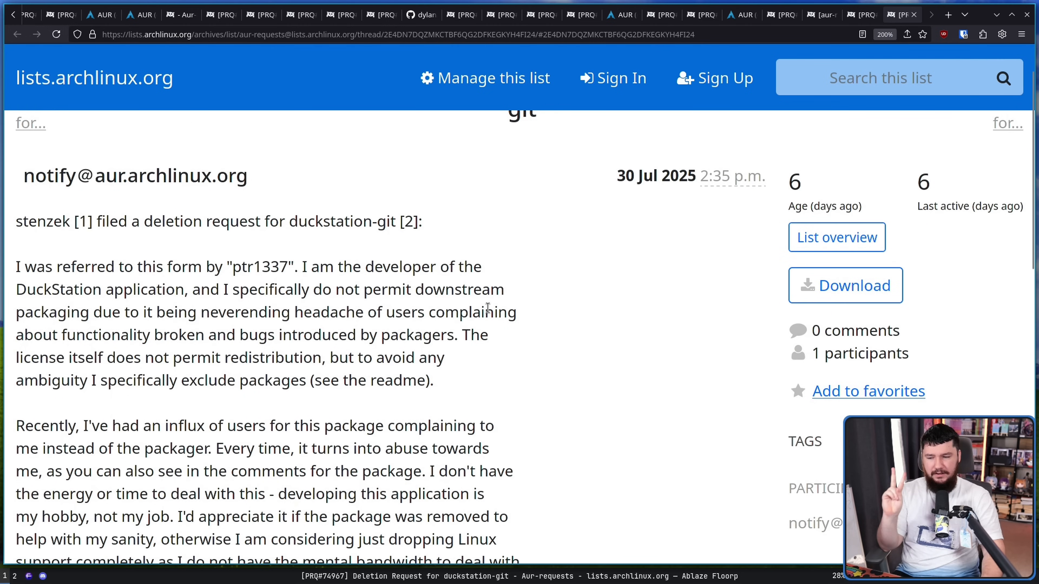
mouse_move(501, 331)
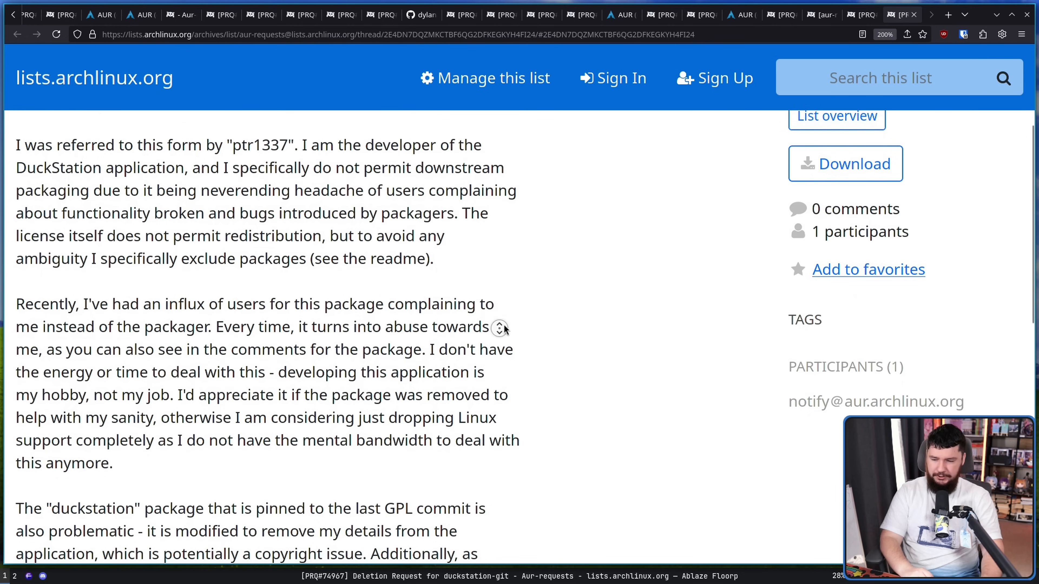
scroll("down", 3)
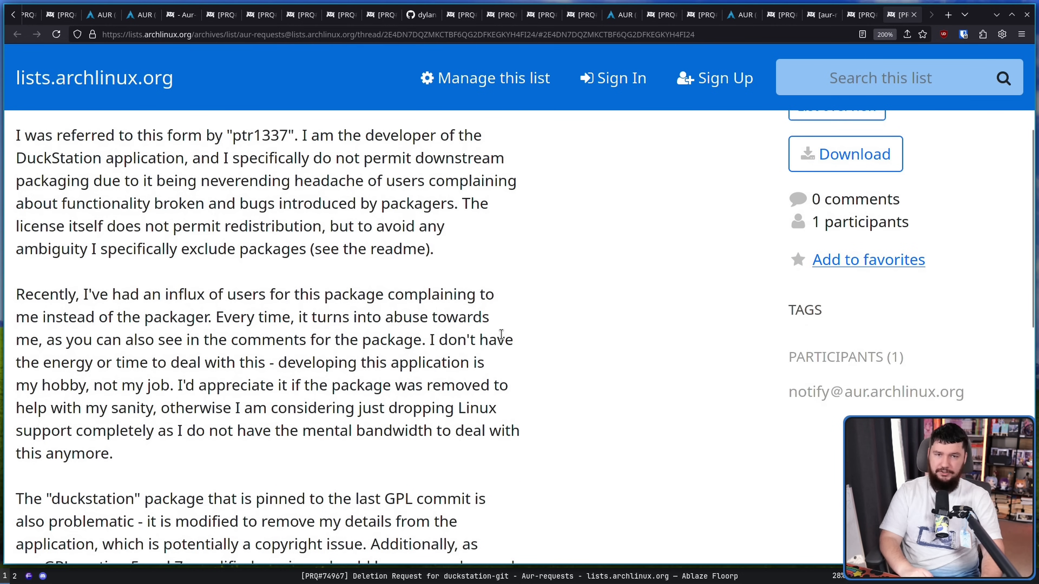
mouse_move(493, 369)
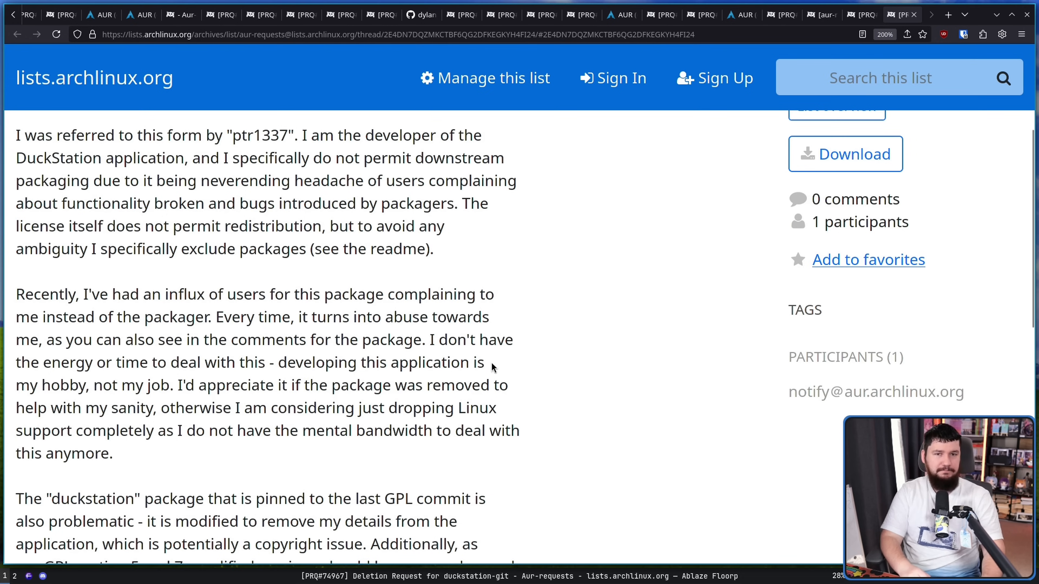
mouse_move(510, 365)
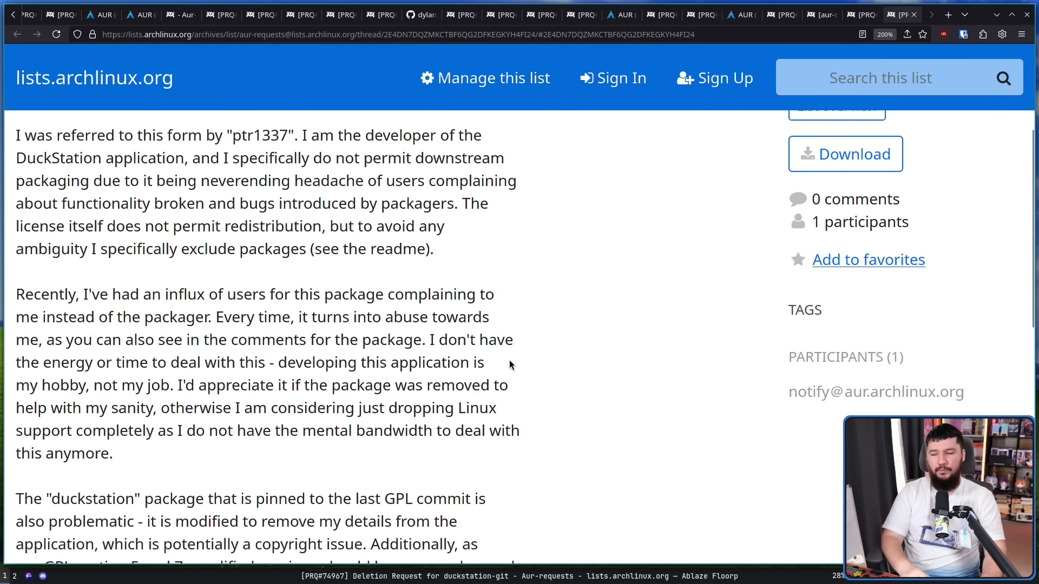
scroll("down", 3)
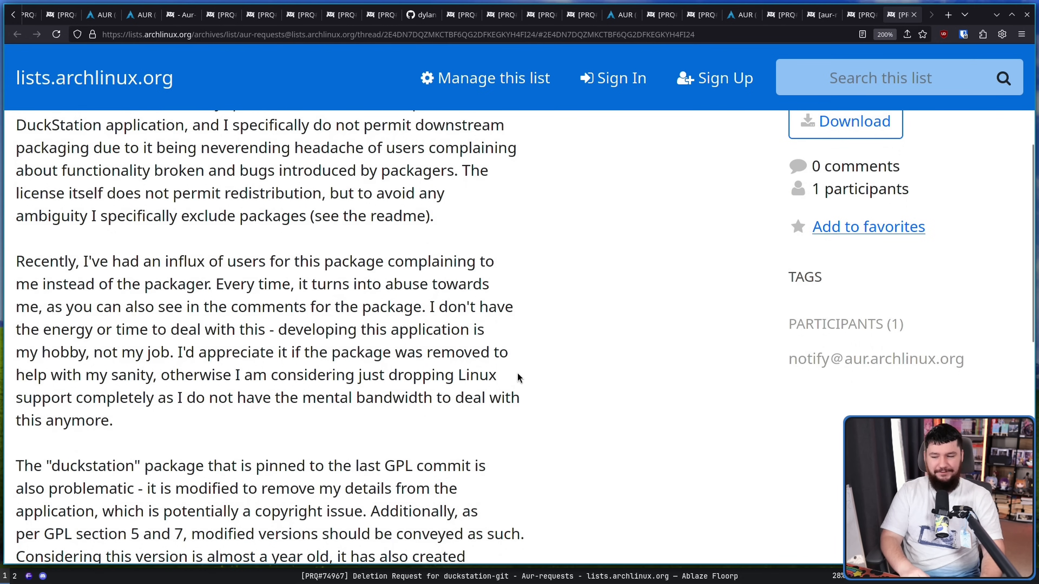
mouse_move(504, 391)
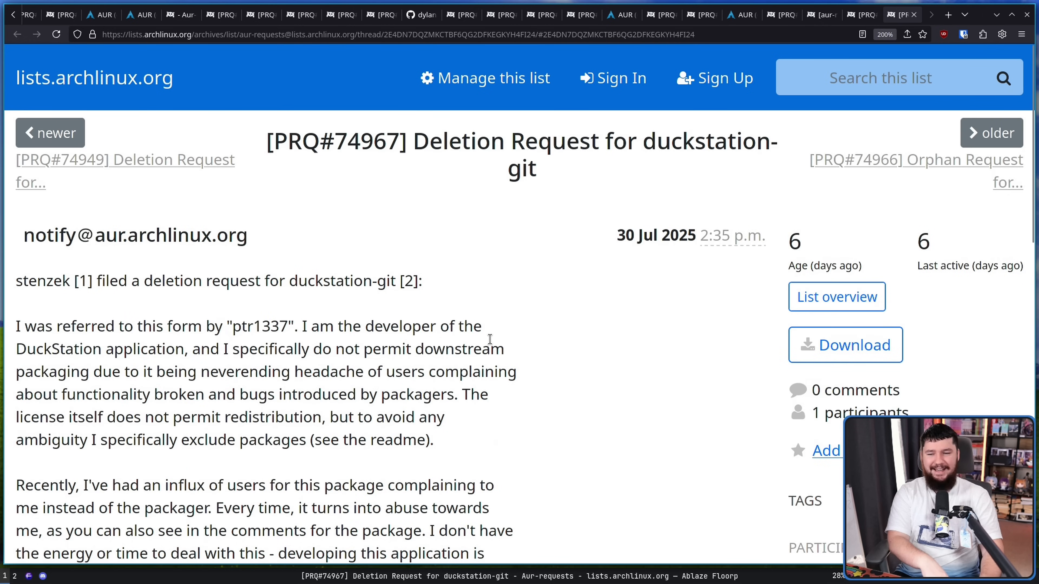
mouse_move(480, 343)
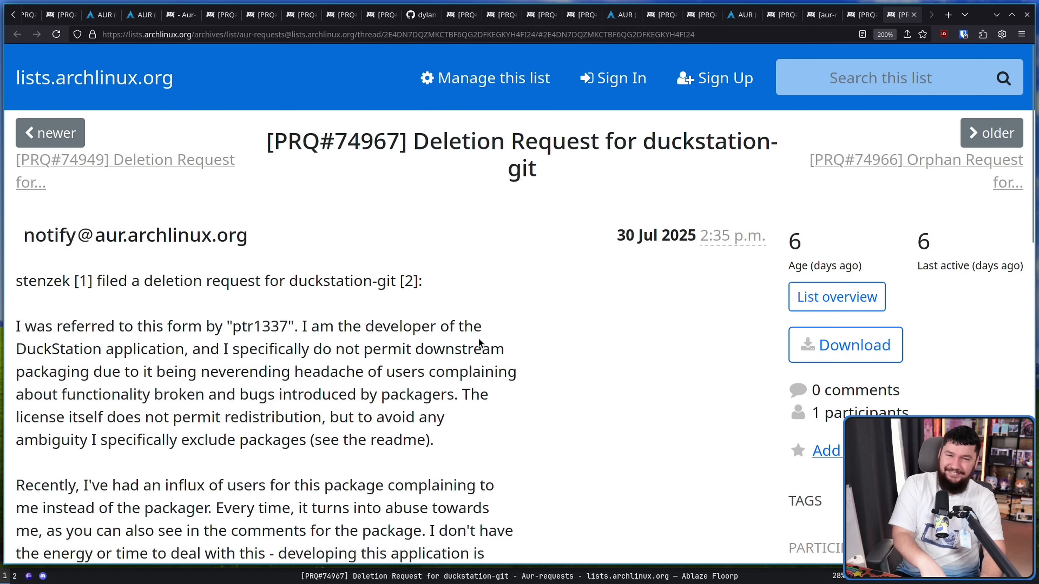
mouse_move(467, 328)
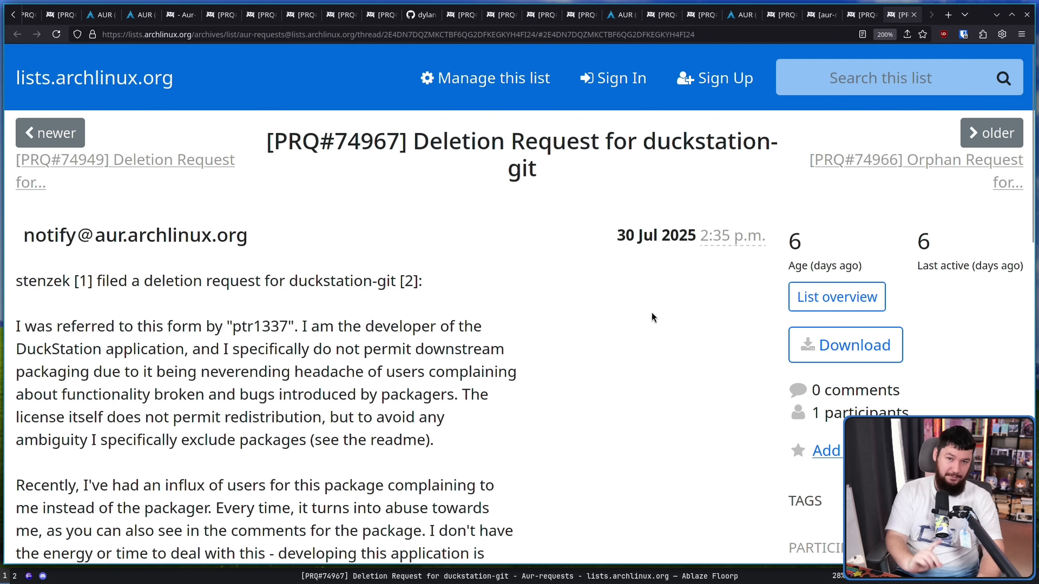
scroll("down", 3)
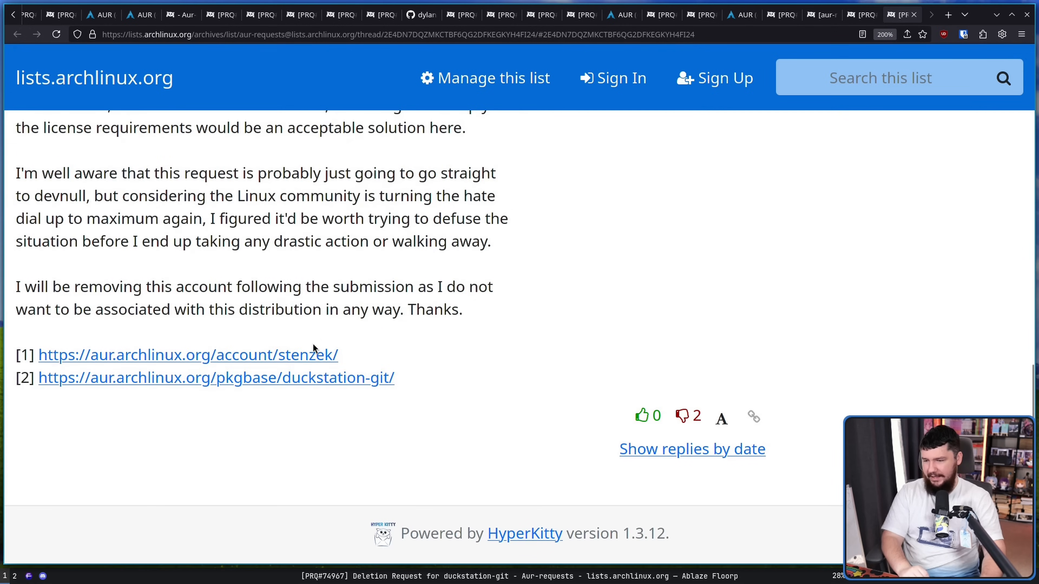
left_click(216, 377)
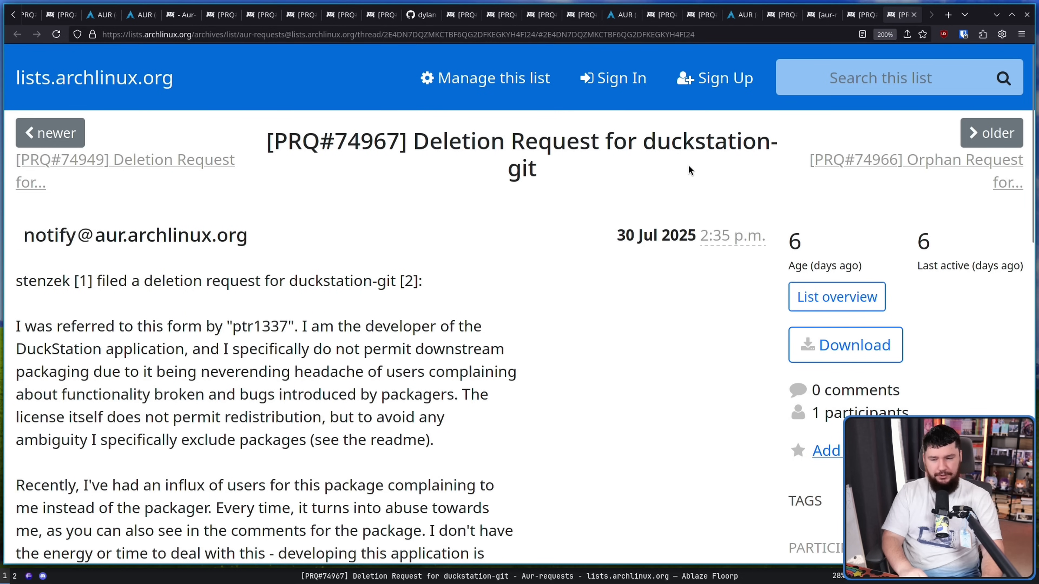
mouse_move(696, 165)
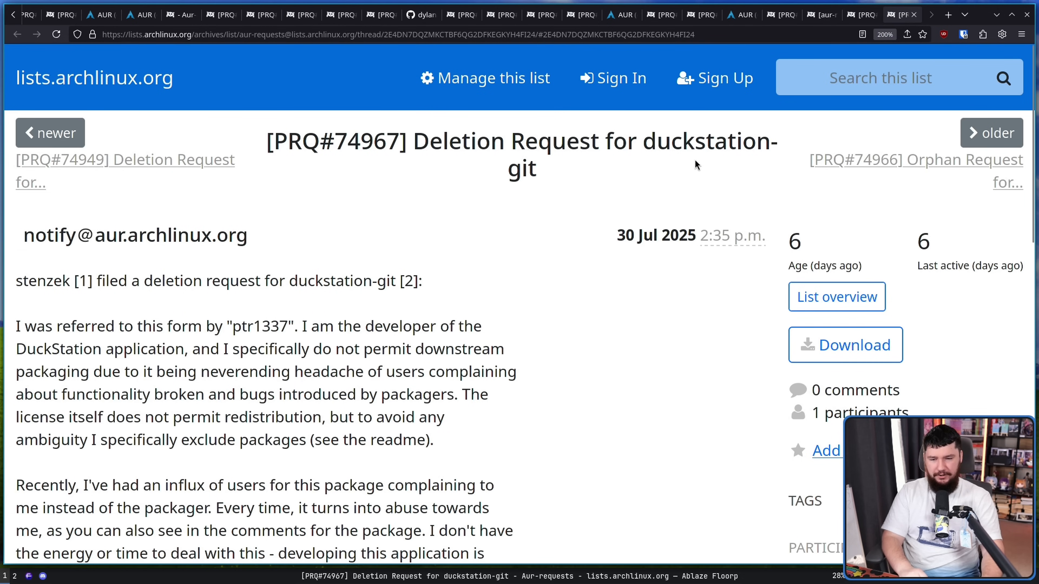